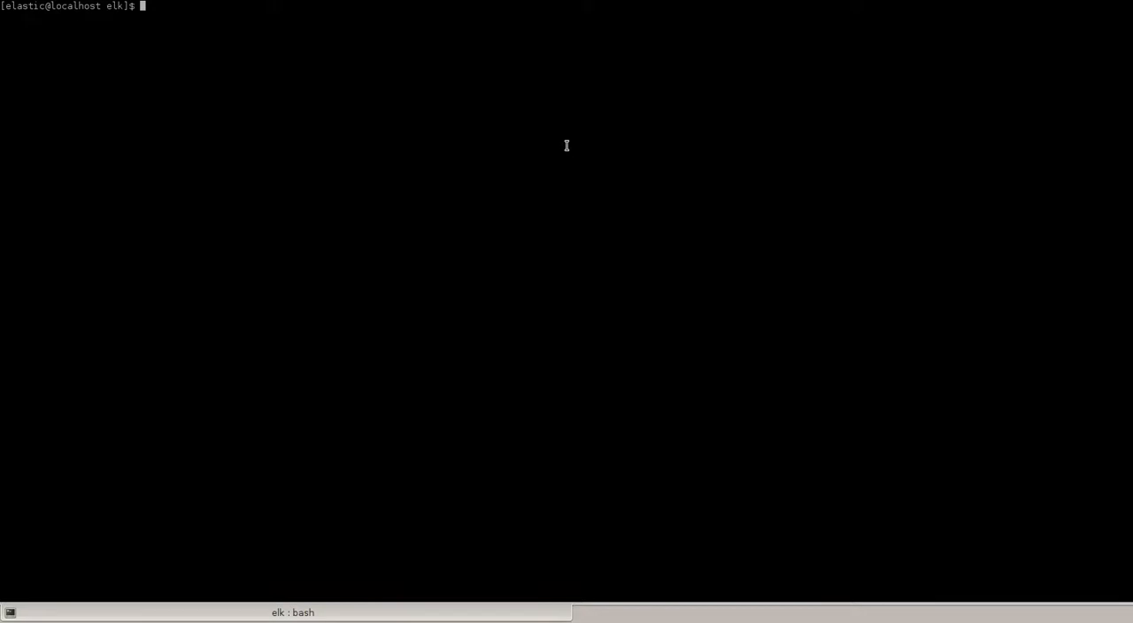
mouse_move(567, 145)
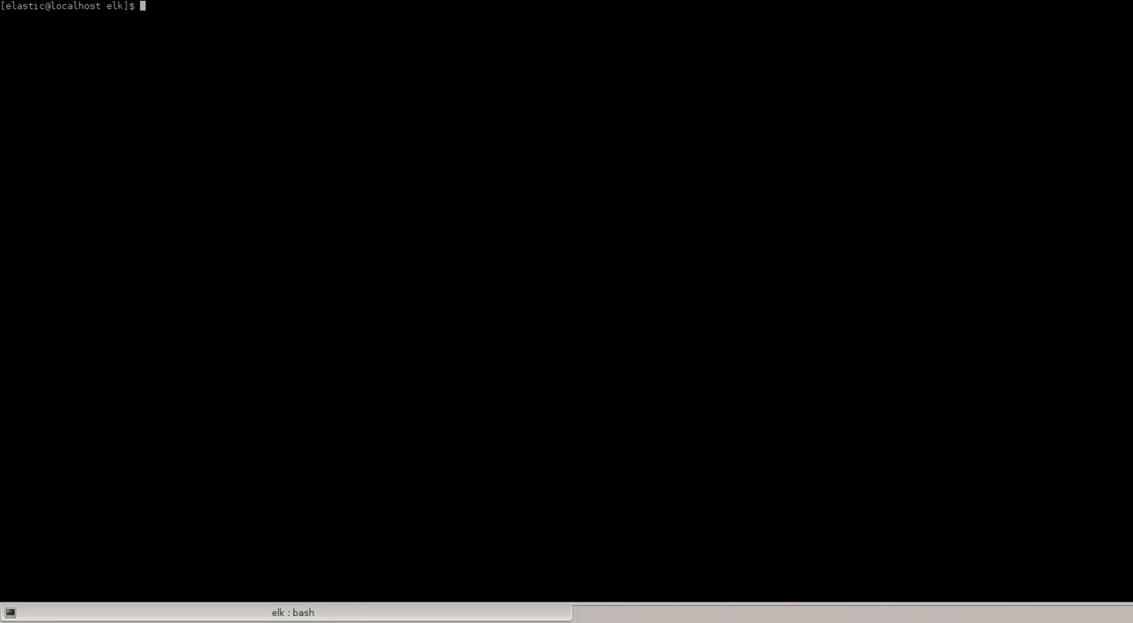
- Show the OS release with cat /etc/redhat-release, confirming CentOS 7.3
text(cat)
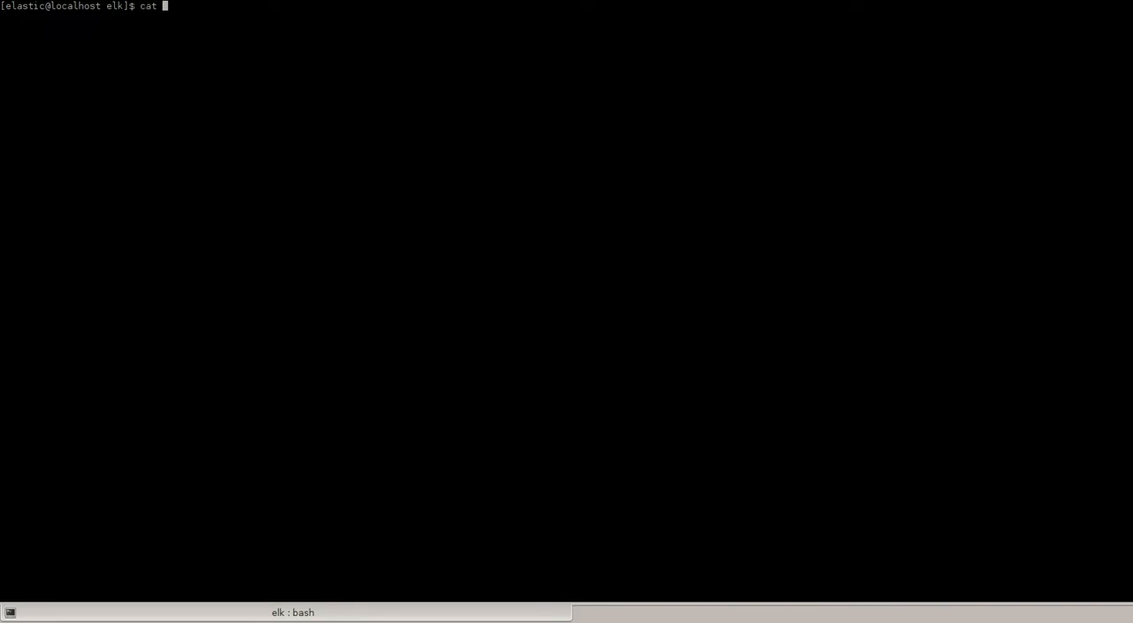
text(/etc/)
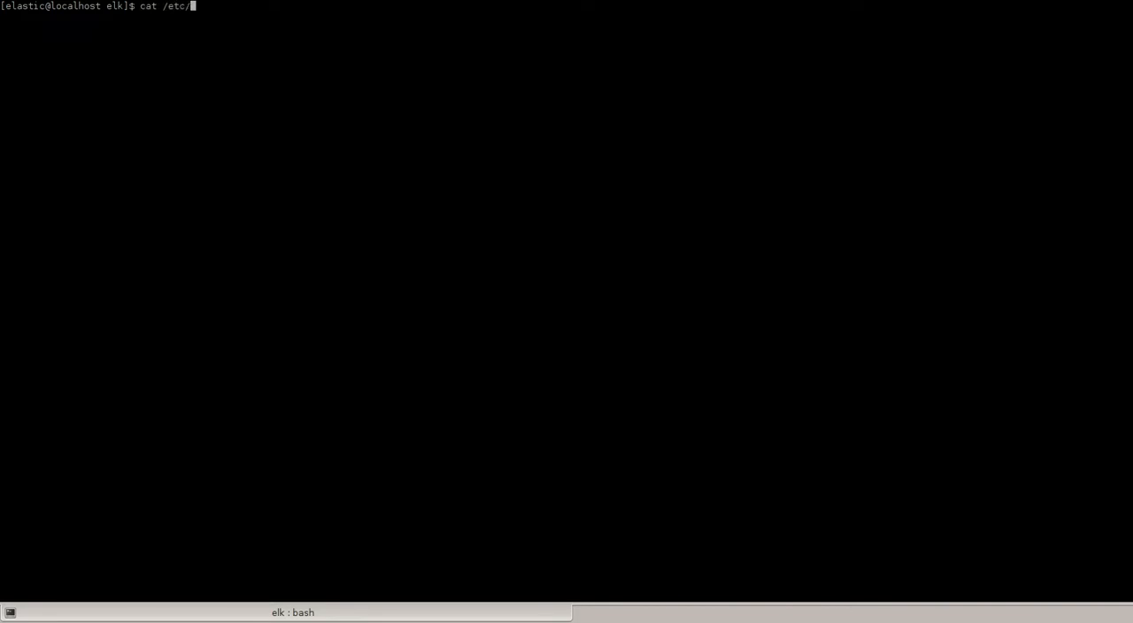
text(redh)
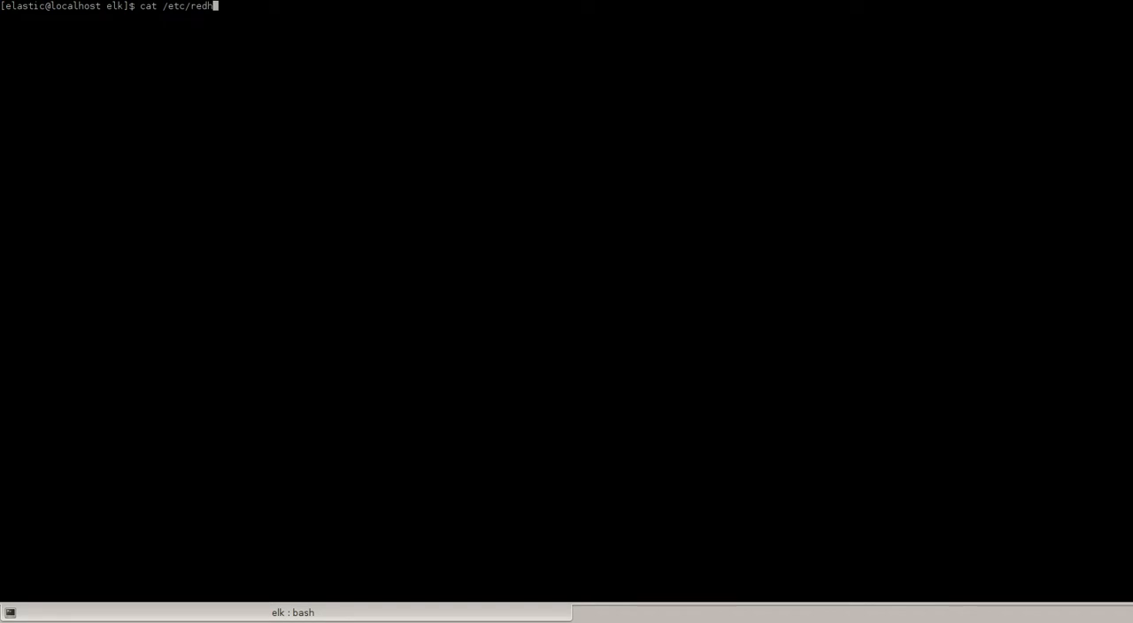
key(Return)
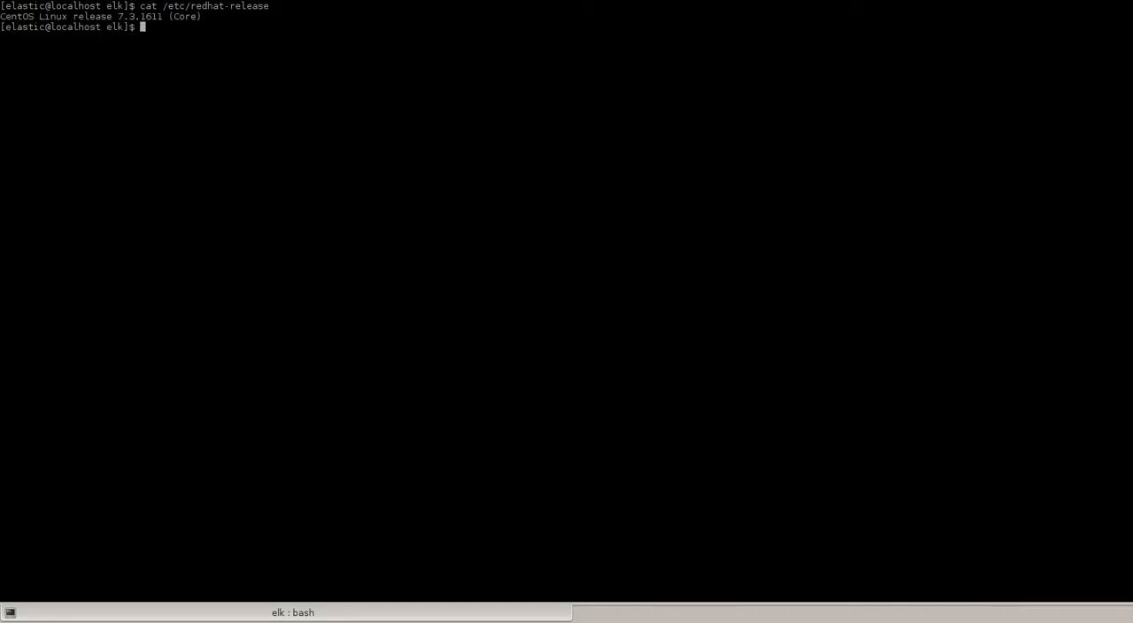
text(curl)
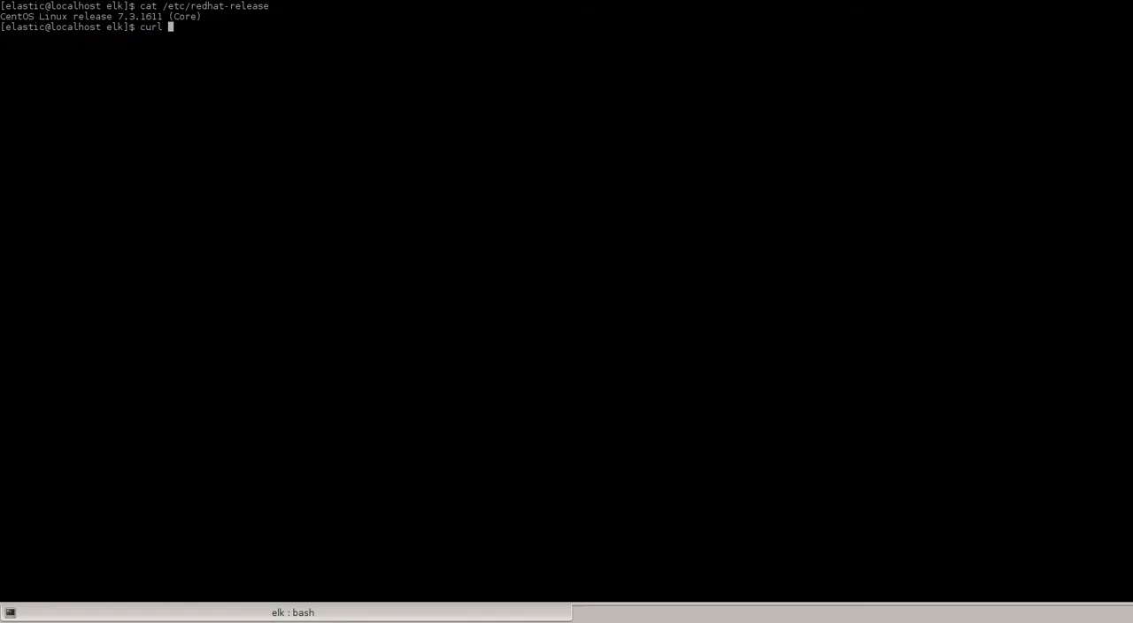
text(http://)
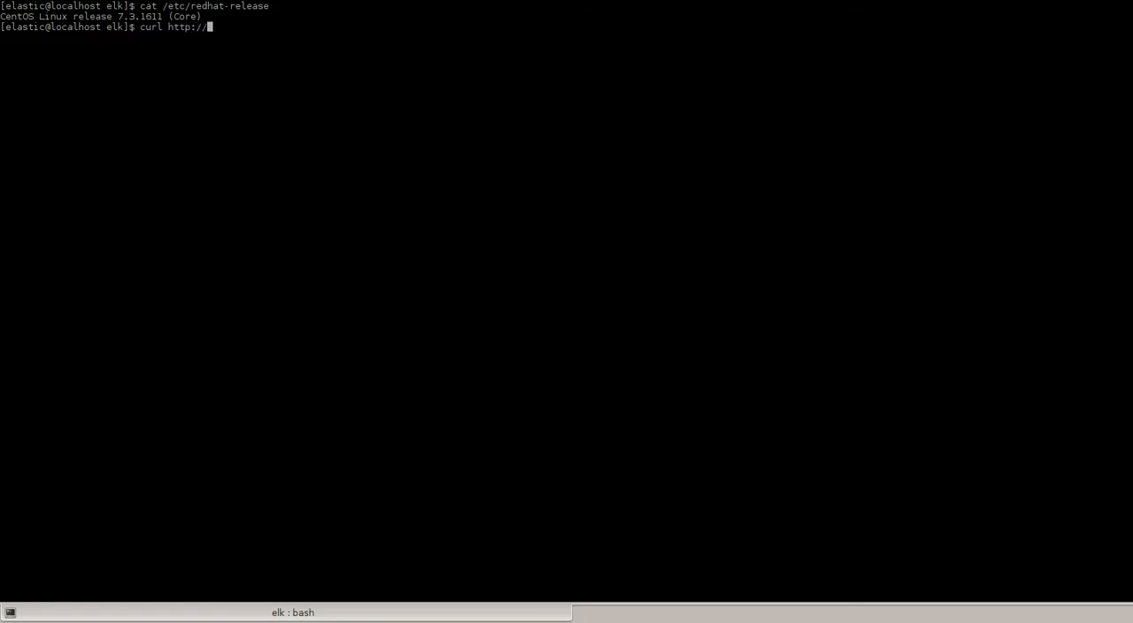
text(loc)
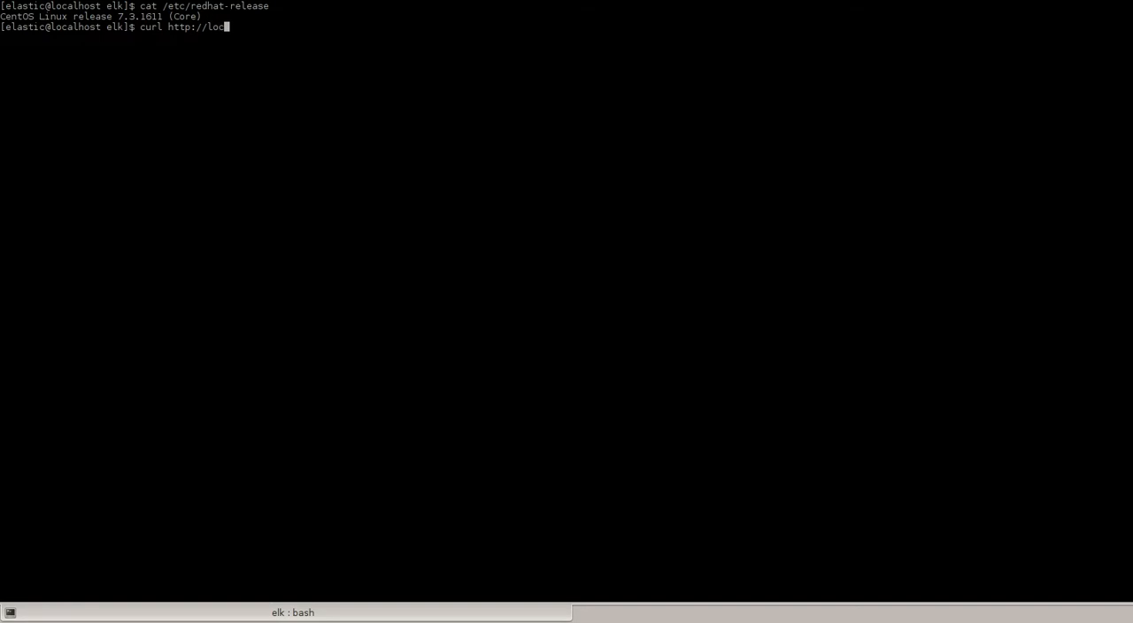
text(lhost)
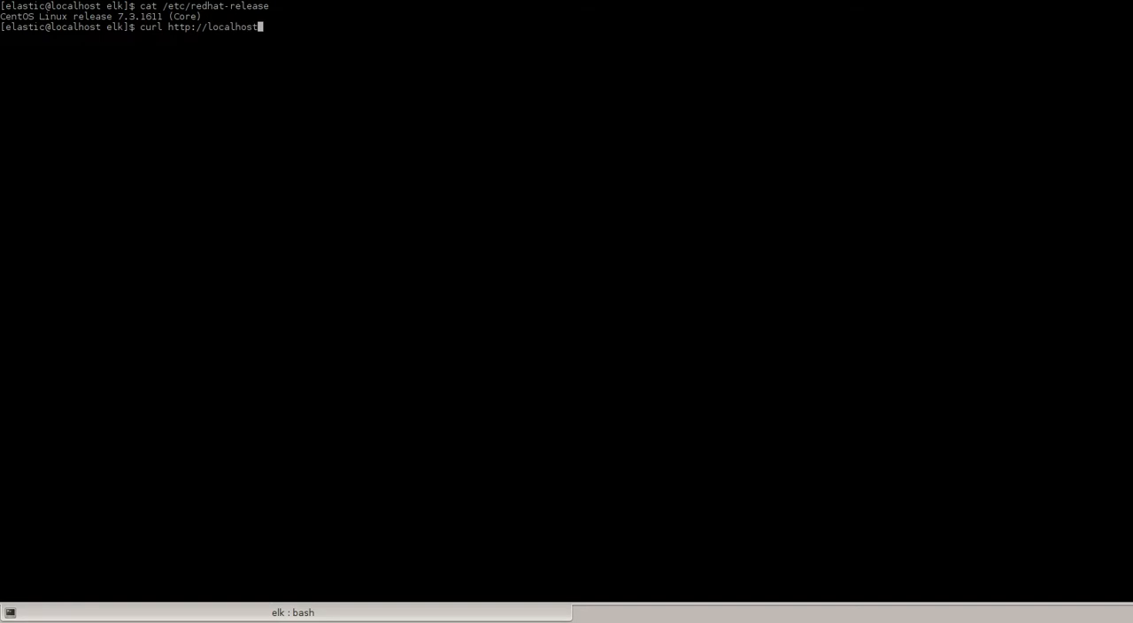
text(:9200)
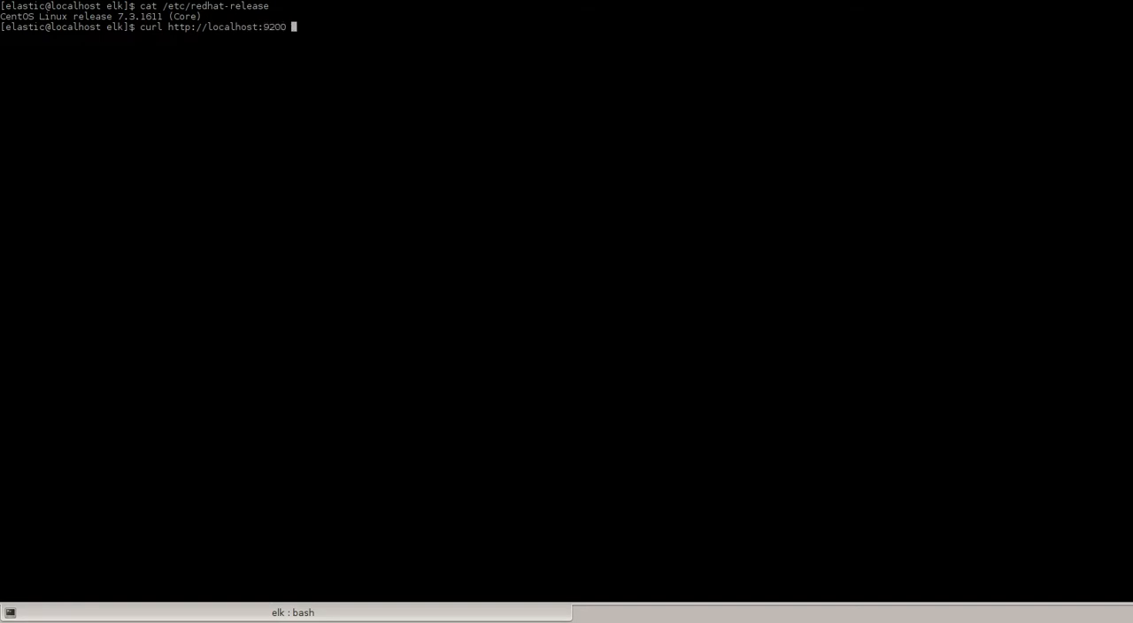
text(-u el)
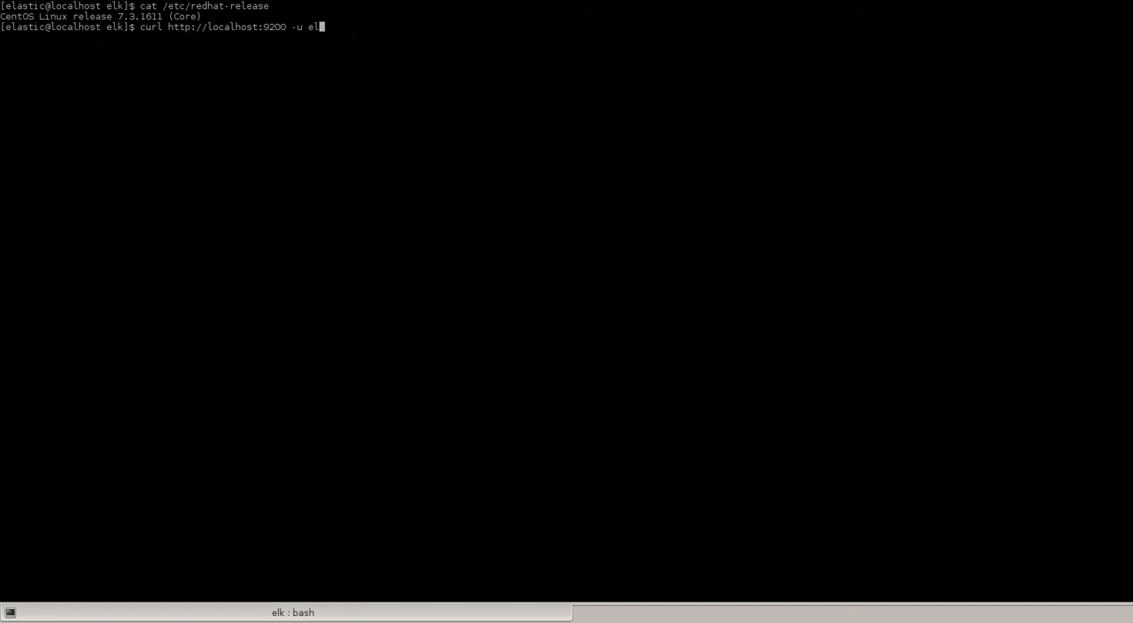
text(astic:changeme)
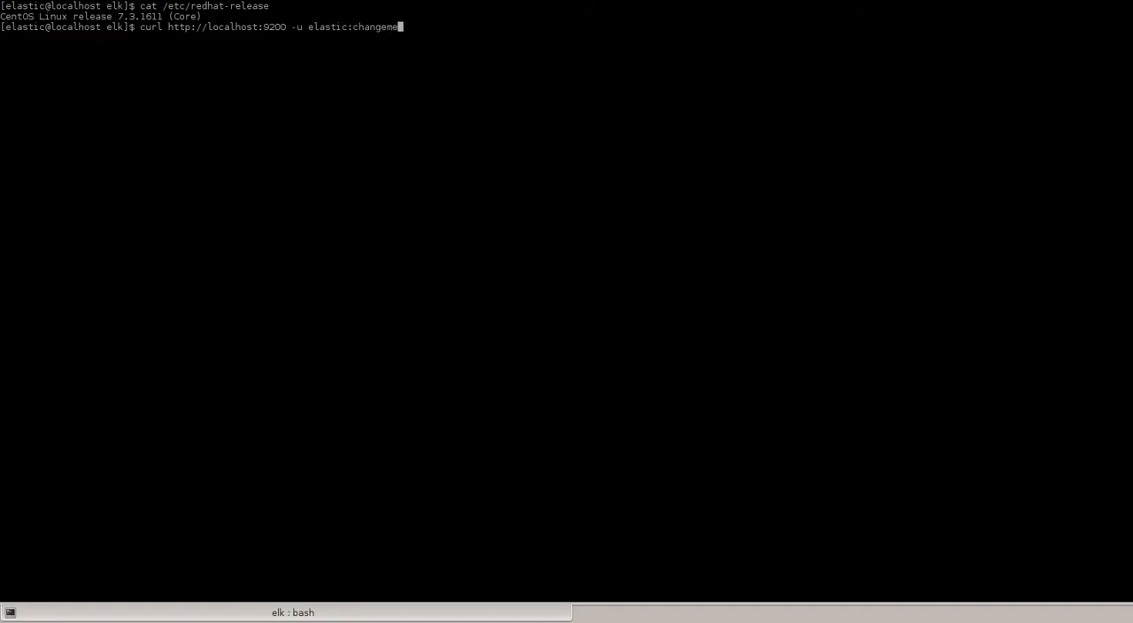
key(Return)
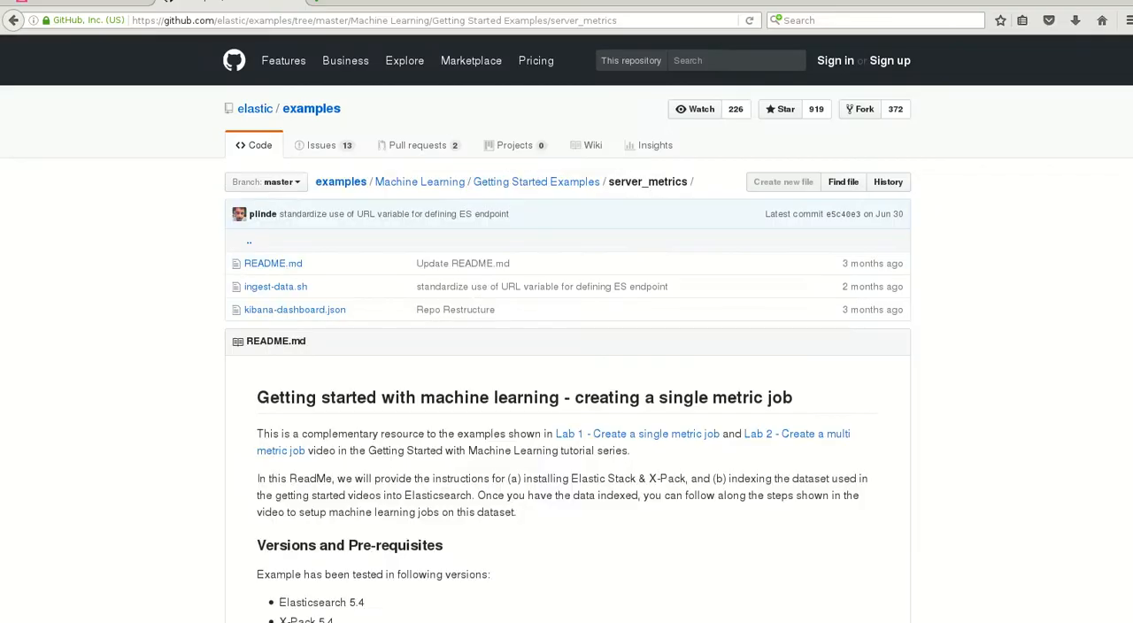
mouse_move(522, 181)
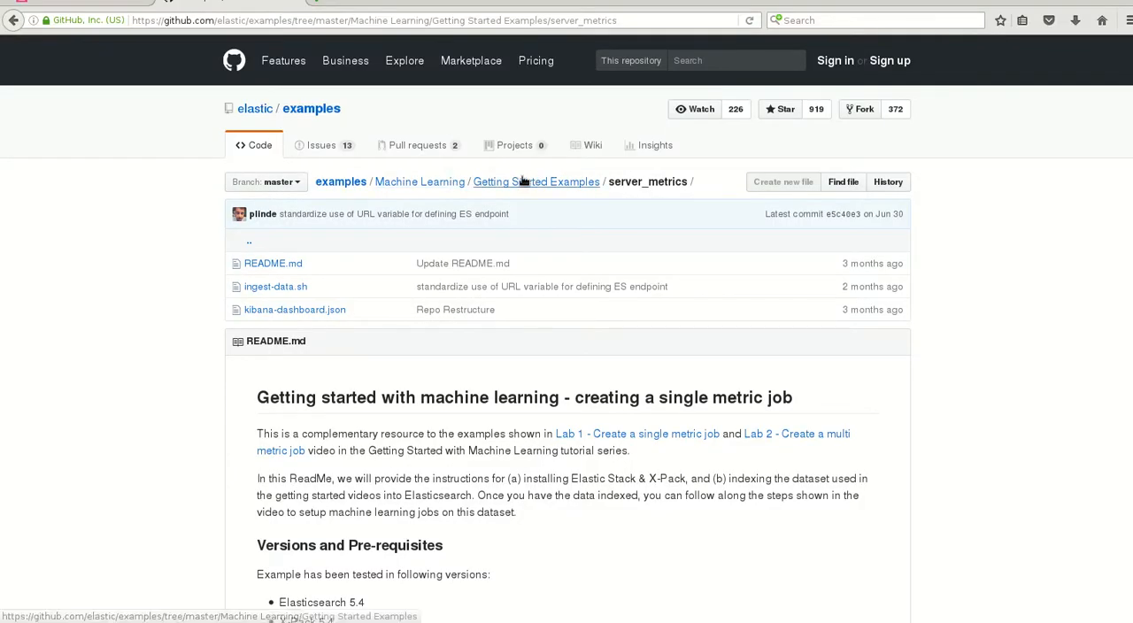
mouse_move(576, 185)
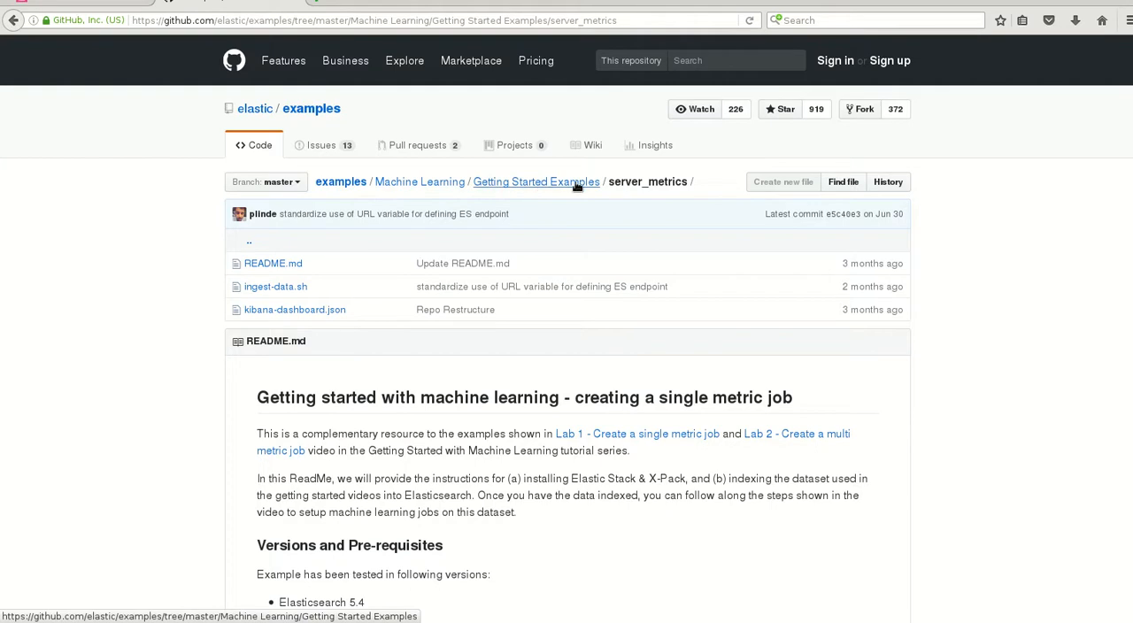
scroll(down, 3)
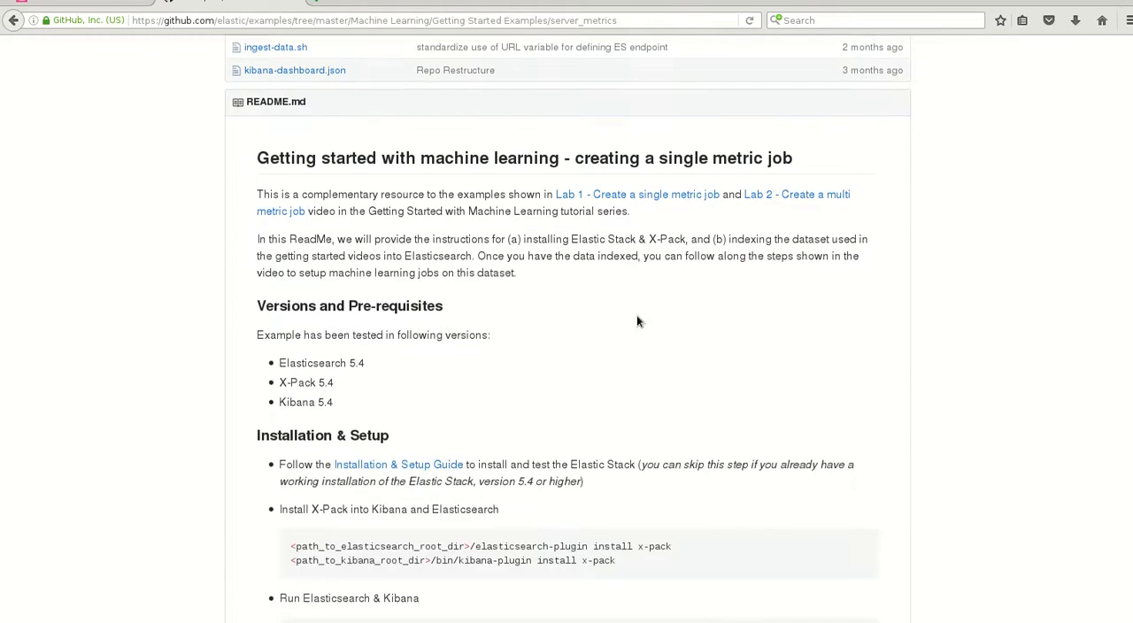
scroll(down, 3)
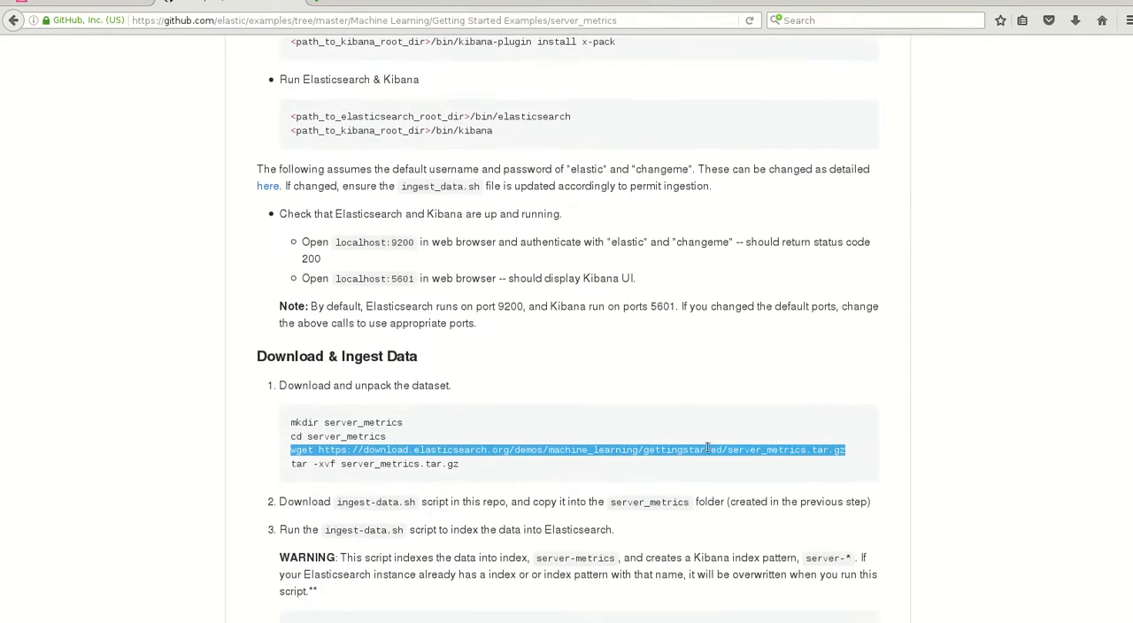
click(849, 453)
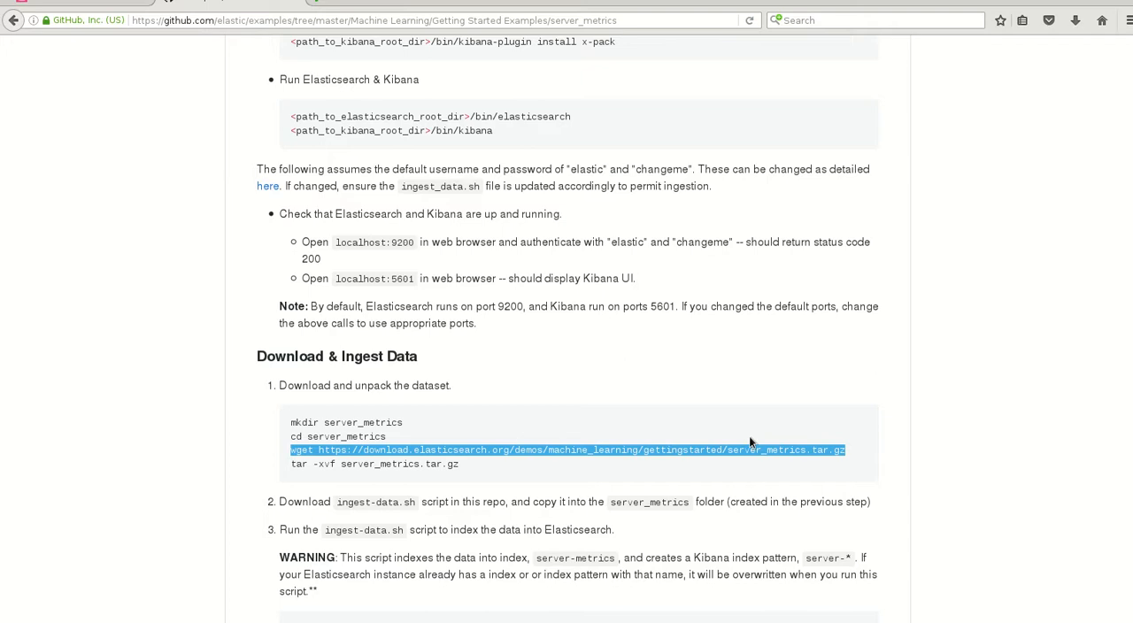
mouse_move(519, 444)
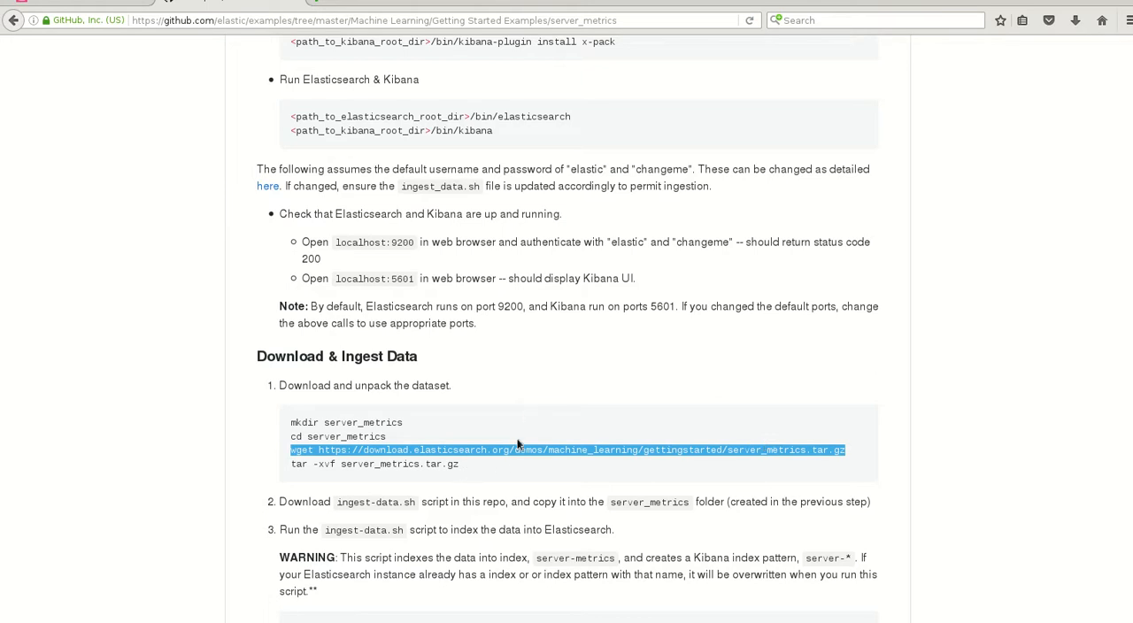
scroll(down, 3)
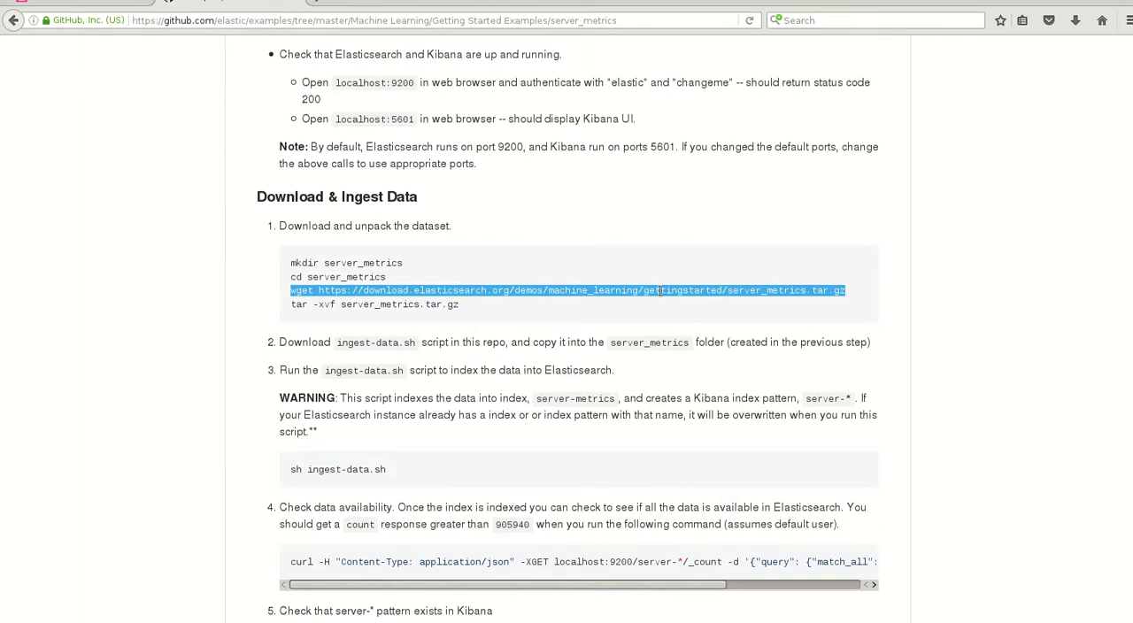
mouse_move(413, 345)
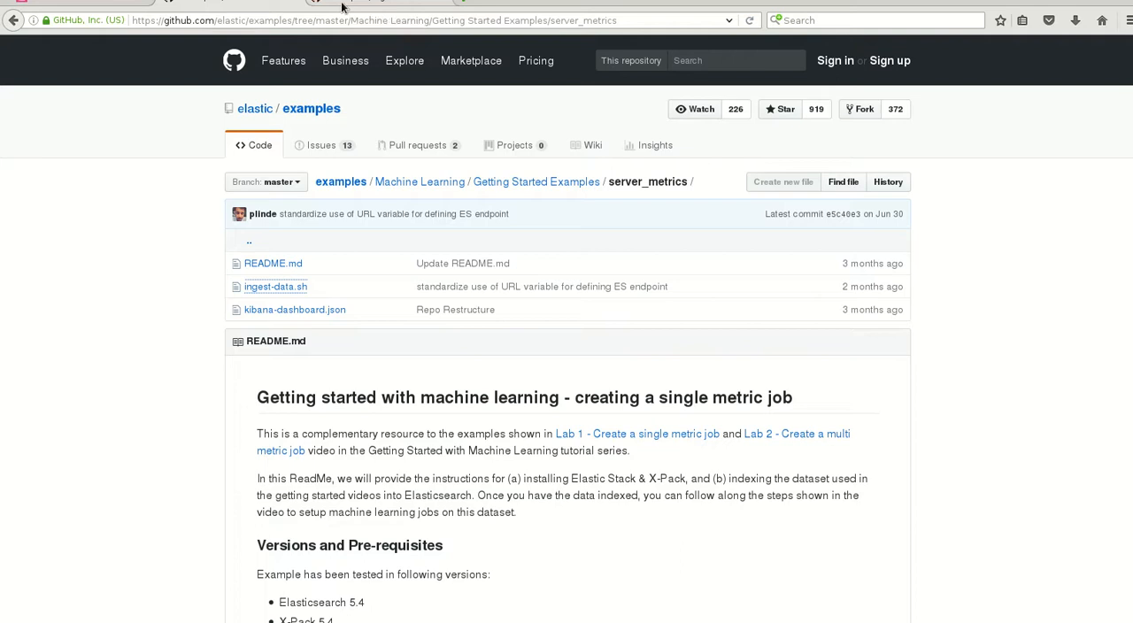
click(276, 286)
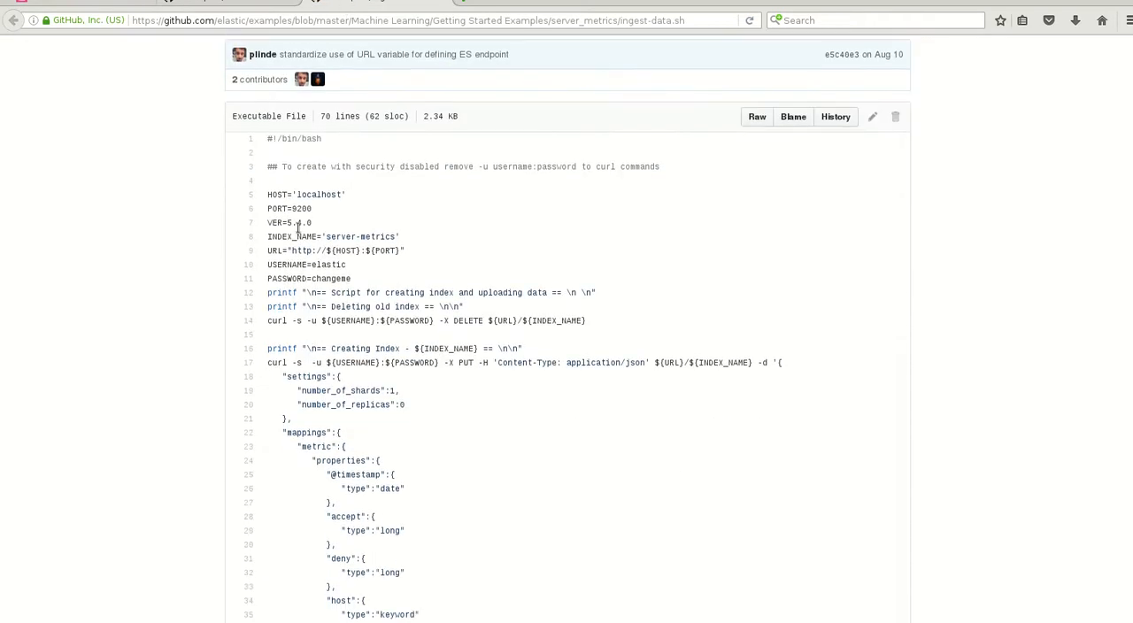
drag(268, 194, 315, 209)
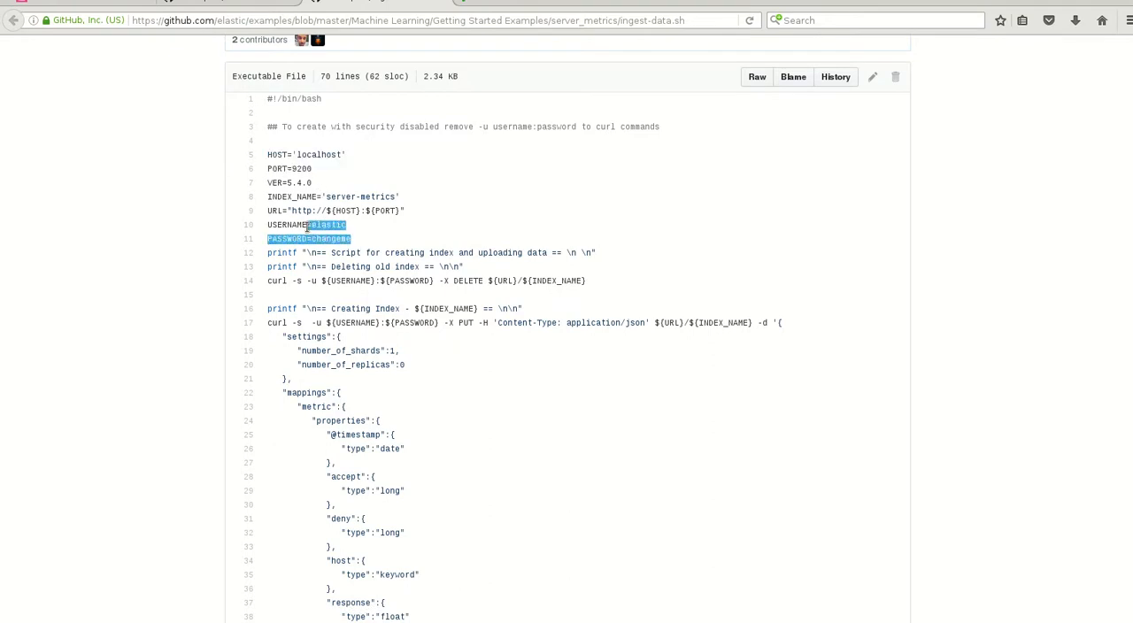
scroll(down, 3)
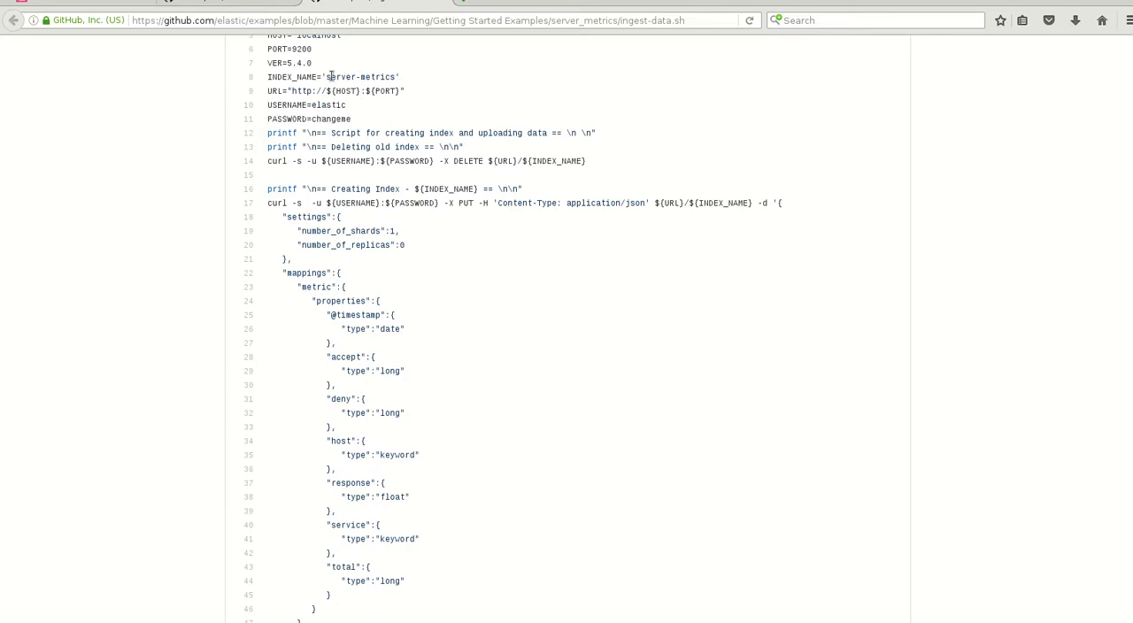
scroll(down, 3)
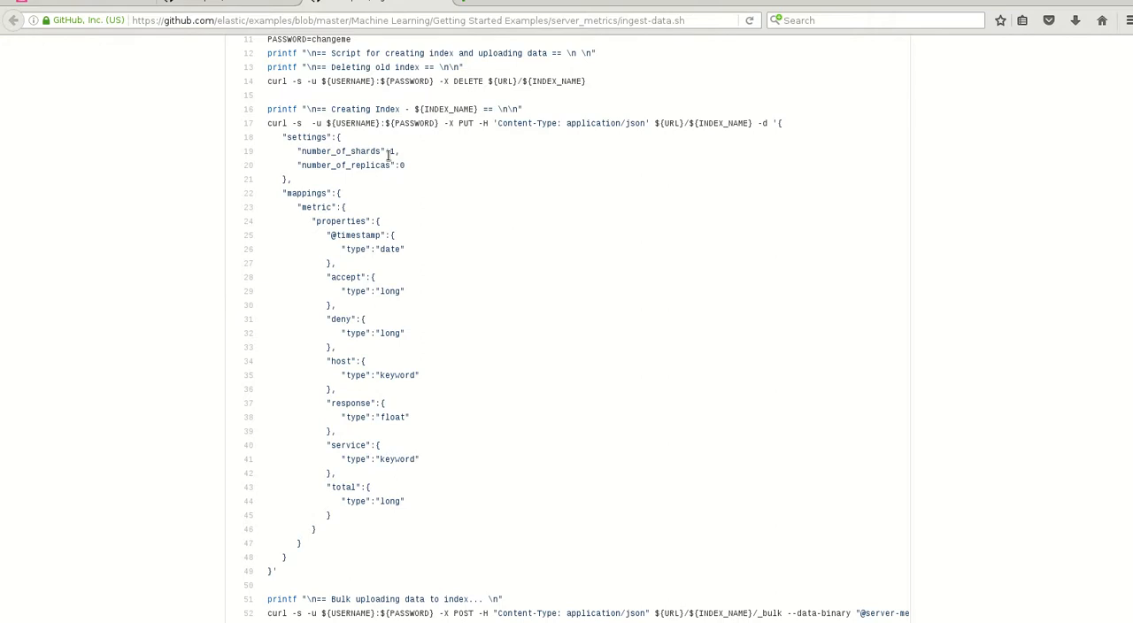
scroll(down, 3)
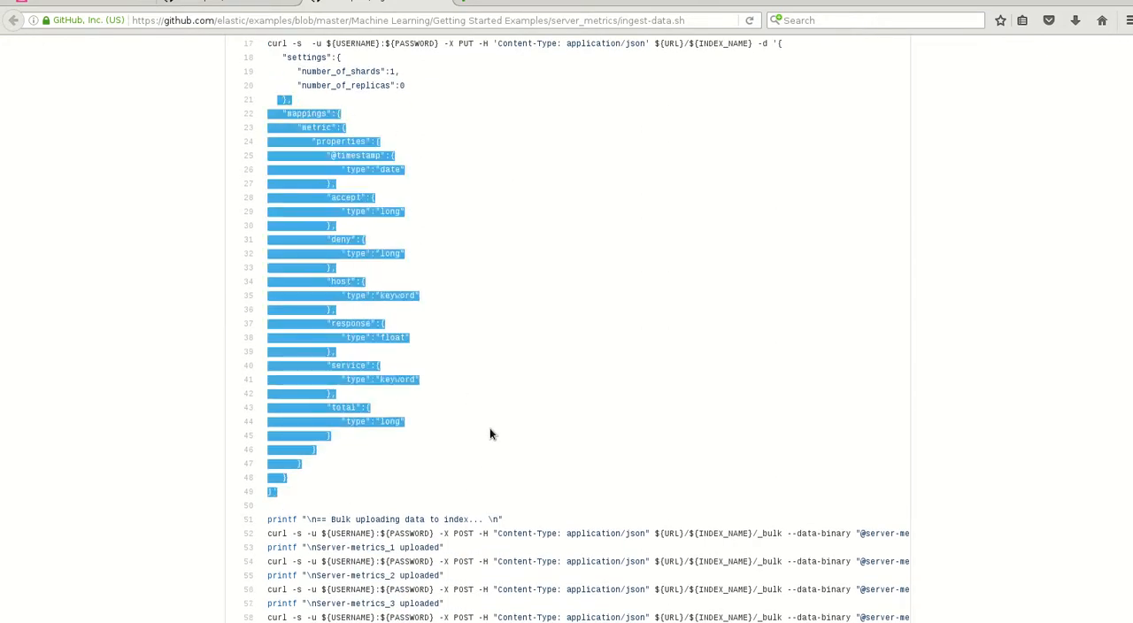
scroll(down, 3)
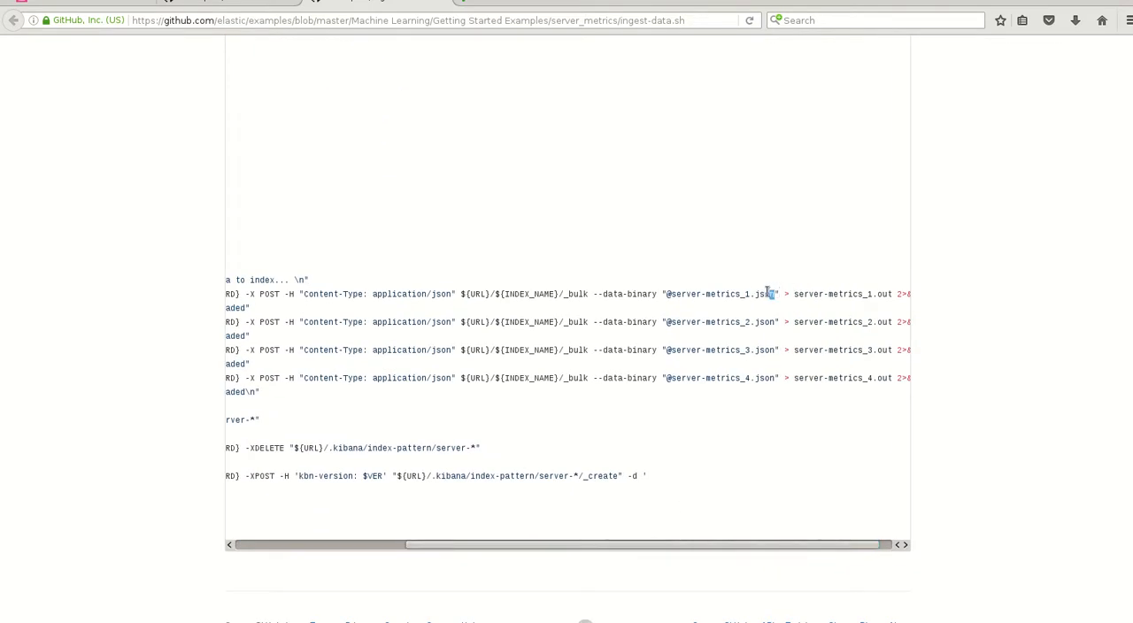
double_click(722, 294)
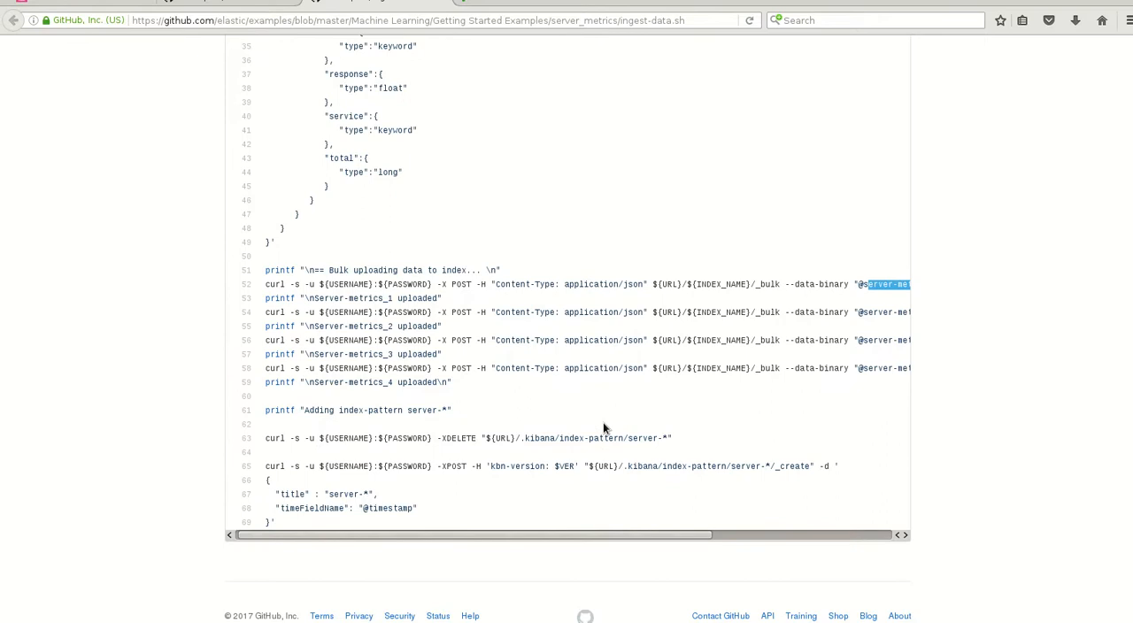
scroll(down, 3)
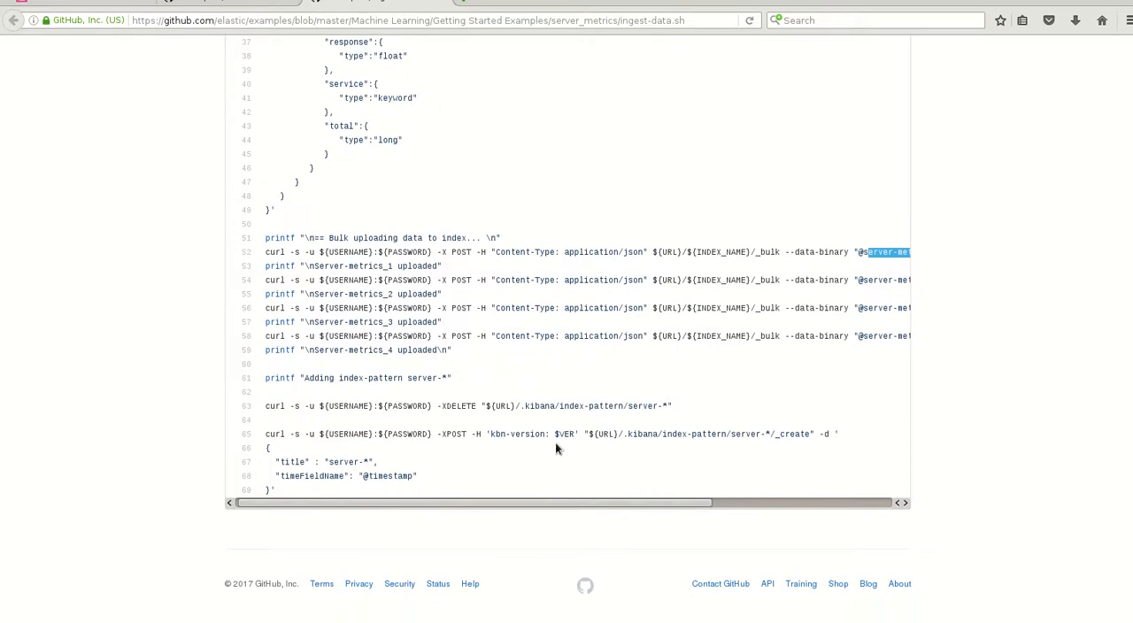
mouse_move(354, 460)
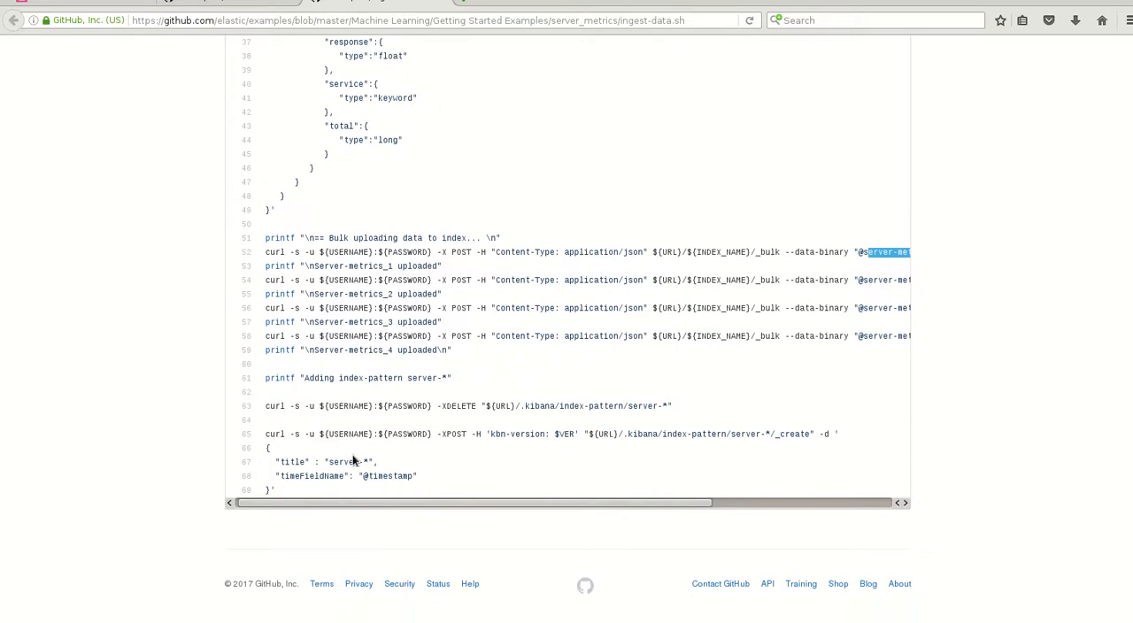
double_click(347, 460)
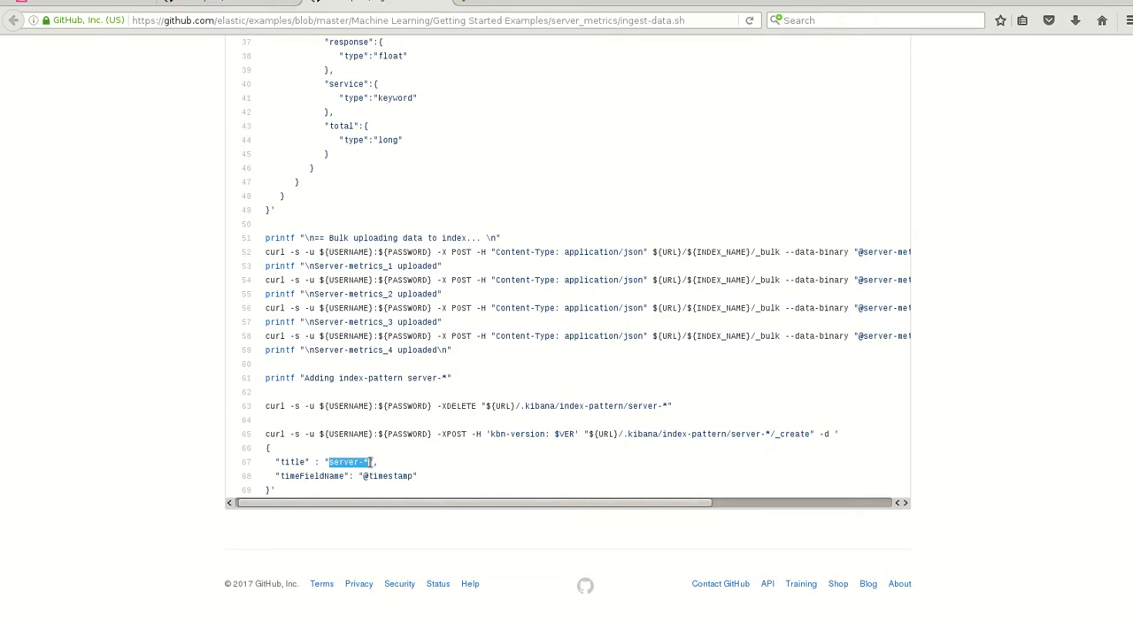
scroll(up, 3)
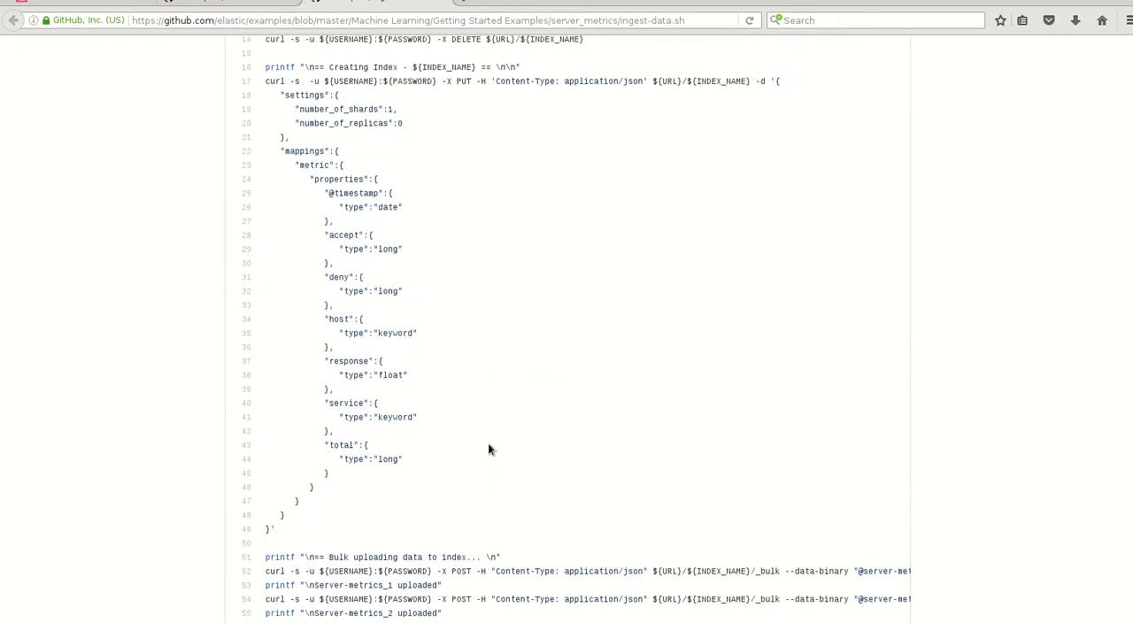
scroll(up, 3)
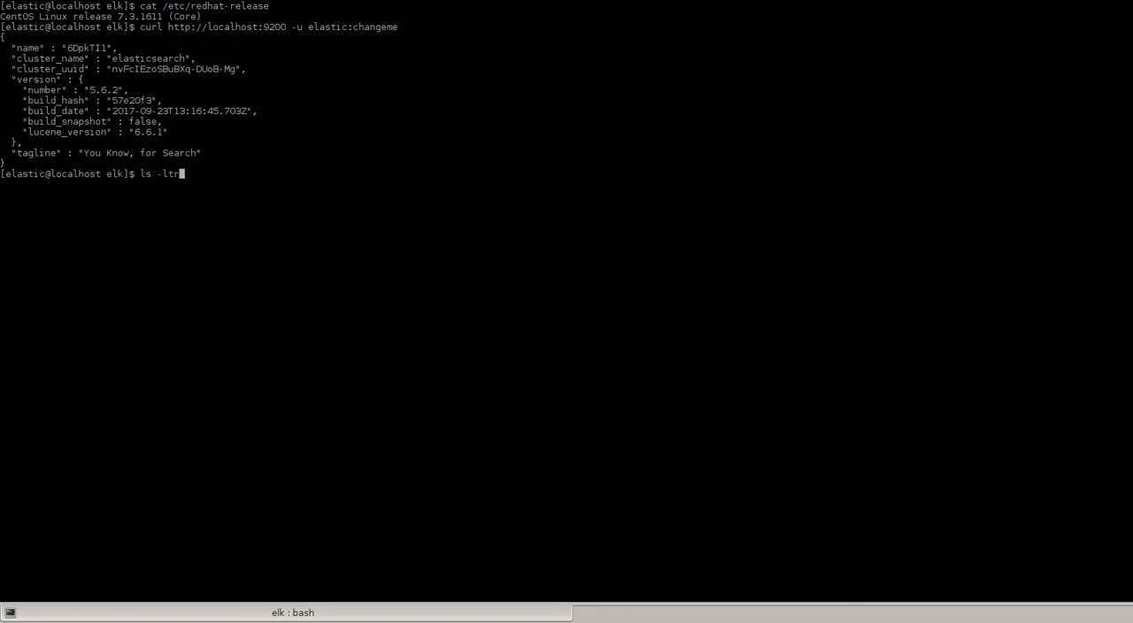
- List the elk folder files and run ./ingest.sh to load the server-metrics index
key(Return)
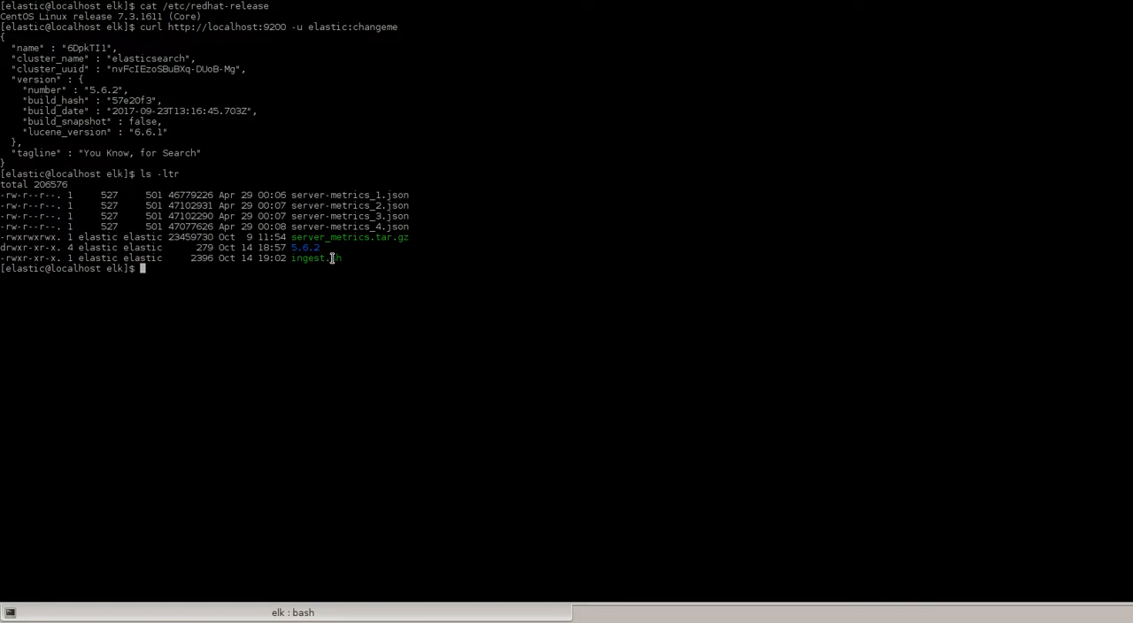
double_click(315, 258)
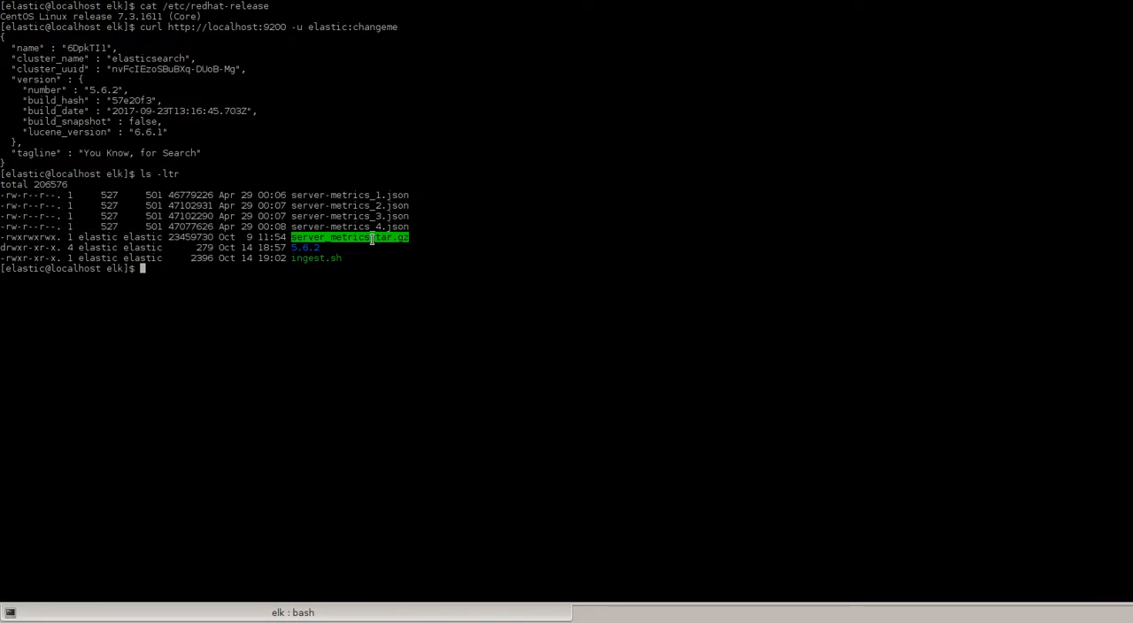
mouse_move(343, 295)
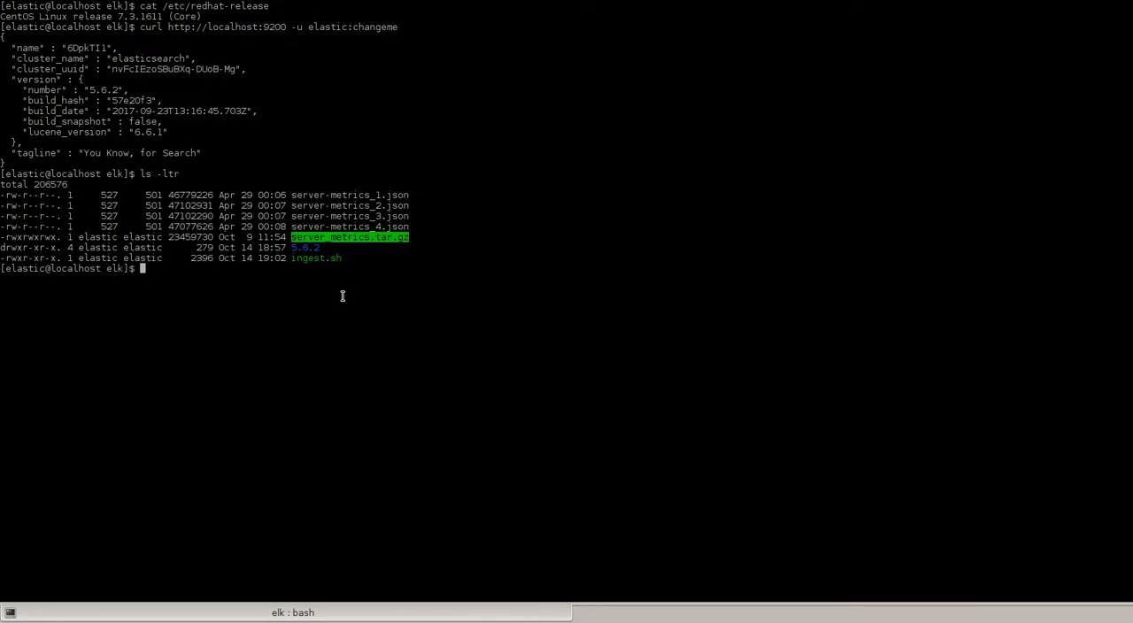
text(./inj)
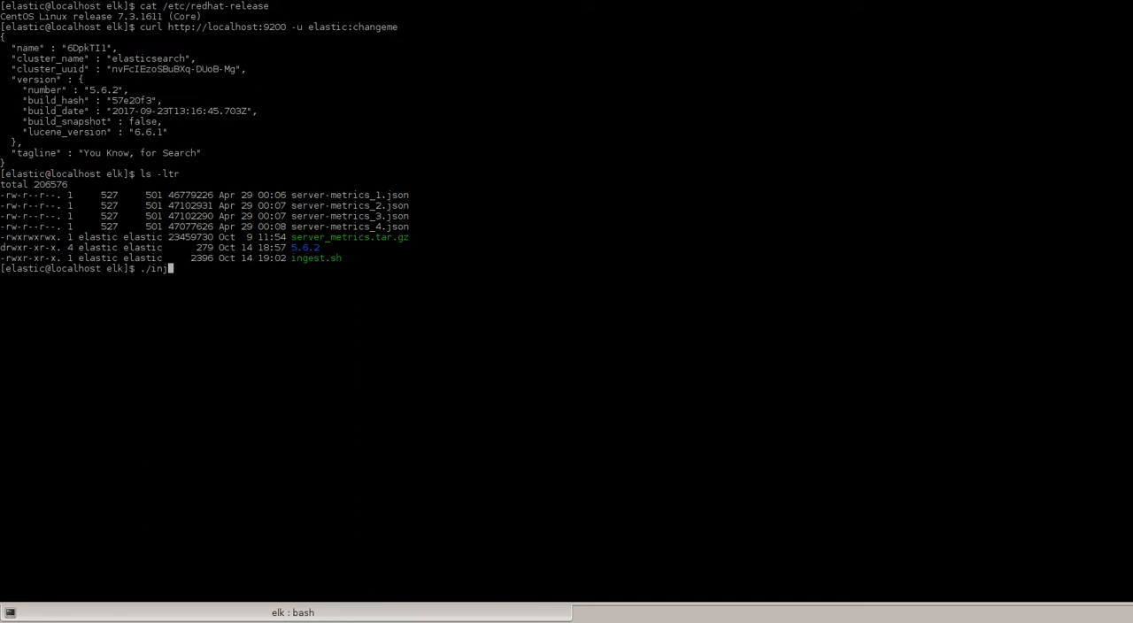
key(Return)
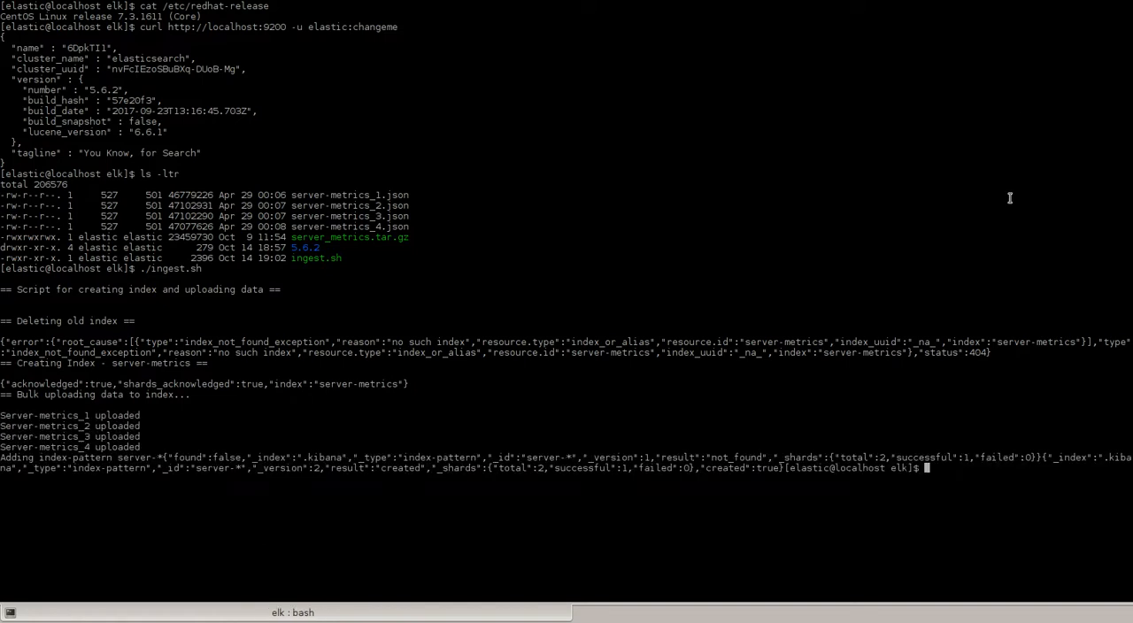
text(ls)
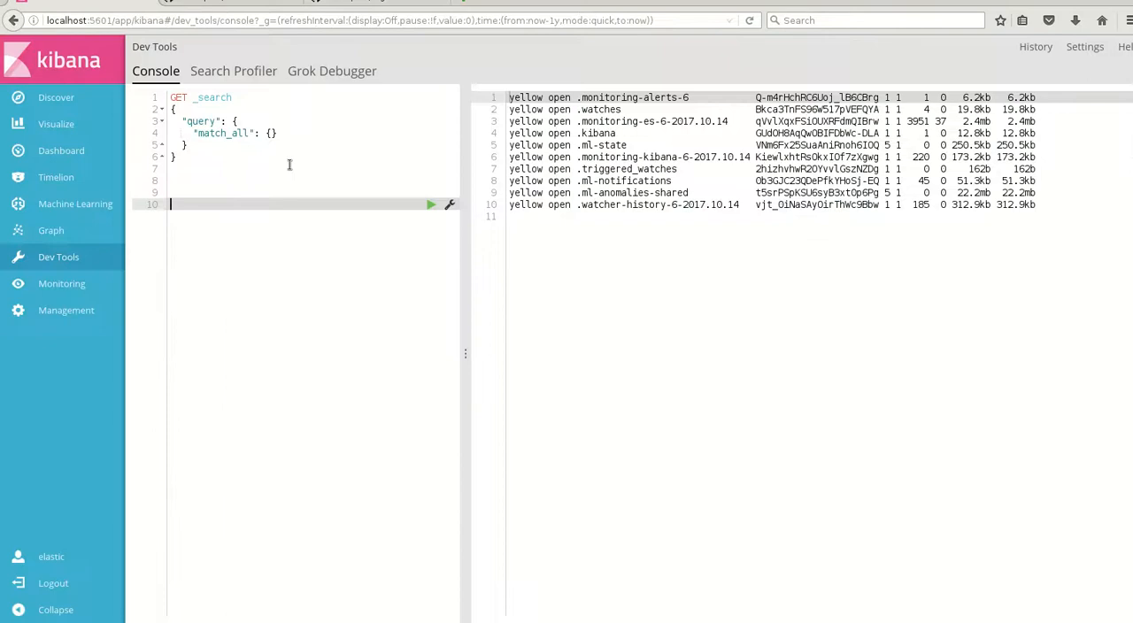
- Run GET _cat/indices to confirm server-metrics, then go to Machine Learning job management
text(get)
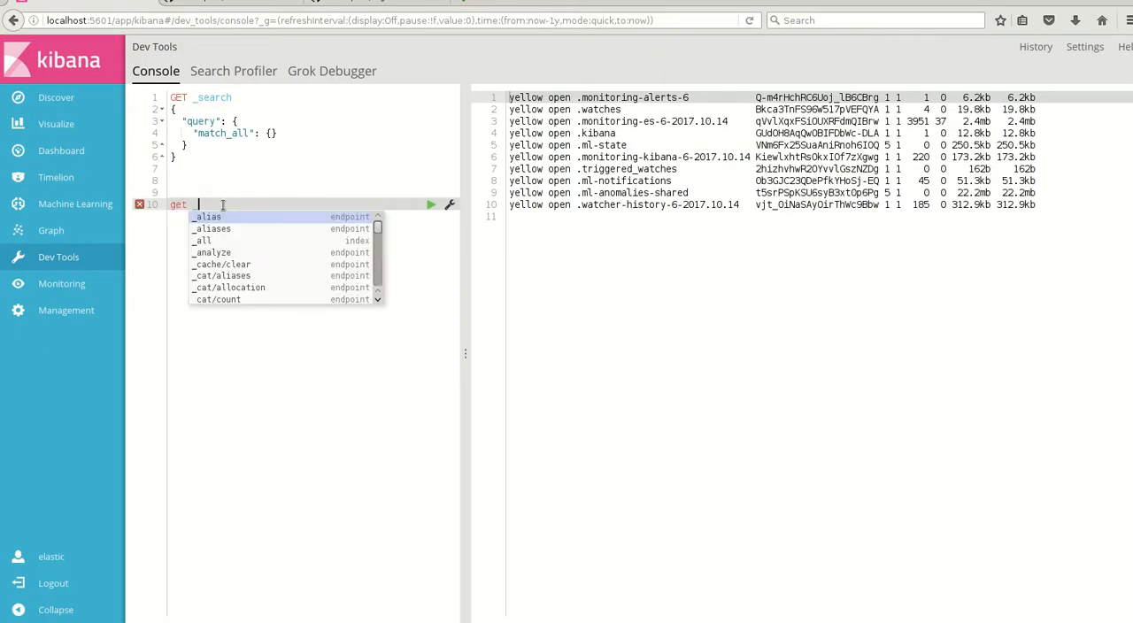
text(_cat/indices)
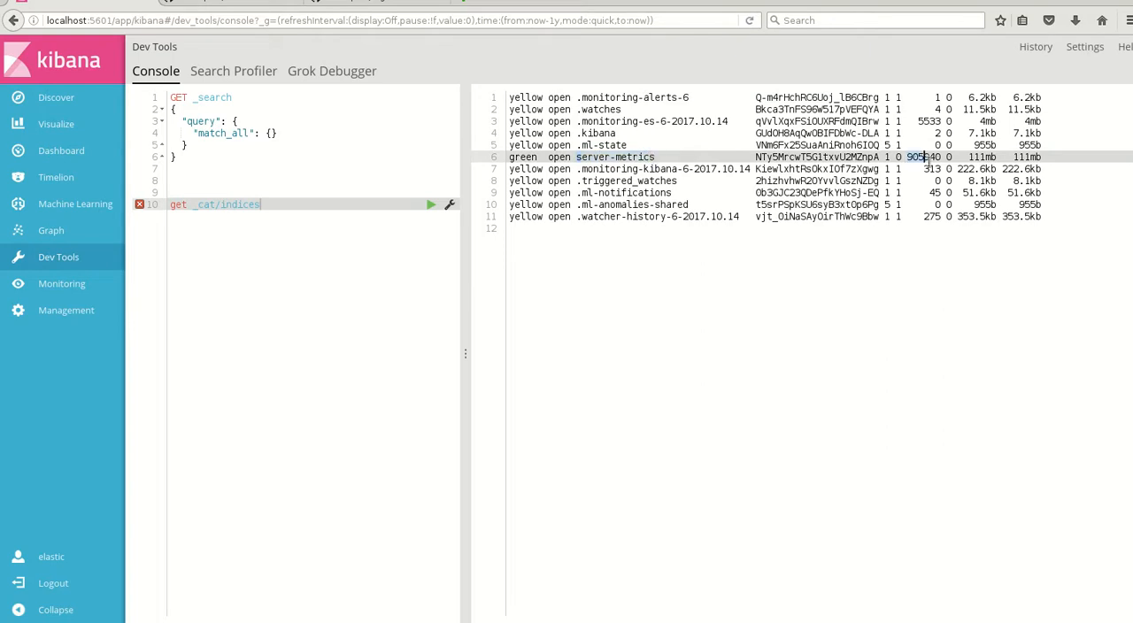
mouse_move(973, 155)
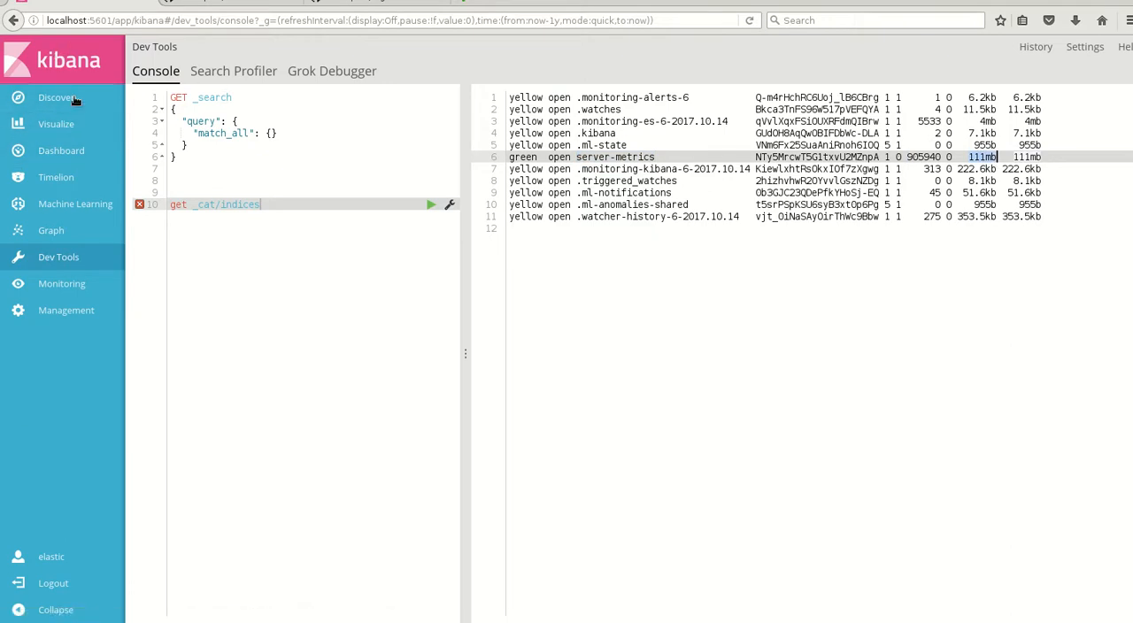
click(74, 203)
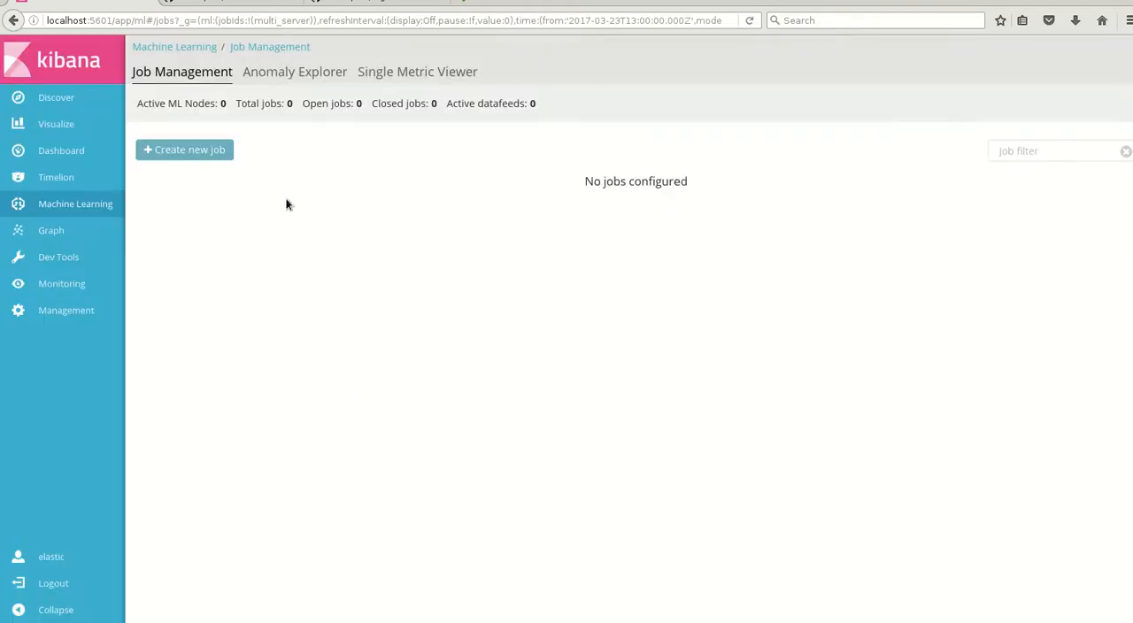
- Start a new single metric job on server-*, then head to Discover for the raw data
click(184, 149)
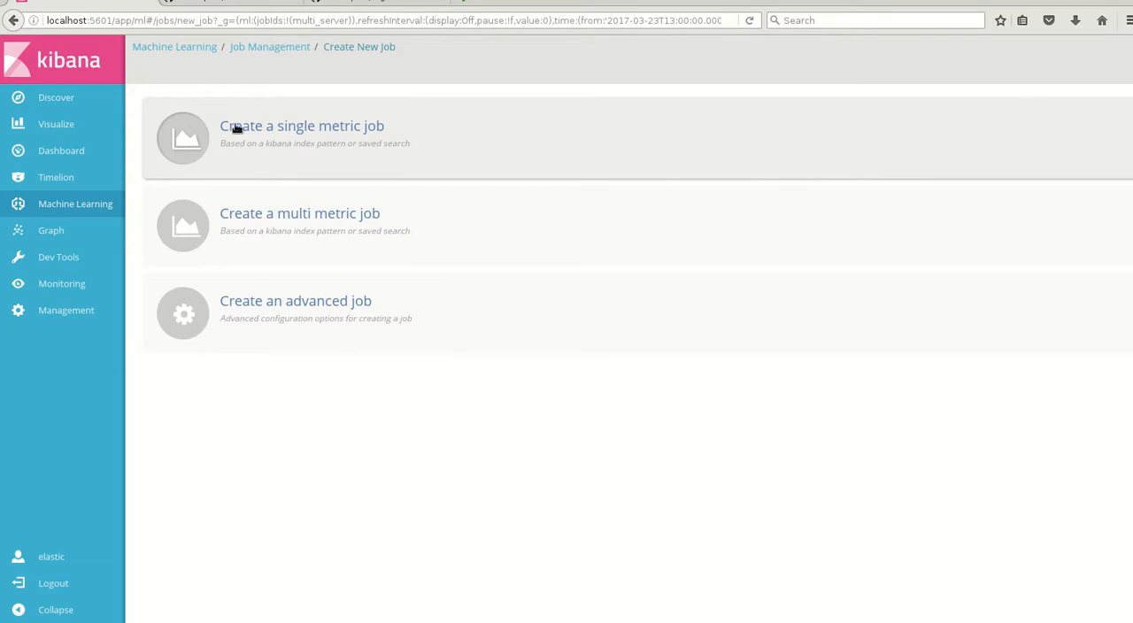
click(301, 133)
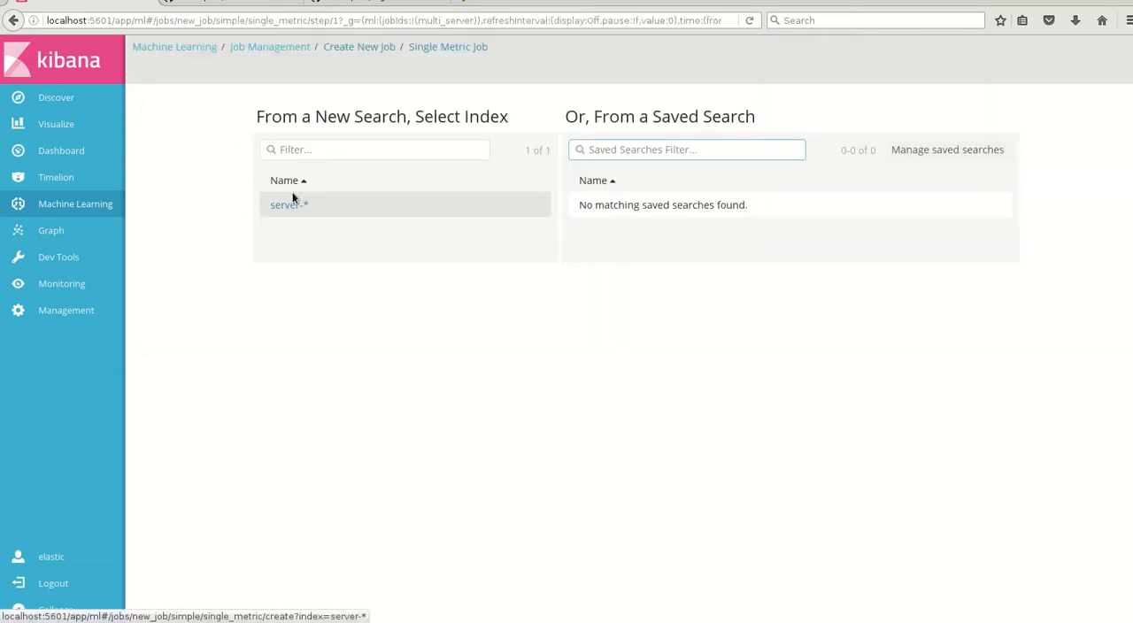
click(287, 205)
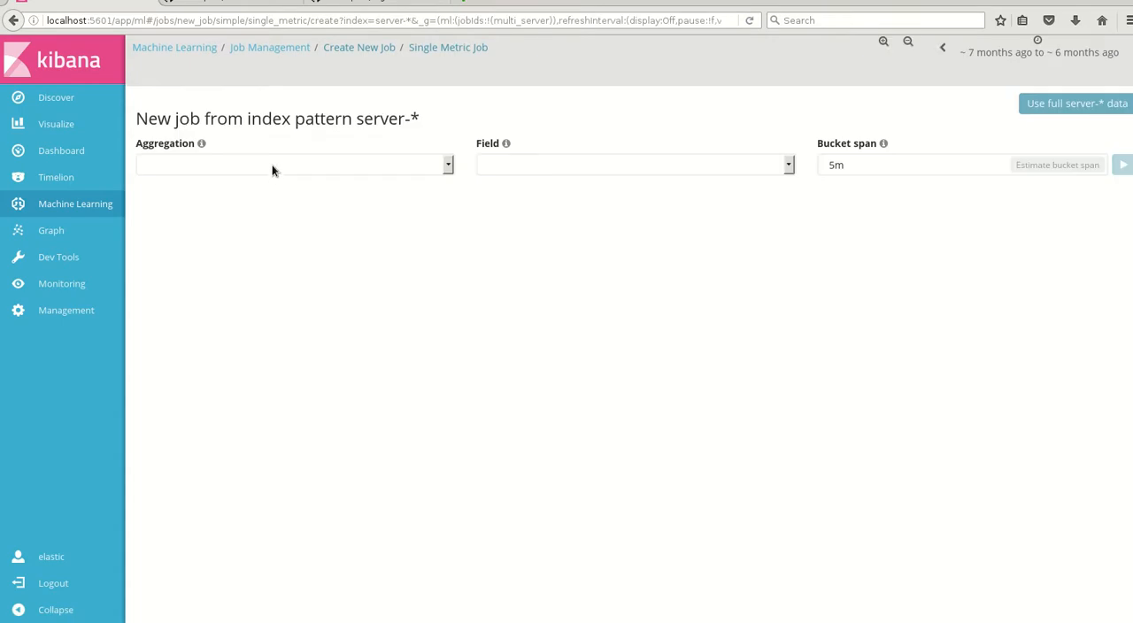
click(292, 162)
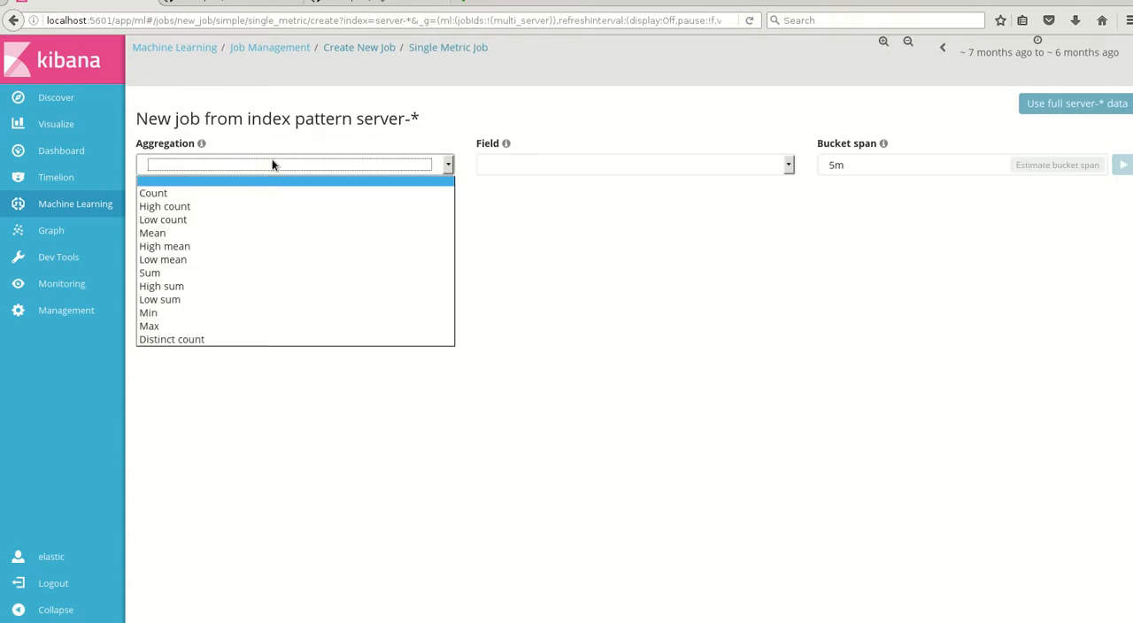
mouse_move(106, 124)
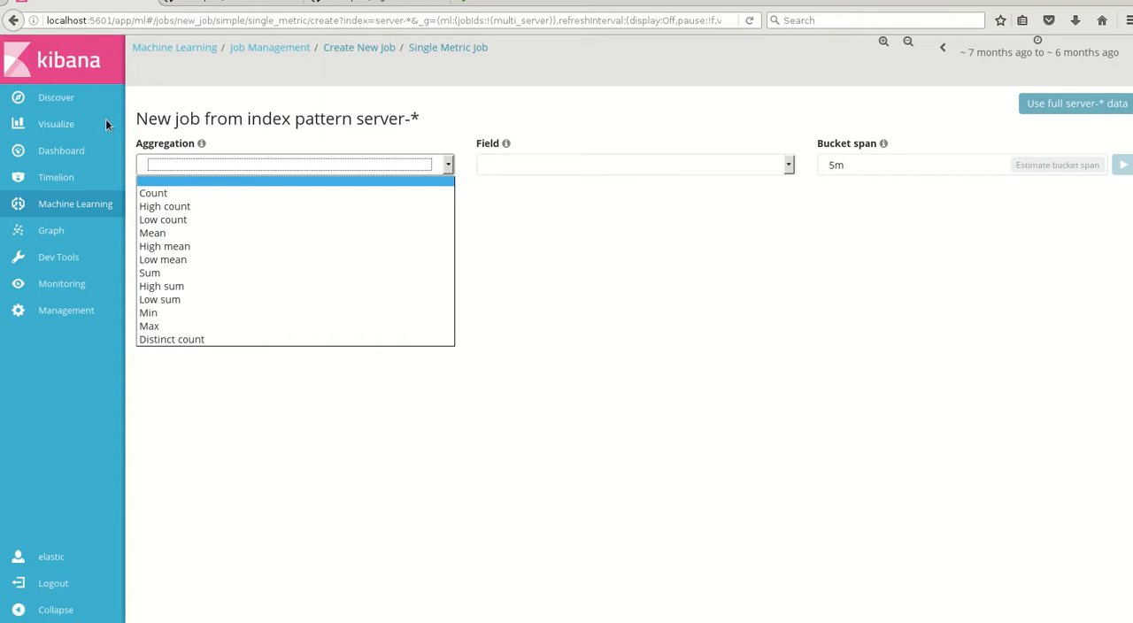
click(56, 98)
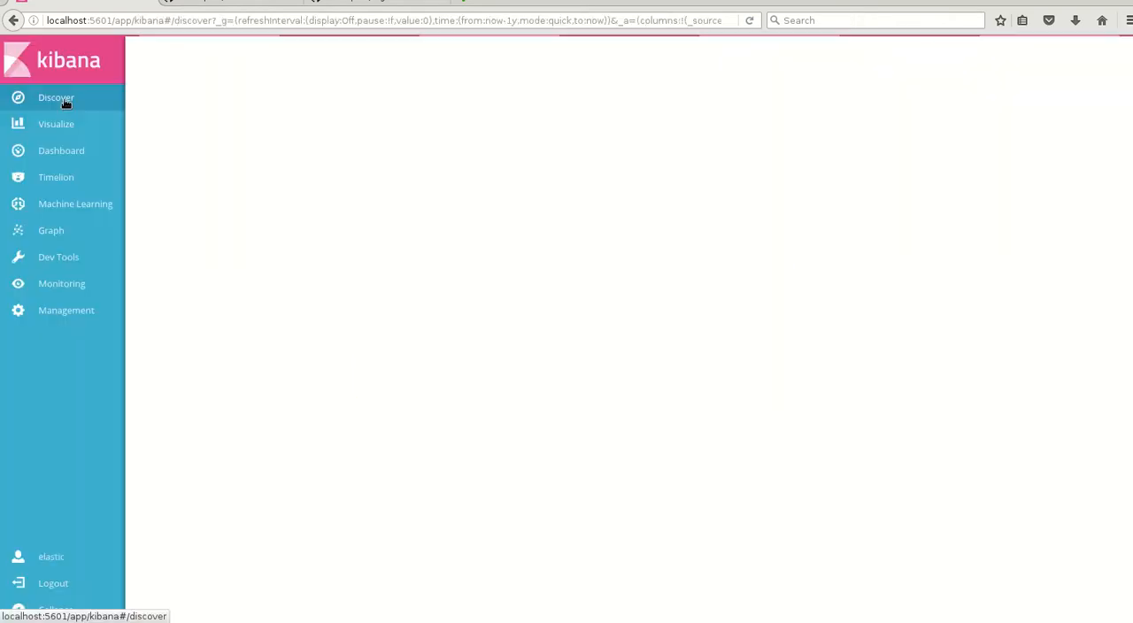
- Expand a server-metrics document in Discover and highlight its index name and total value
click(57, 97)
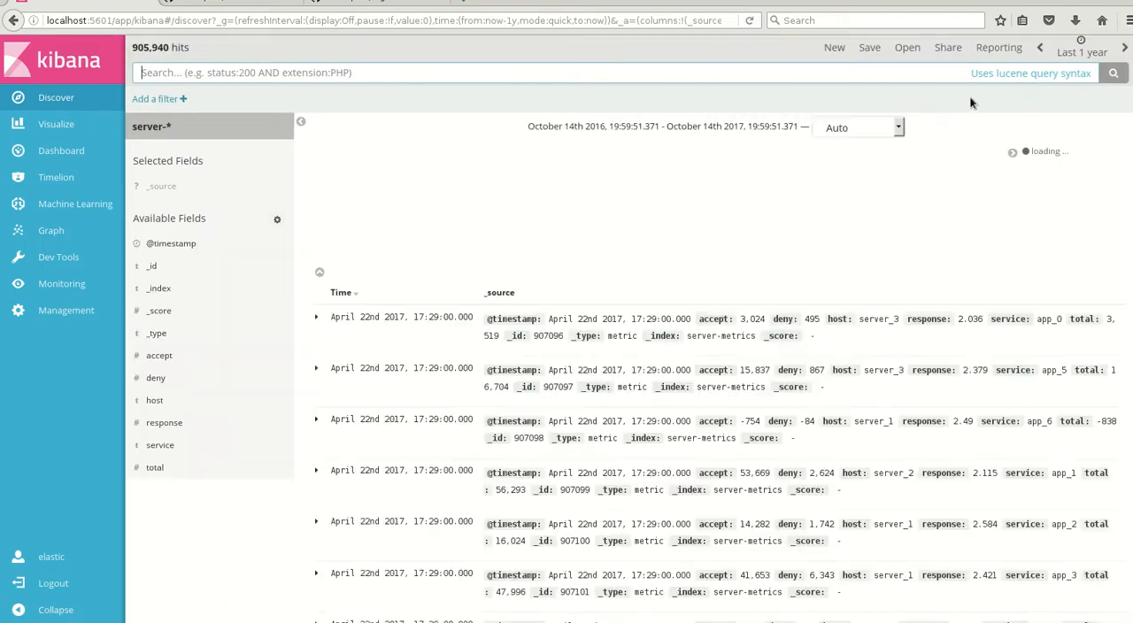
mouse_move(708, 222)
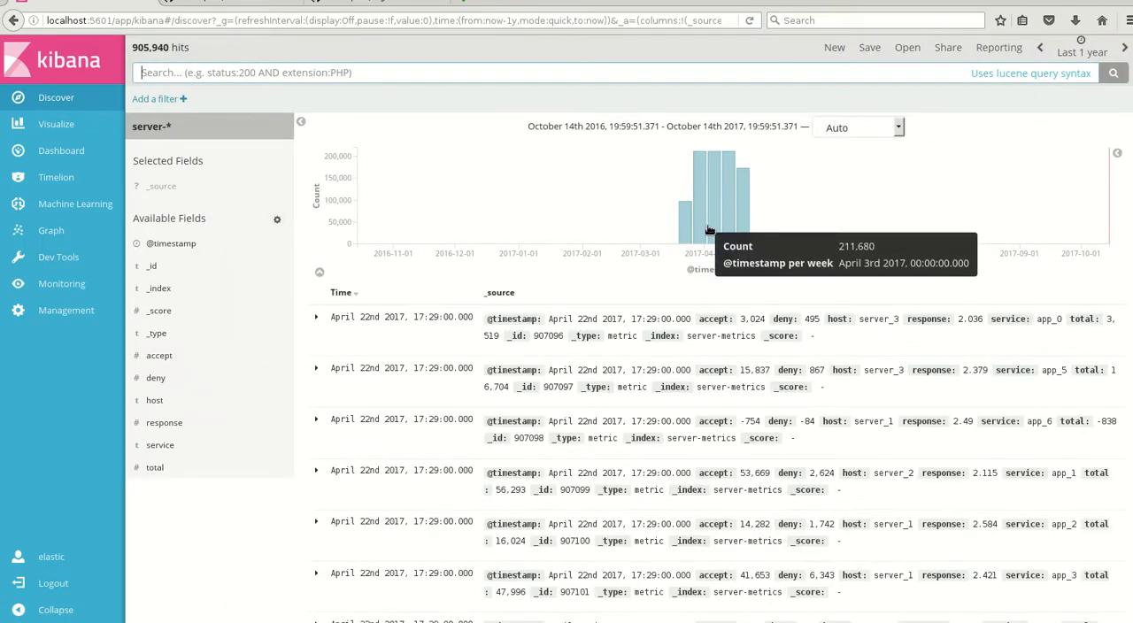
click(315, 315)
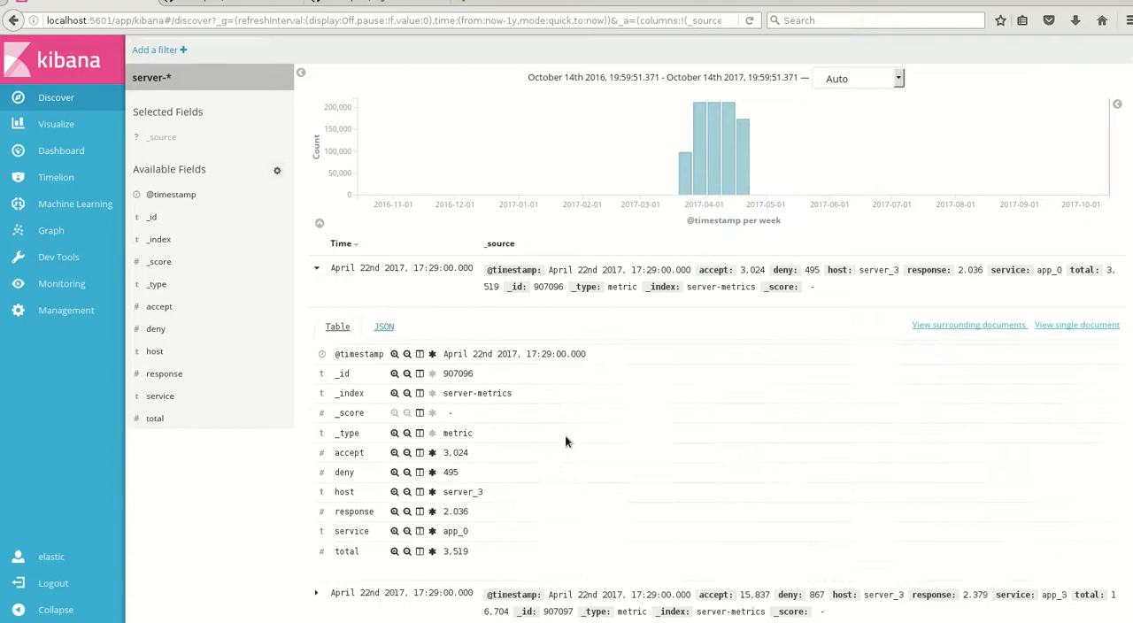
scroll(down, 3)
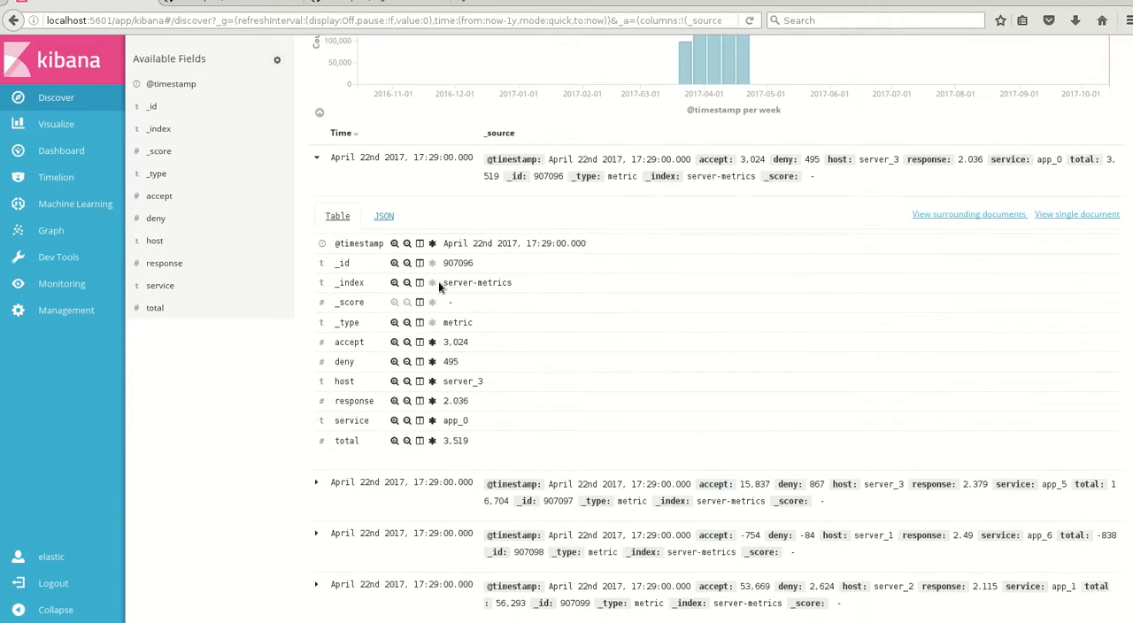
double_click(476, 283)
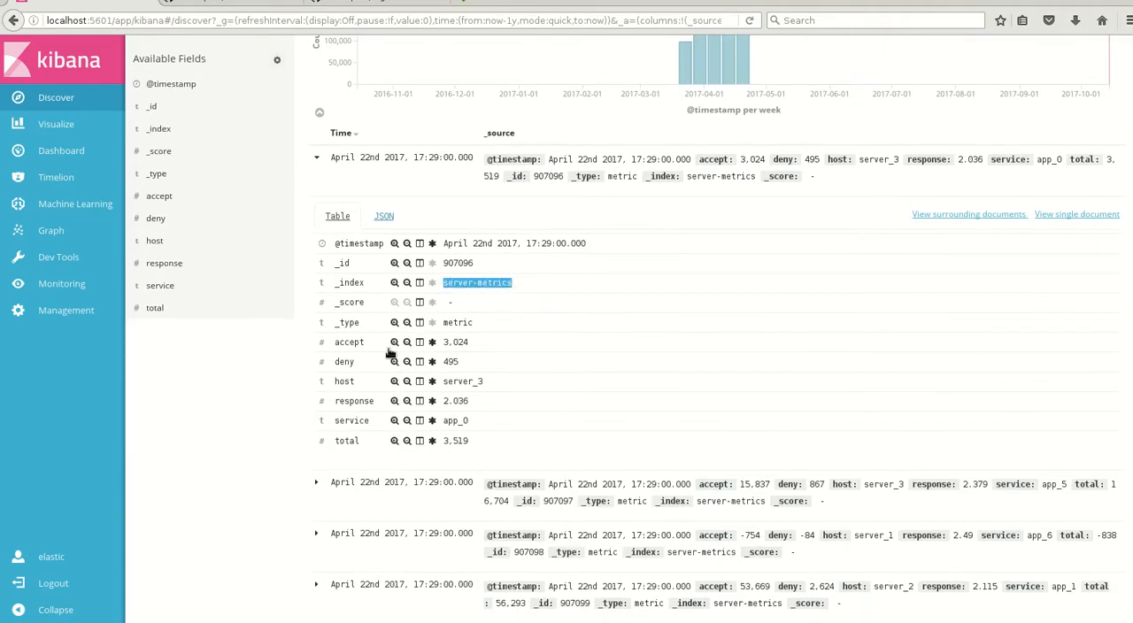
click(349, 342)
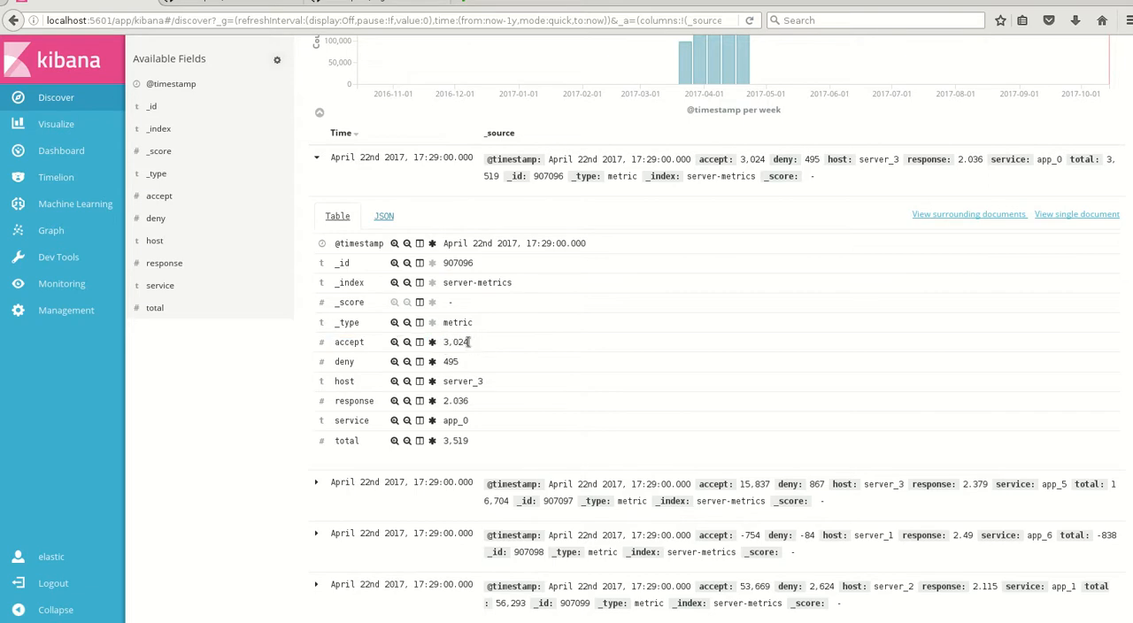
mouse_move(443, 343)
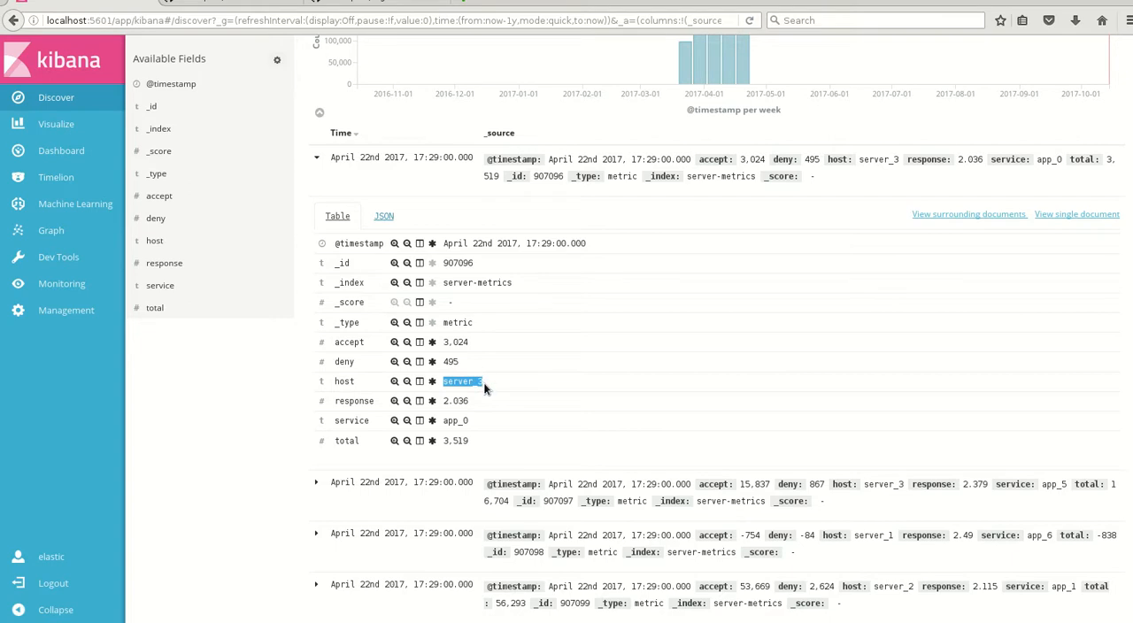
mouse_move(445, 395)
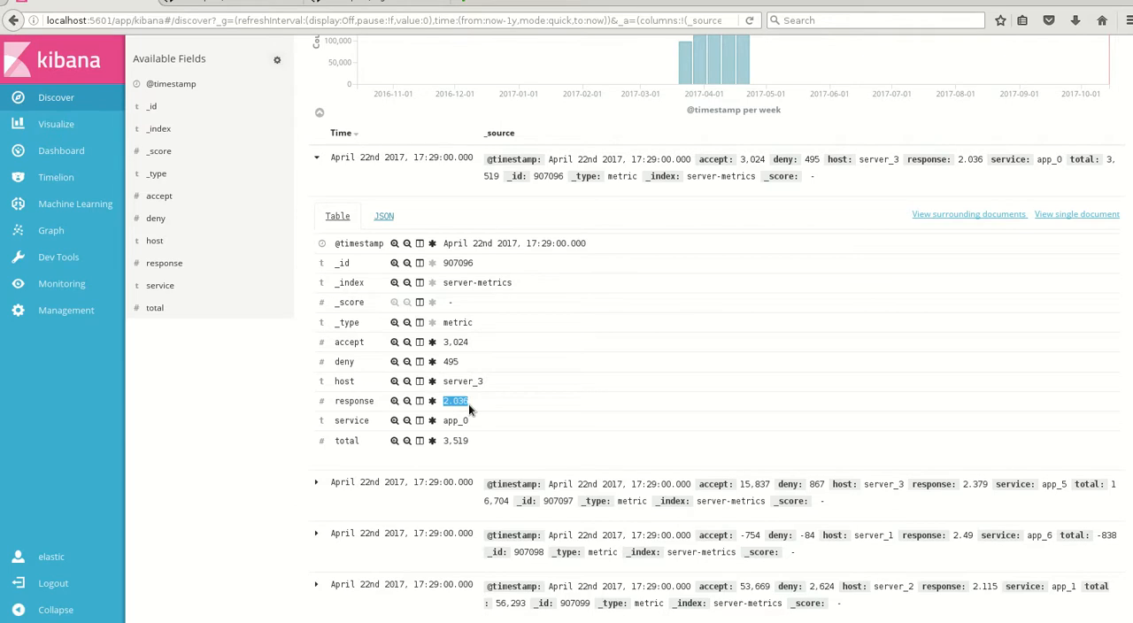
mouse_move(471, 345)
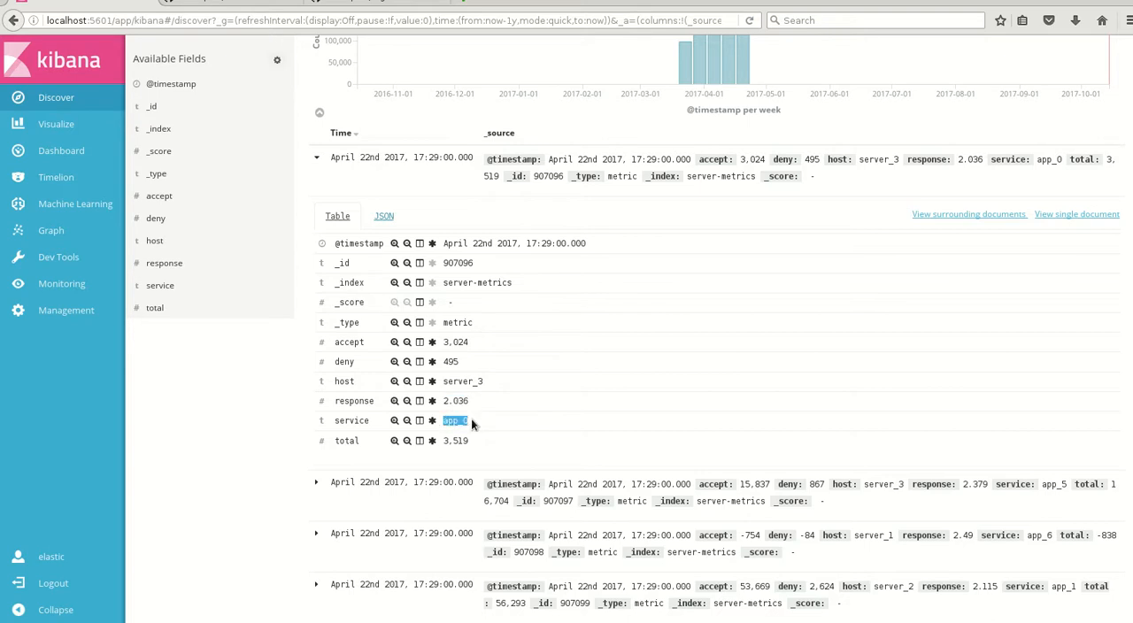
mouse_move(458, 356)
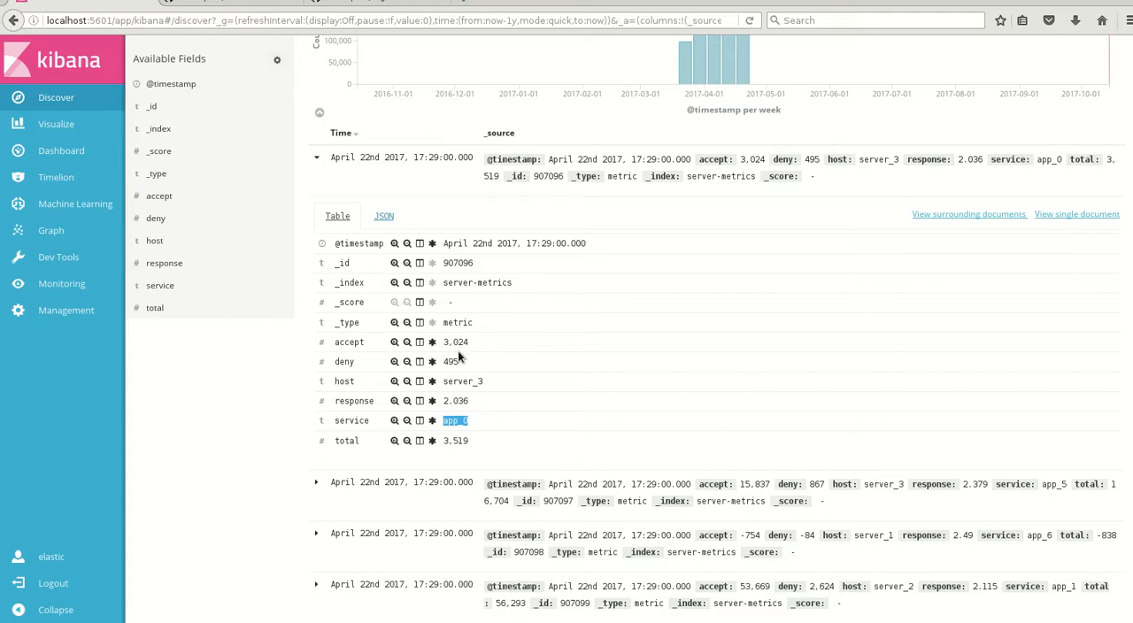
double_click(457, 439)
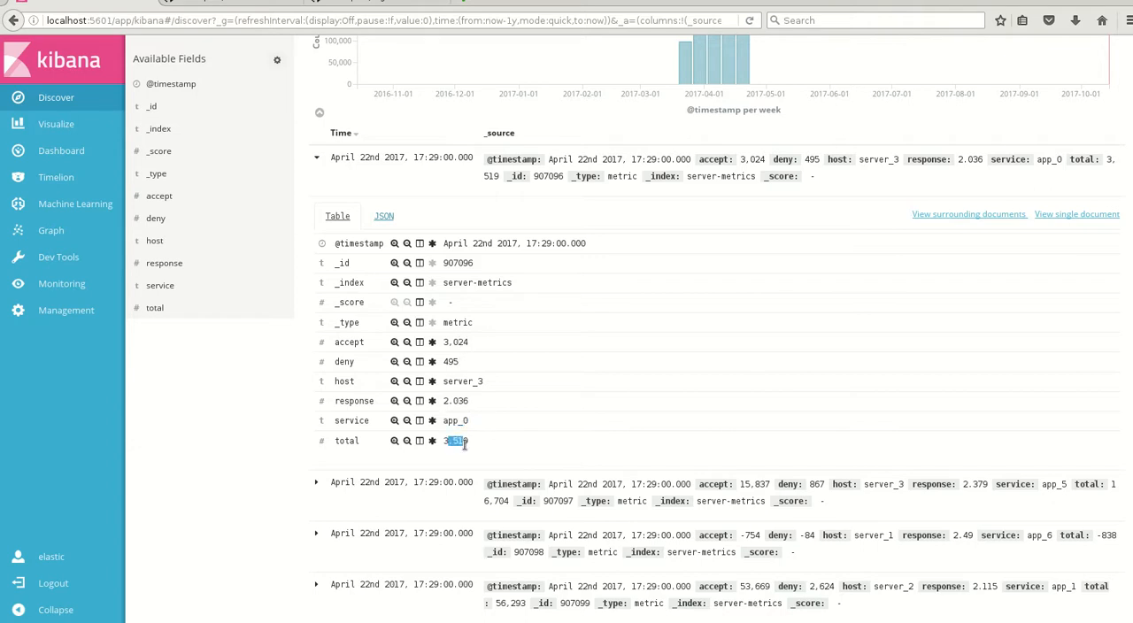
mouse_move(457, 361)
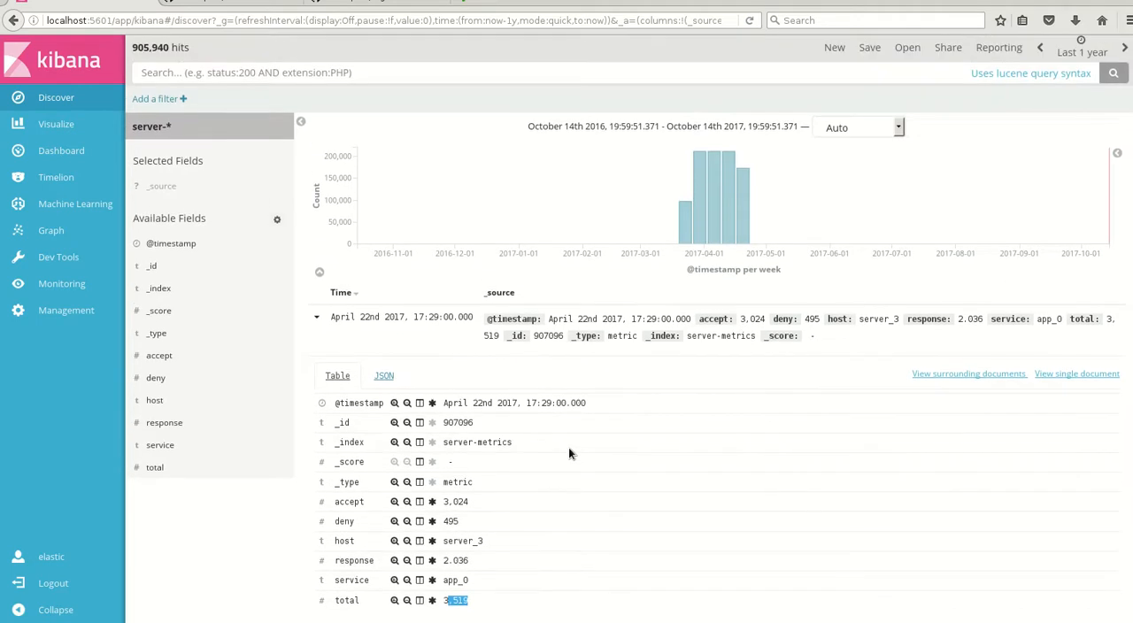
click(74, 204)
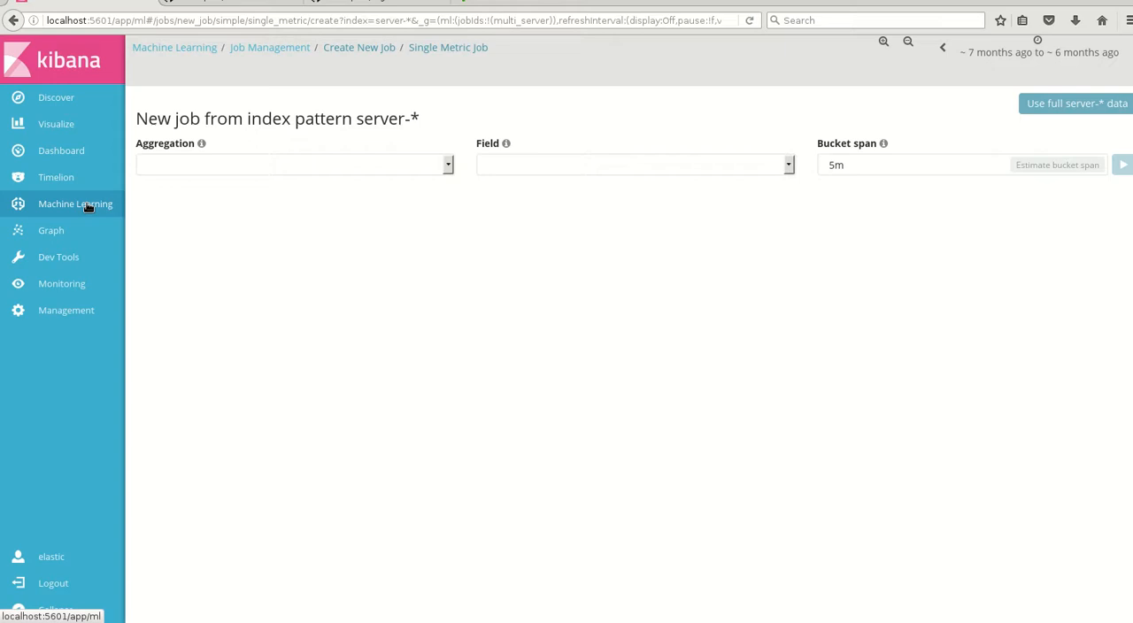
mouse_move(403, 168)
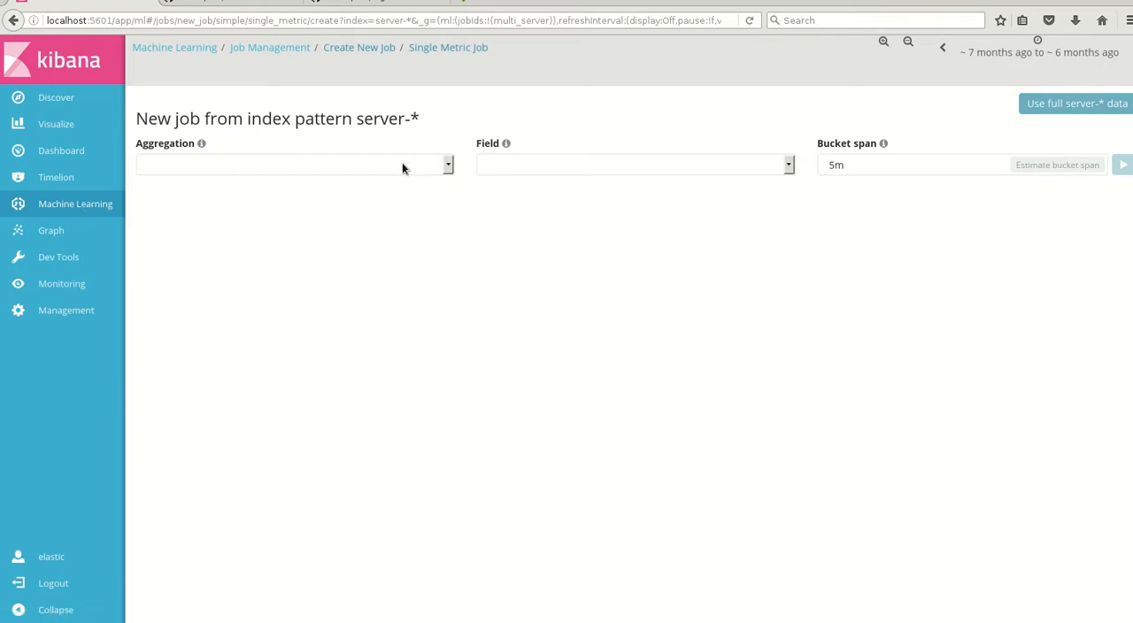
- Set the job's aggregation to Max on the response field
click(292, 165)
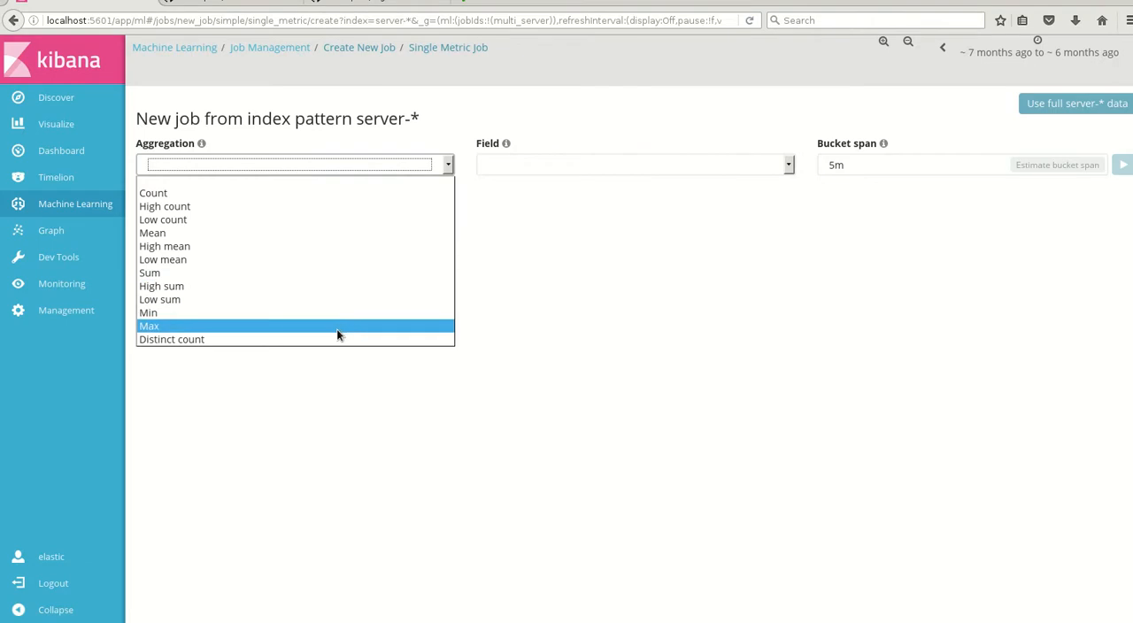
click(149, 325)
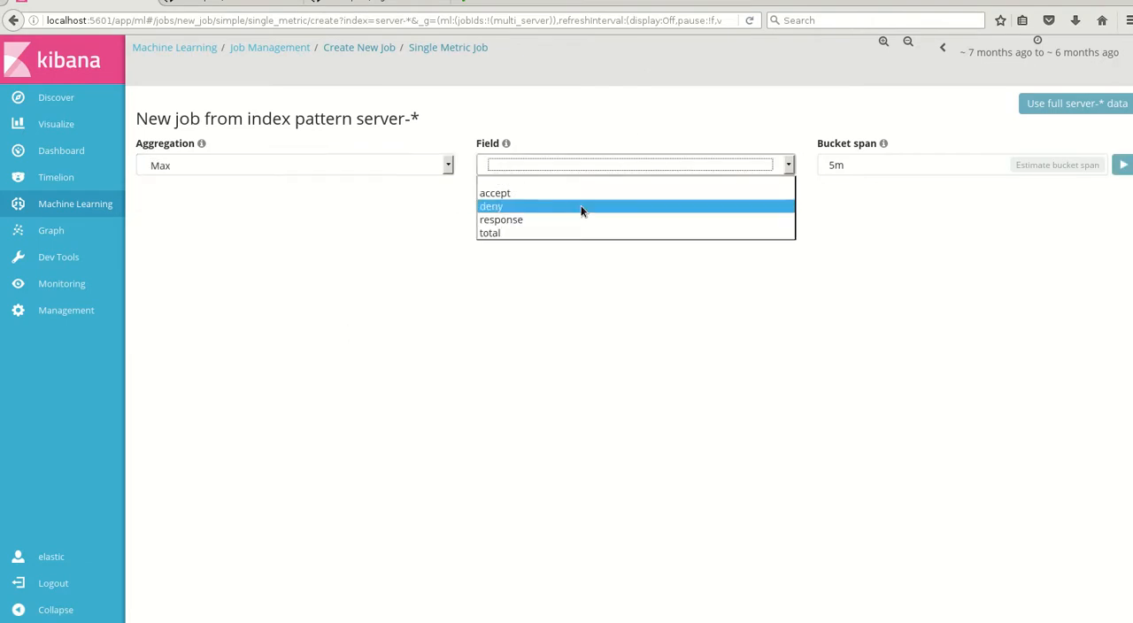
click(501, 219)
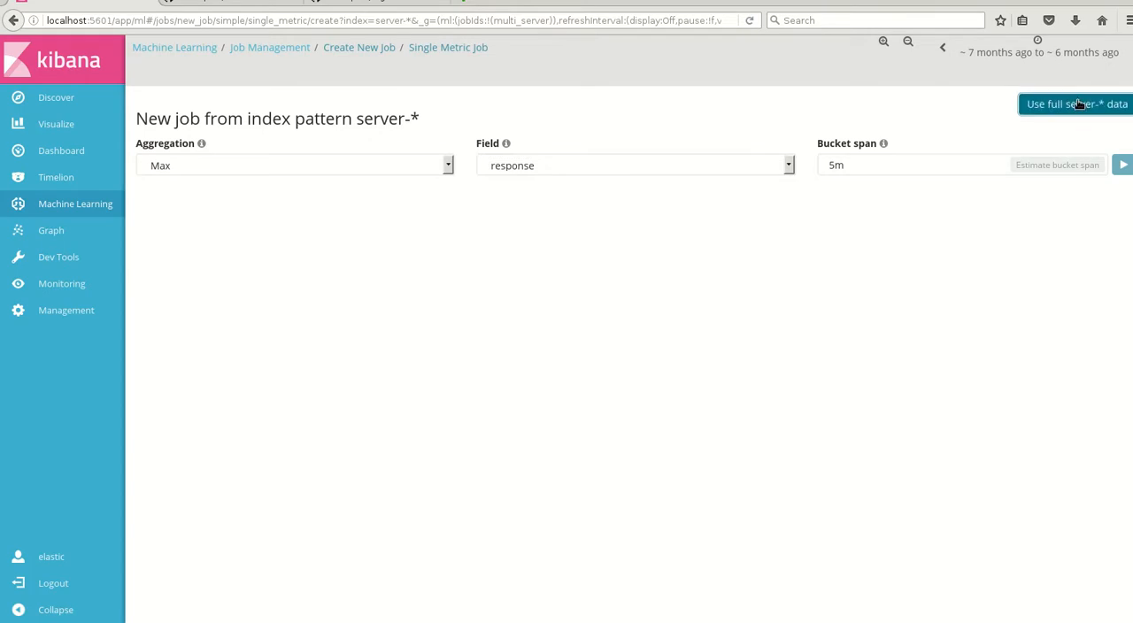
- Load the full server-* time range to preview the Max response chart with 5m buckets
click(1122, 165)
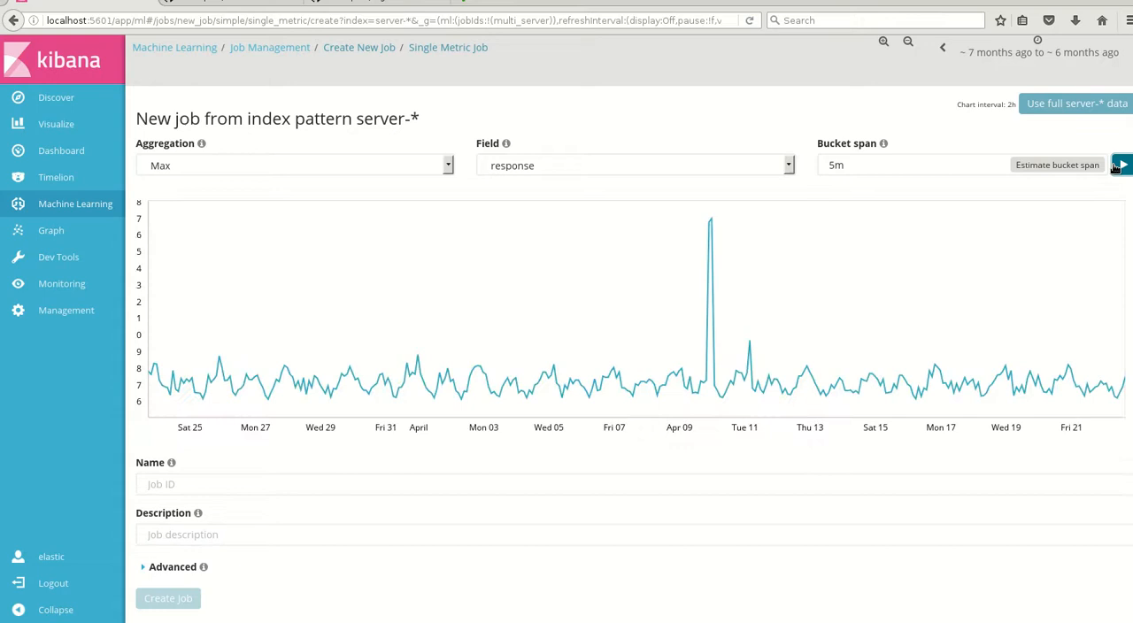
mouse_move(36, 423)
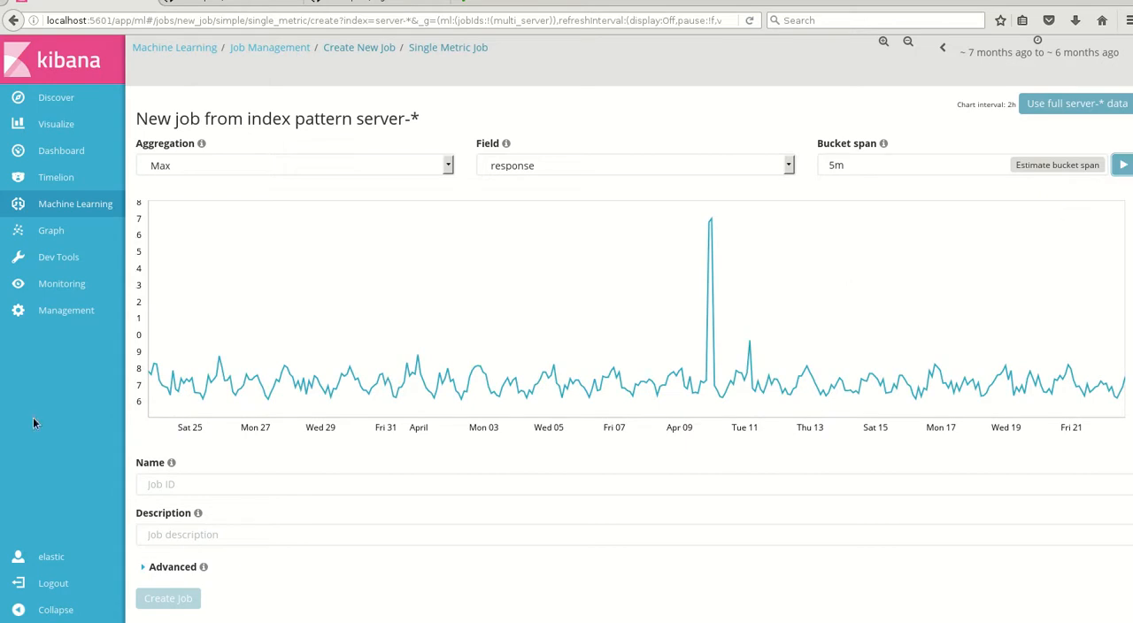
mouse_move(648, 382)
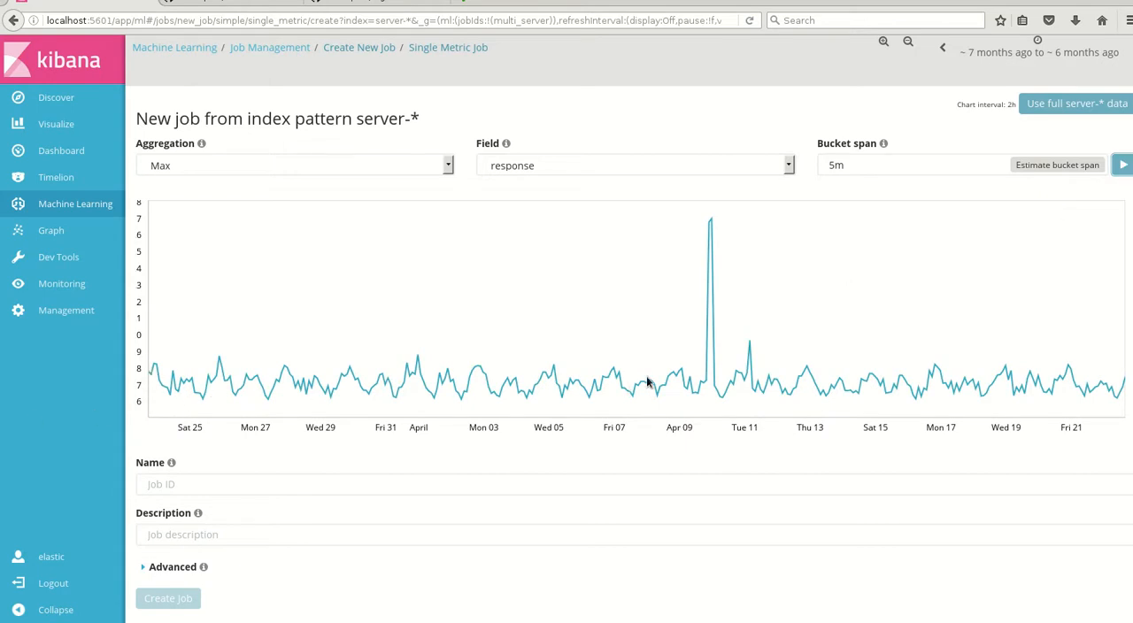
mouse_move(722, 375)
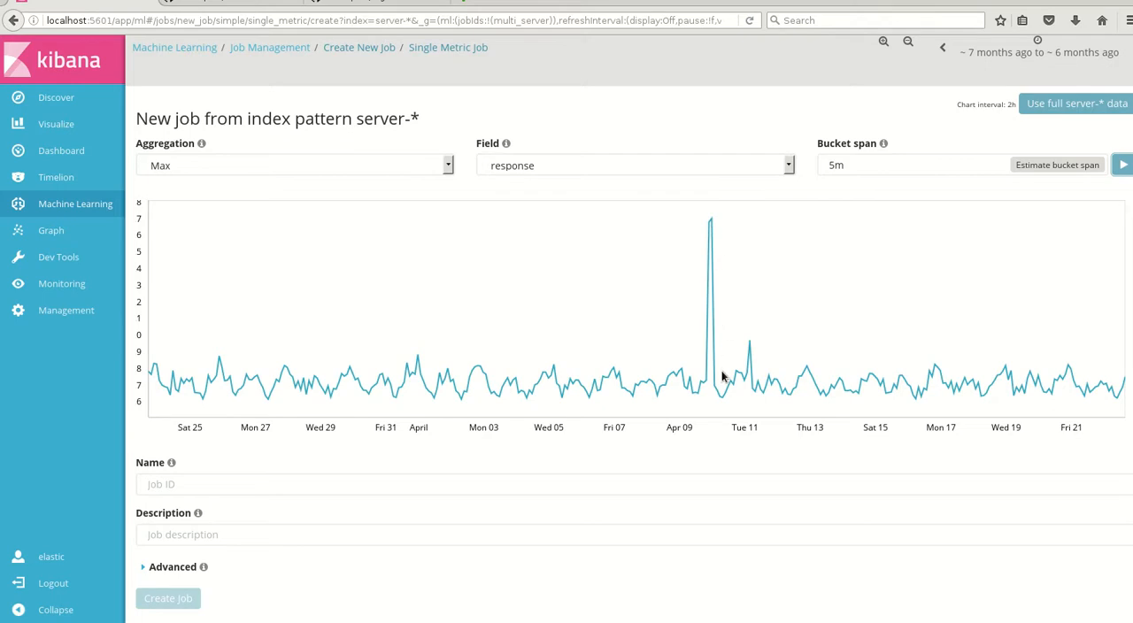
mouse_move(357, 237)
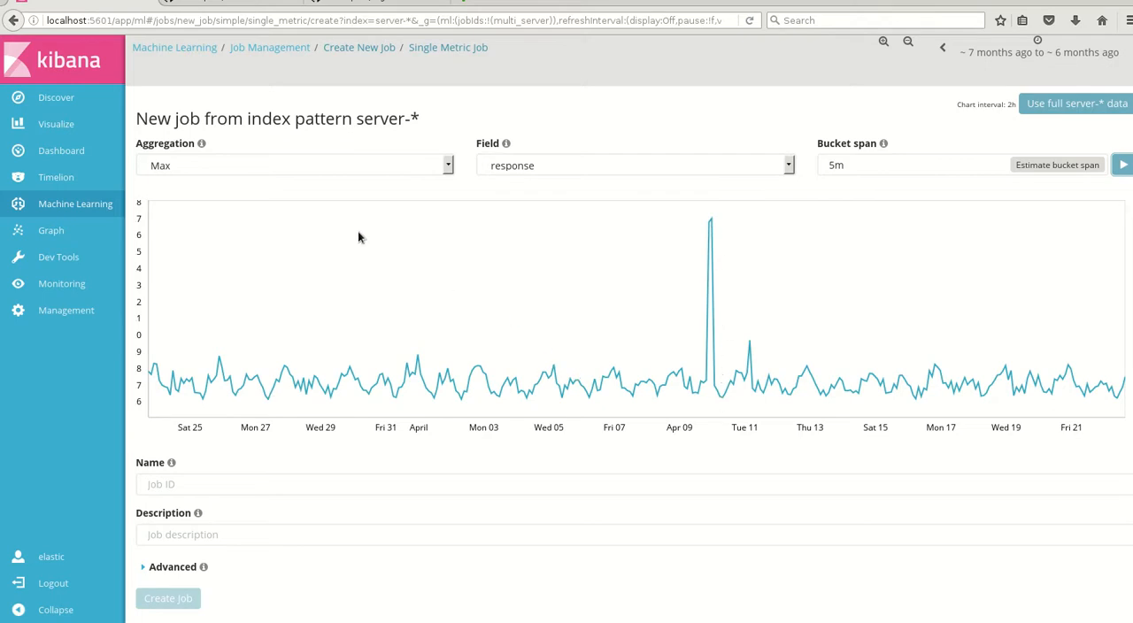
mouse_move(558, 170)
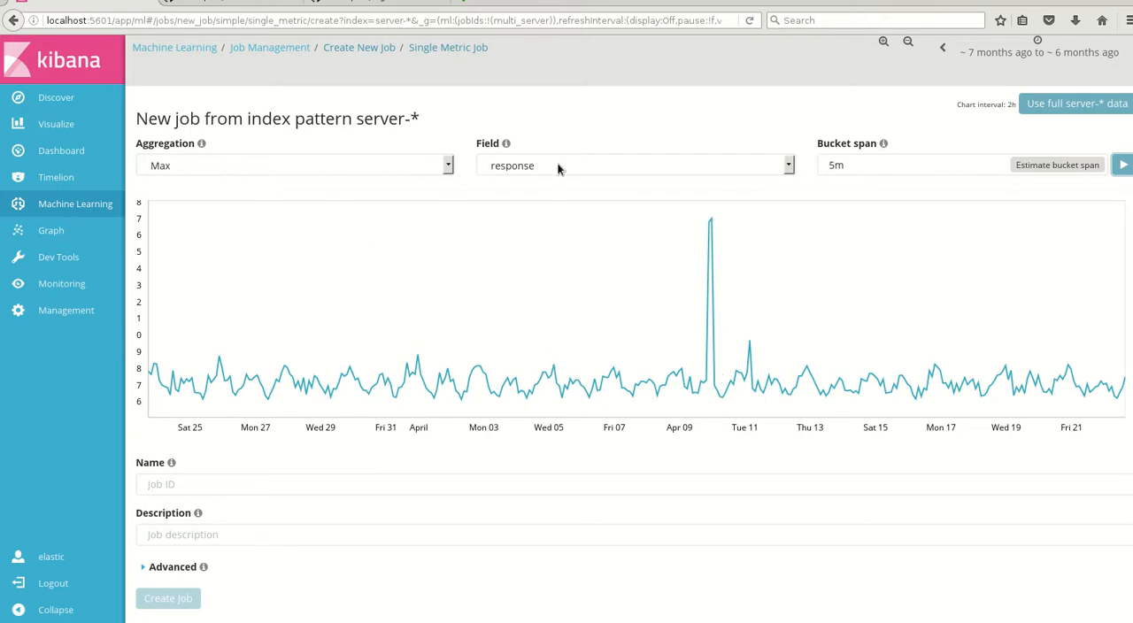
click(912, 165)
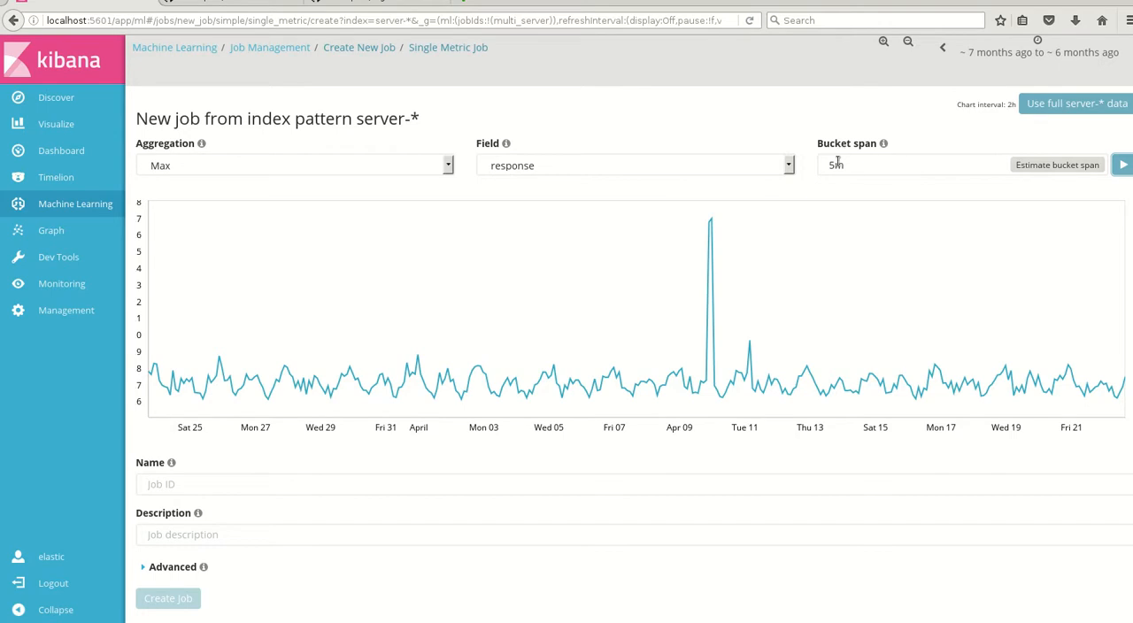
mouse_move(1090, 133)
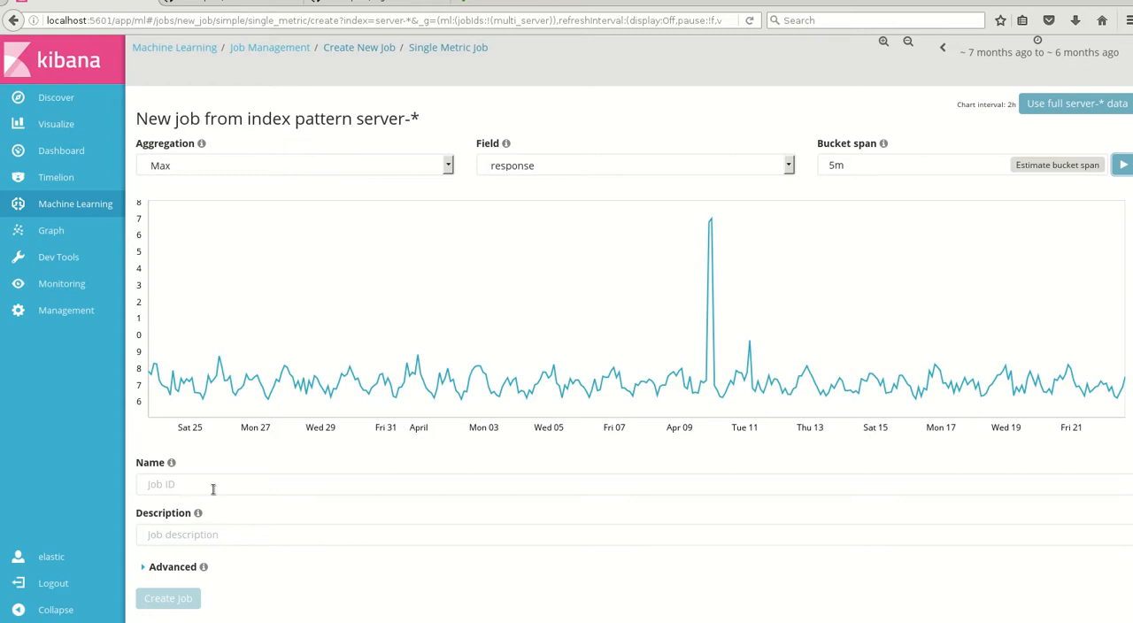
- Name the job single_max_response, leaving the description empty
text(single)
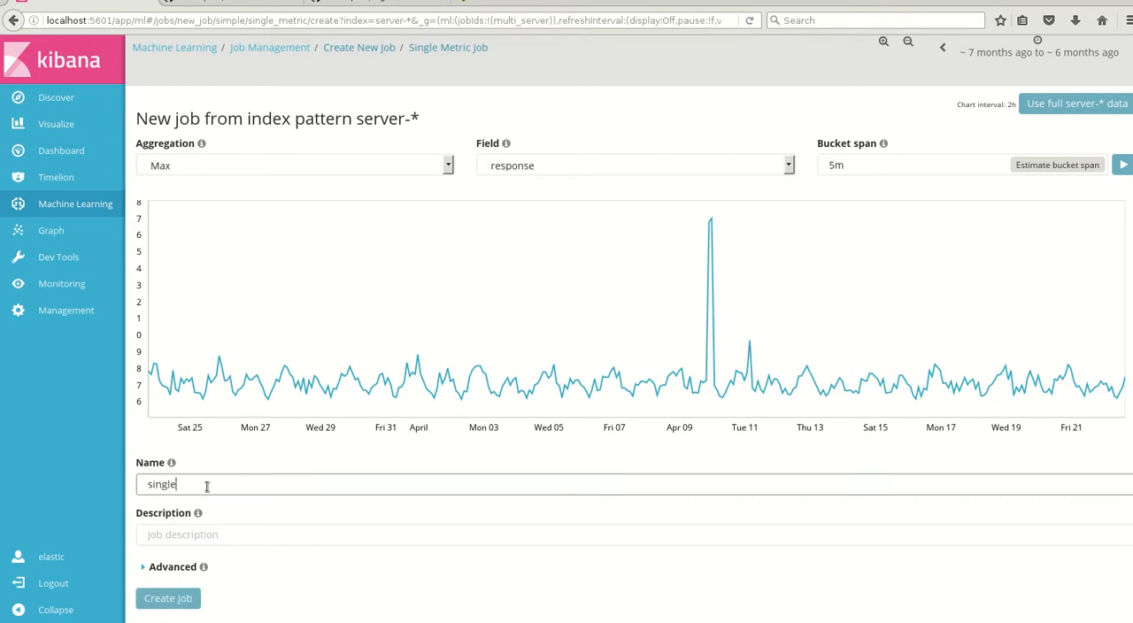
text(_max_resp)
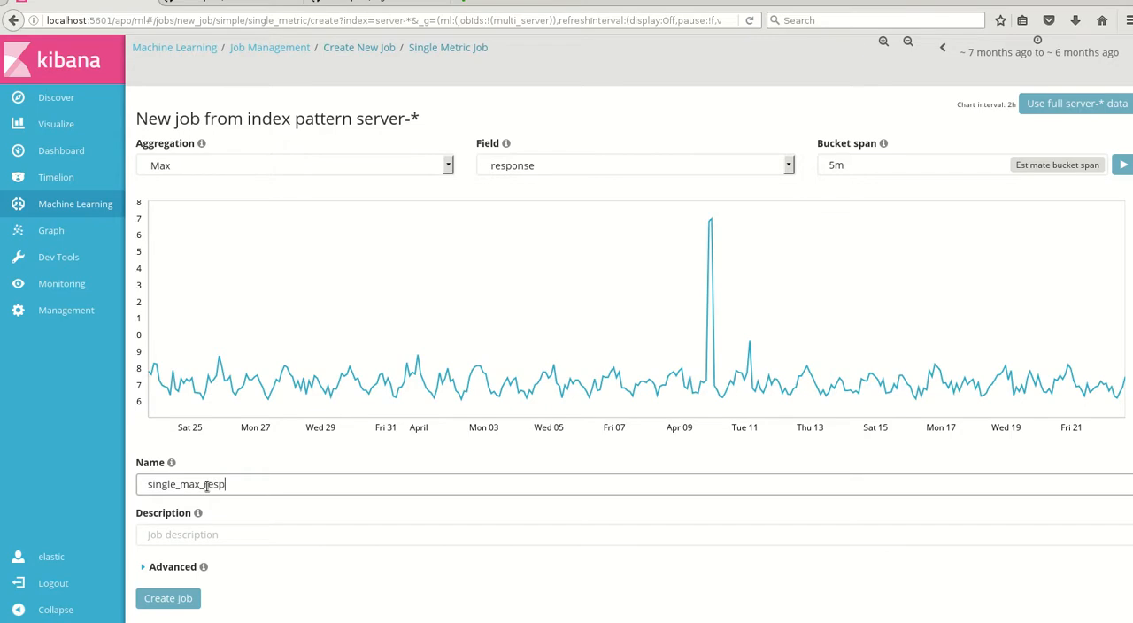
text(onse)
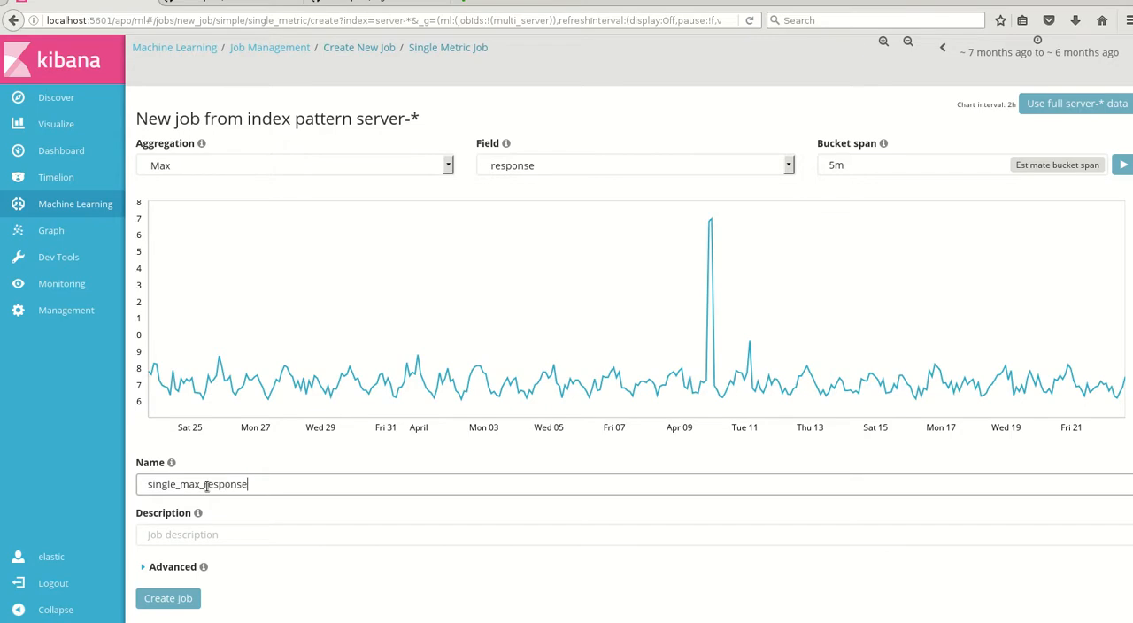
click(166, 598)
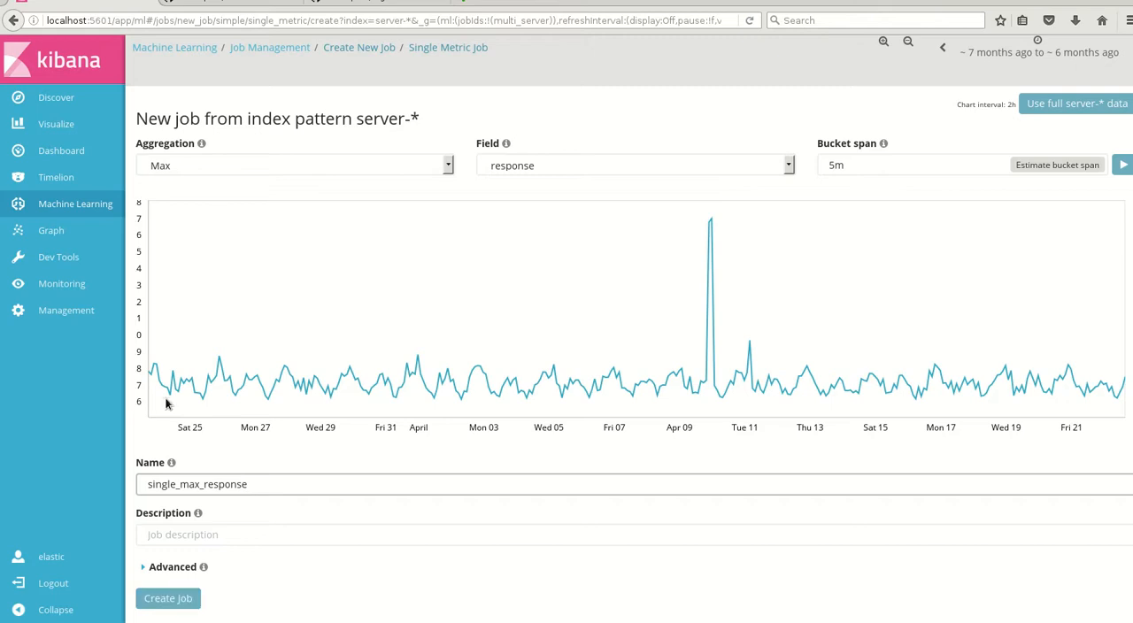
mouse_move(155, 372)
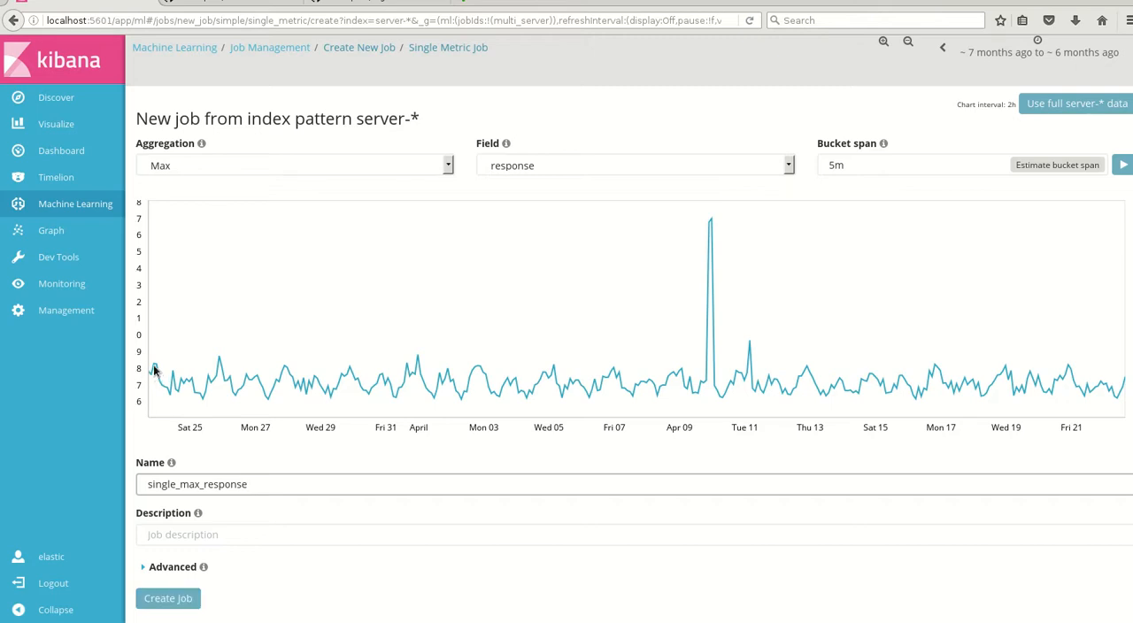
mouse_move(417, 384)
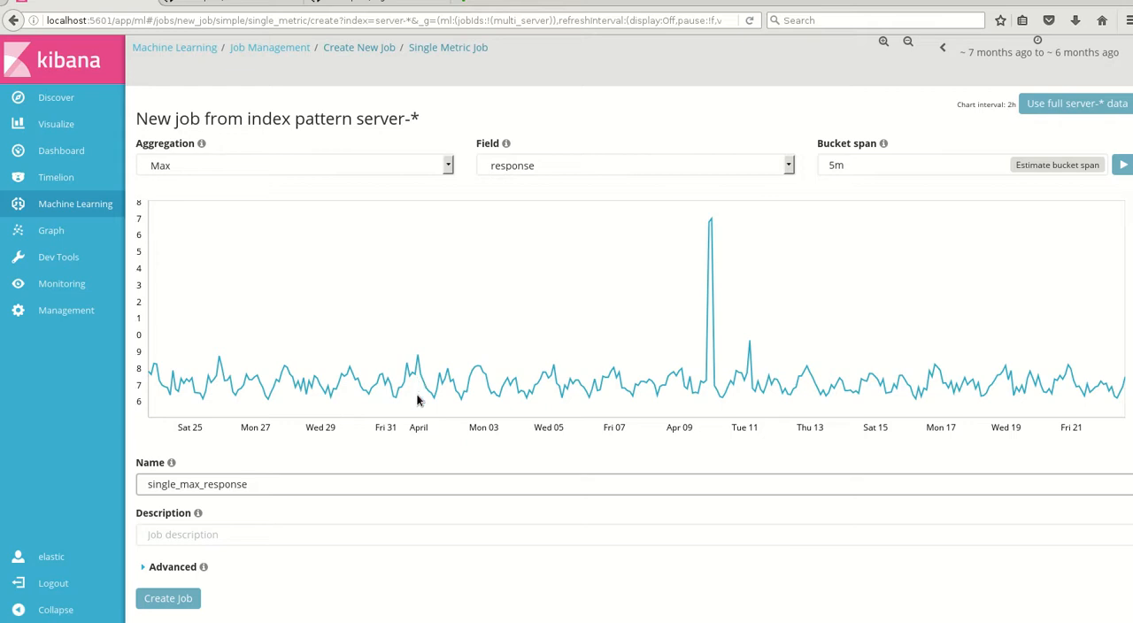
mouse_move(410, 407)
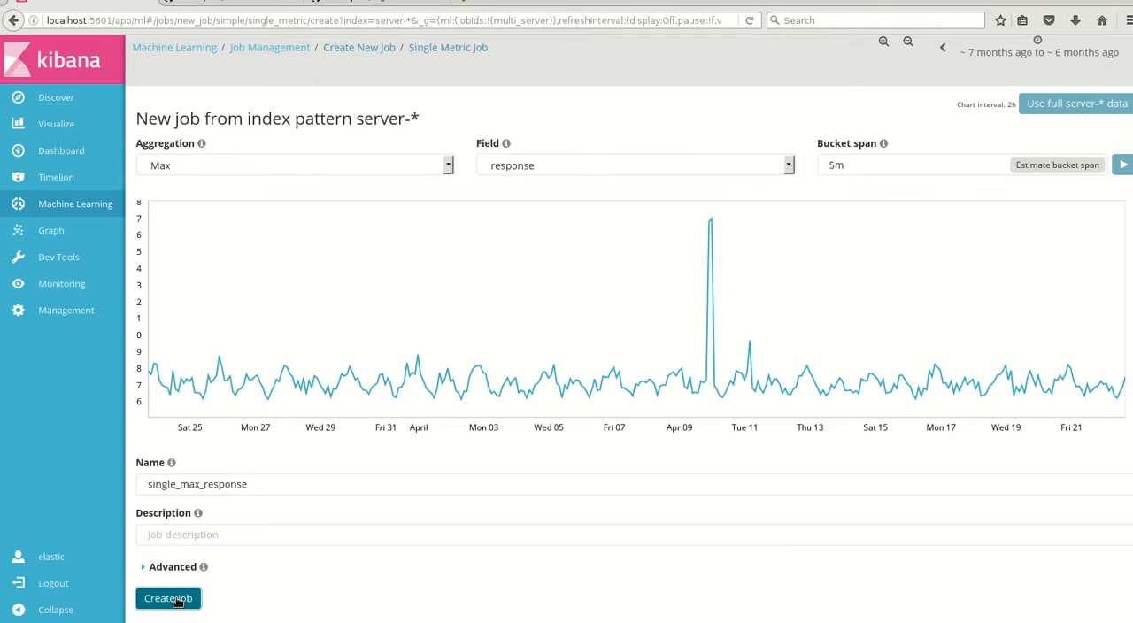
- Create the single_max_response job and view its results in the Single Metric Viewer
click(166, 598)
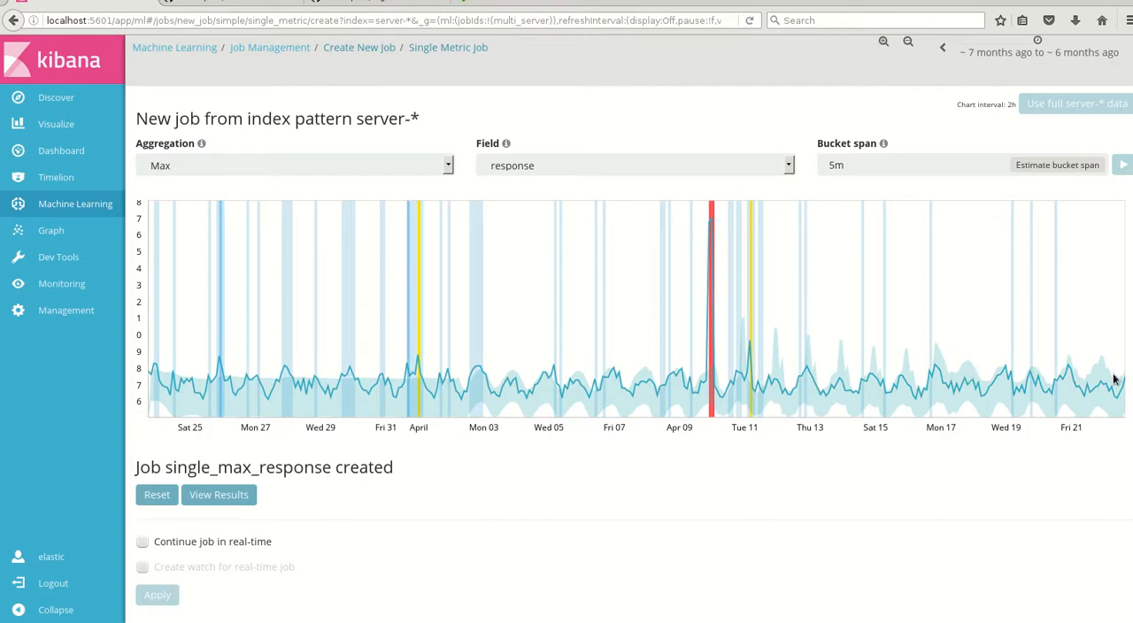
mouse_move(935, 375)
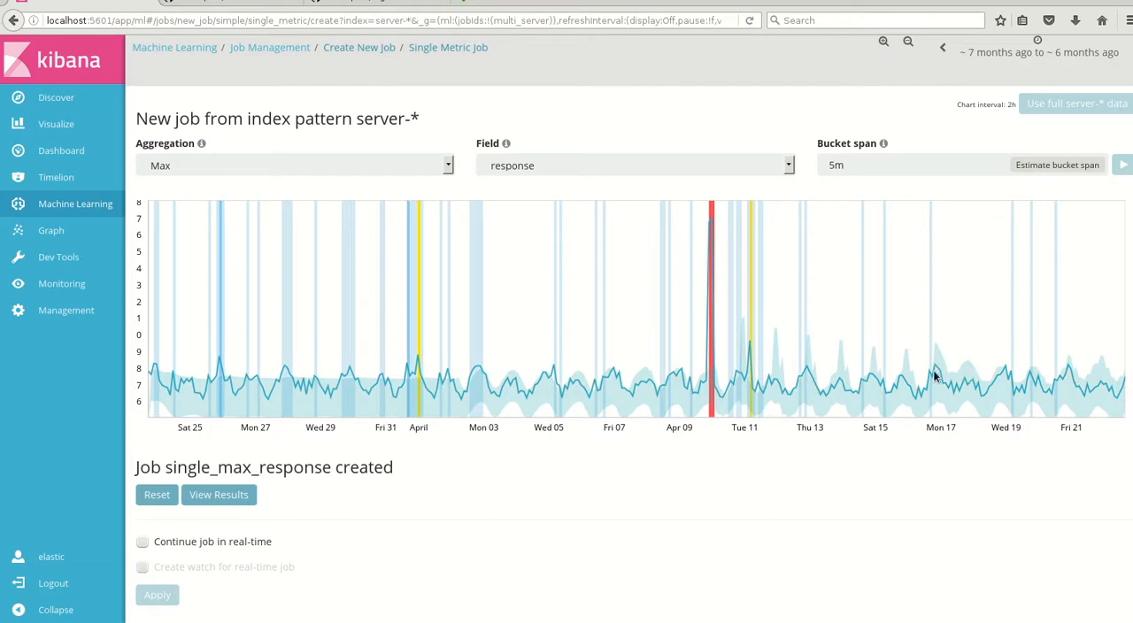
mouse_move(308, 414)
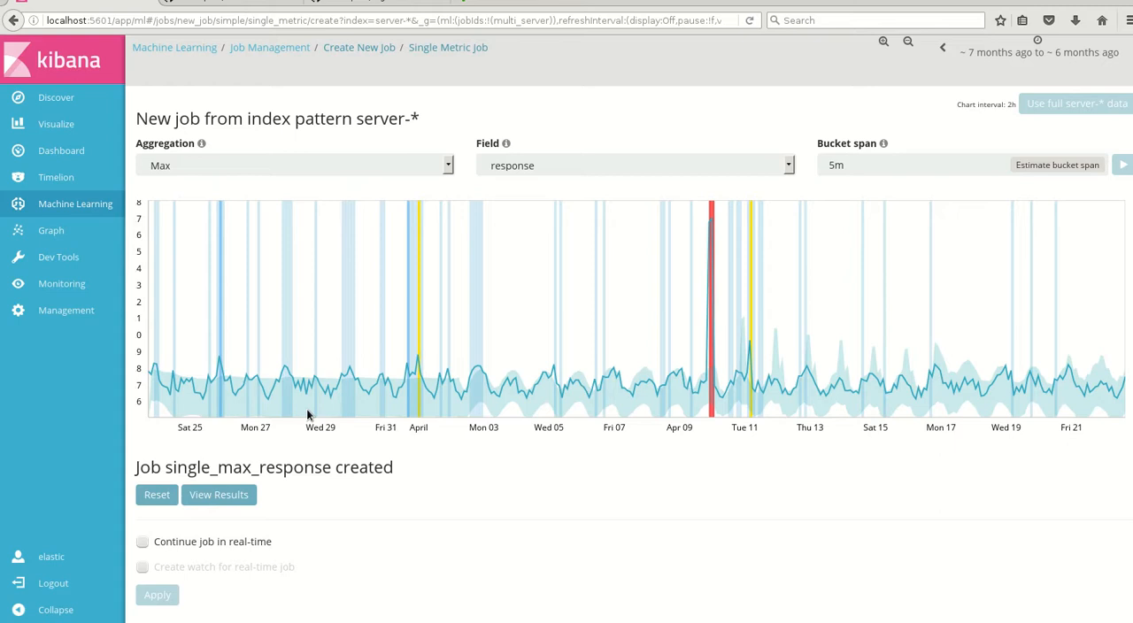
mouse_move(711, 290)
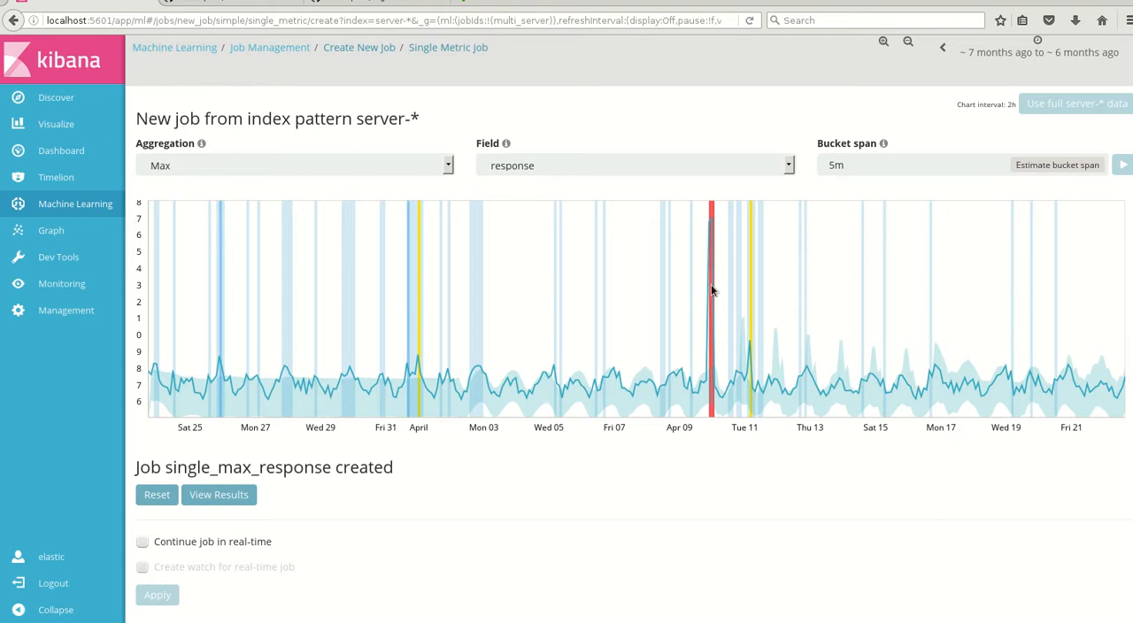
mouse_move(708, 223)
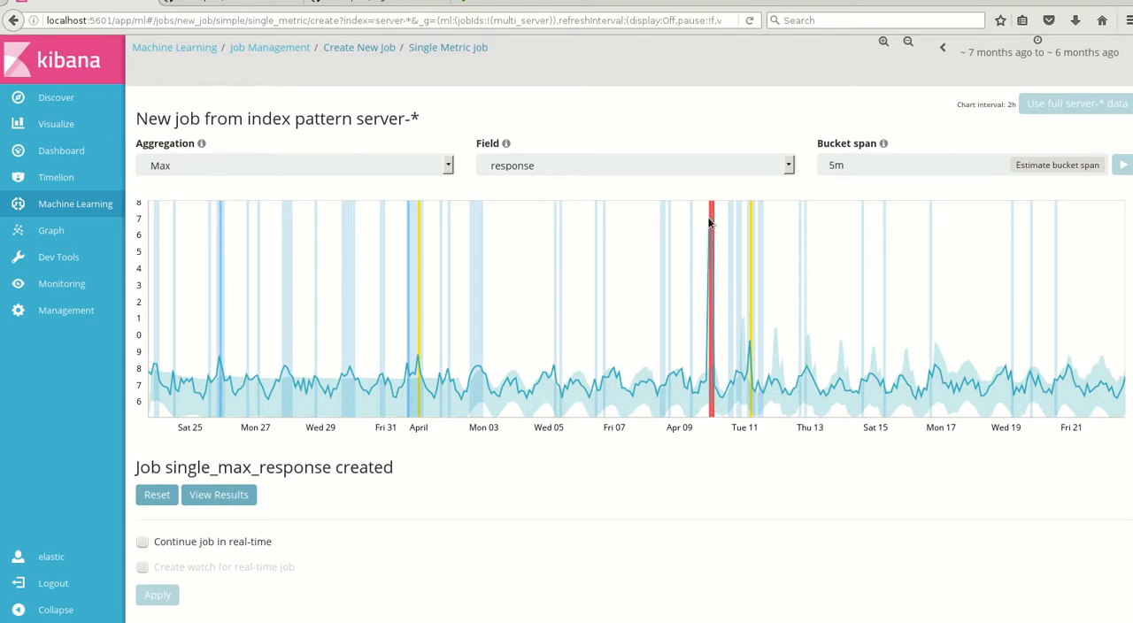
click(219, 496)
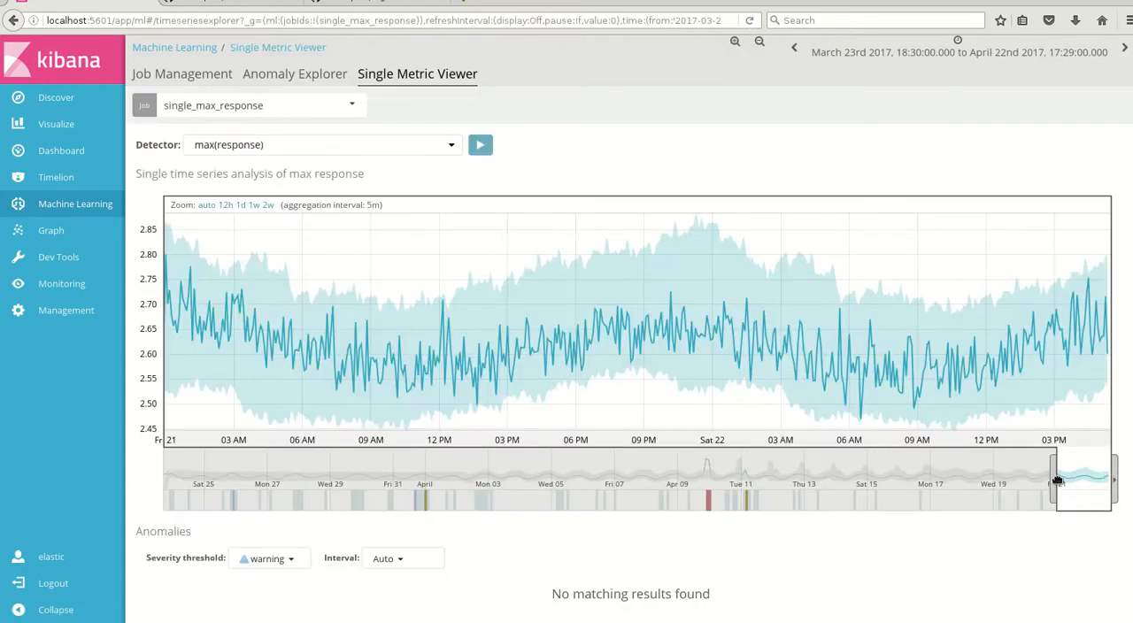
- Zoom the Single Metric Viewer chart onto the April 9–10 response spike
drag(1053, 481, 608, 493)
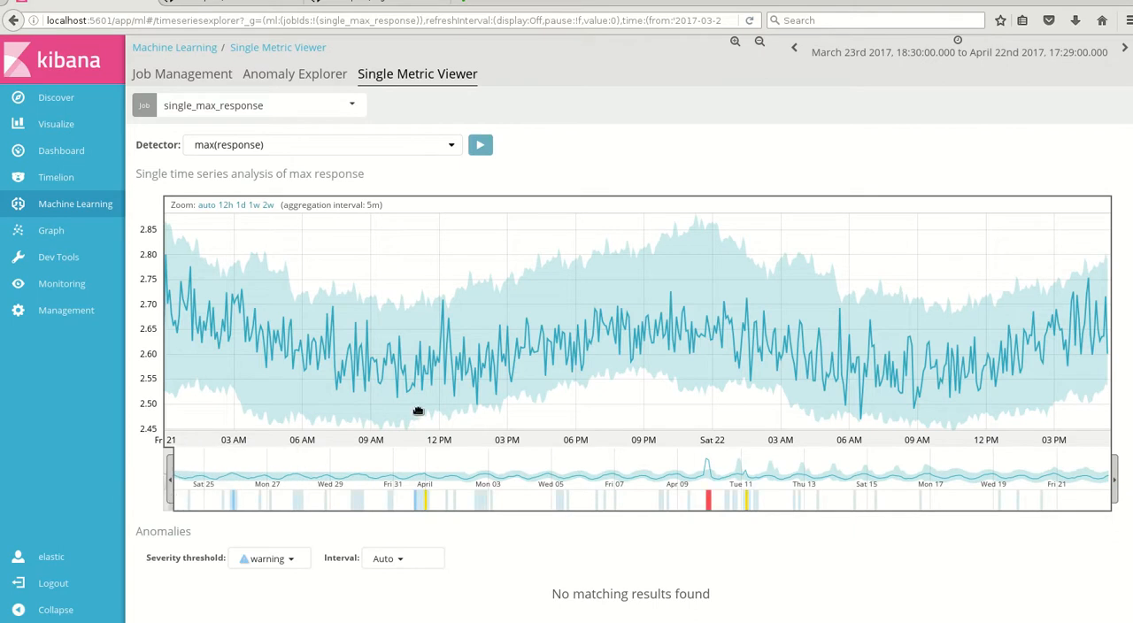
click(269, 205)
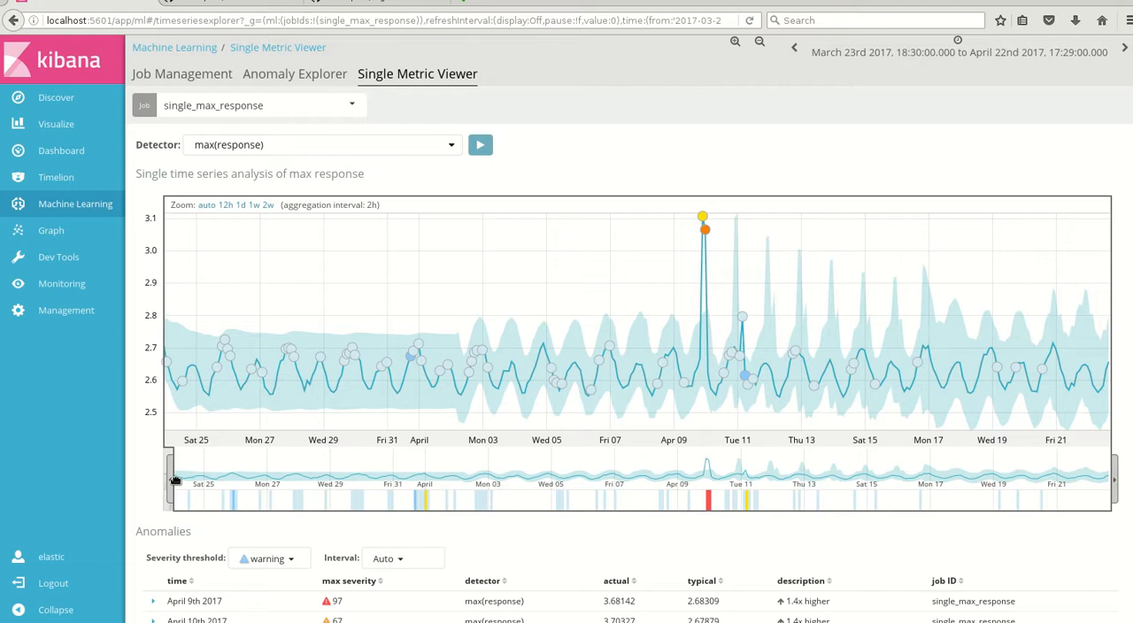
drag(175, 479, 689, 493)
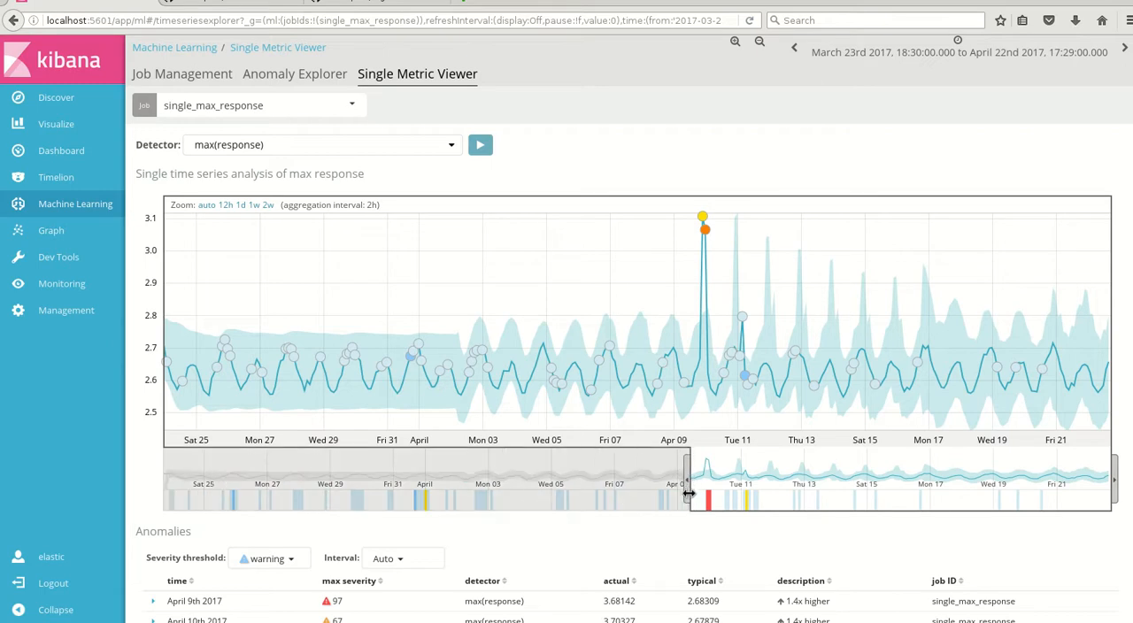
drag(687, 485, 1048, 485)
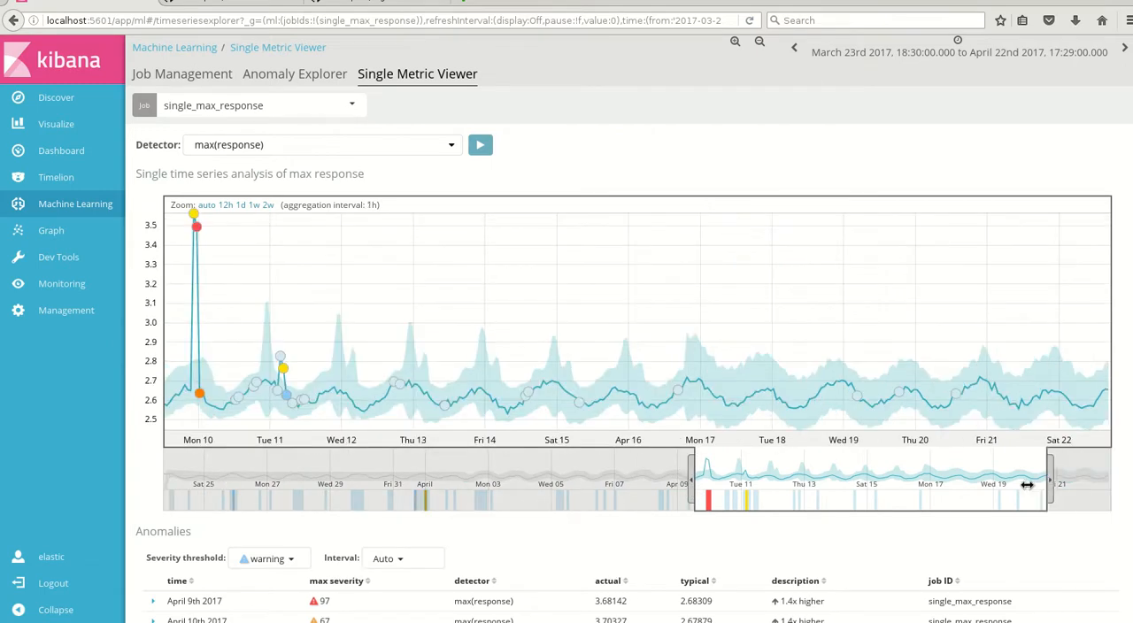
drag(1048, 485, 729, 503)
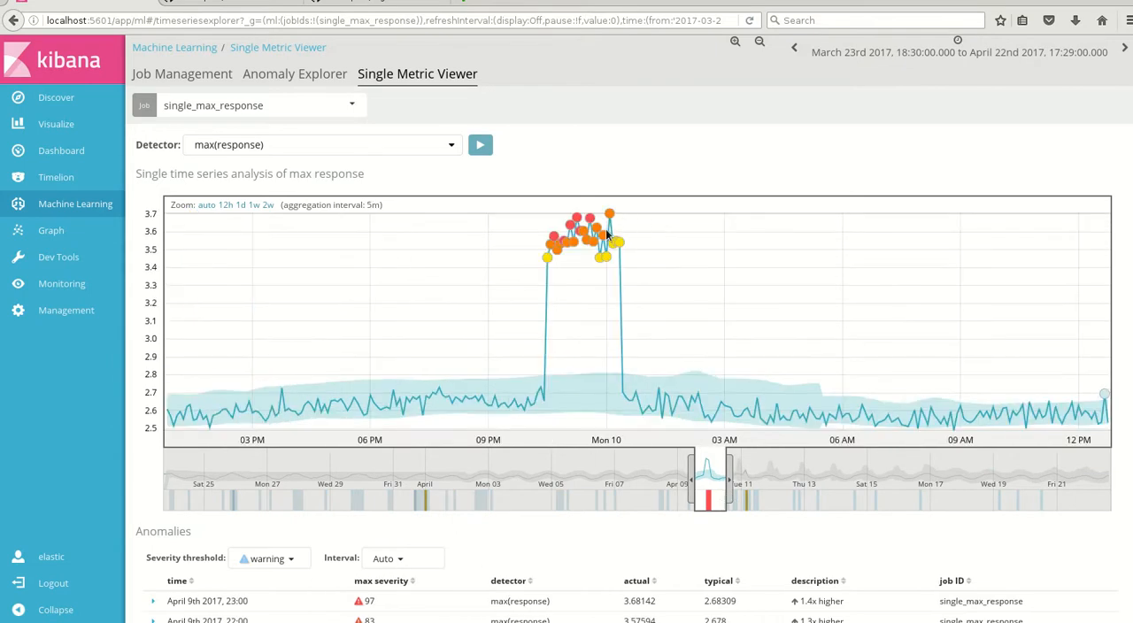
scroll(down, 3)
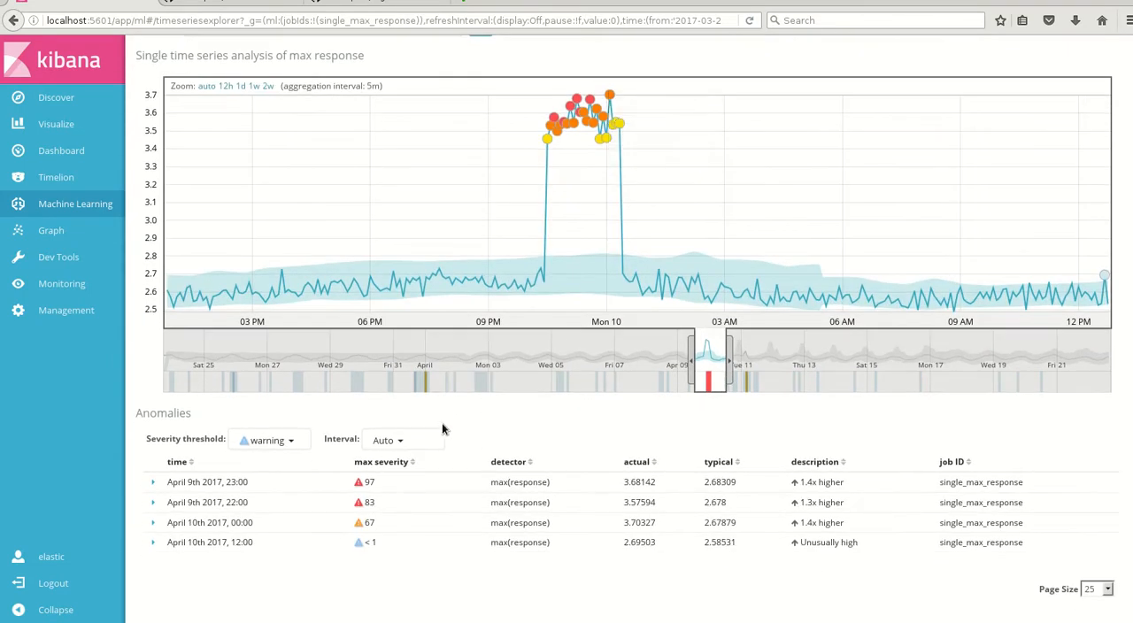
mouse_move(530, 124)
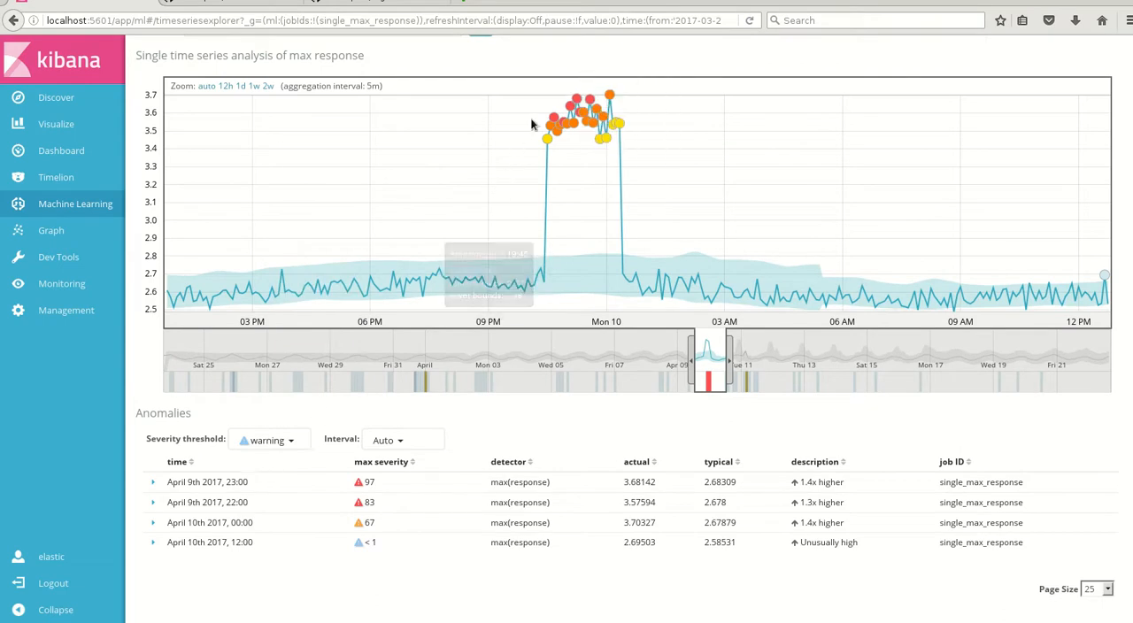
mouse_move(345, 292)
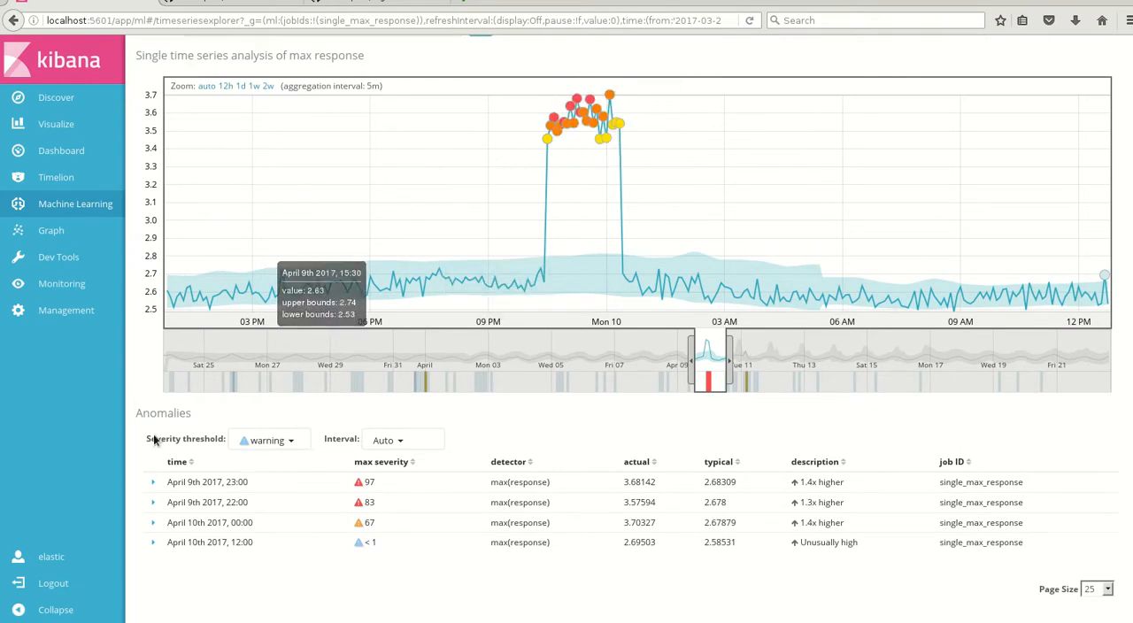
- Expand the critical April 9 anomaly (severity 97) and highlight actual 3.68, typical 2.68 and probability
click(153, 482)
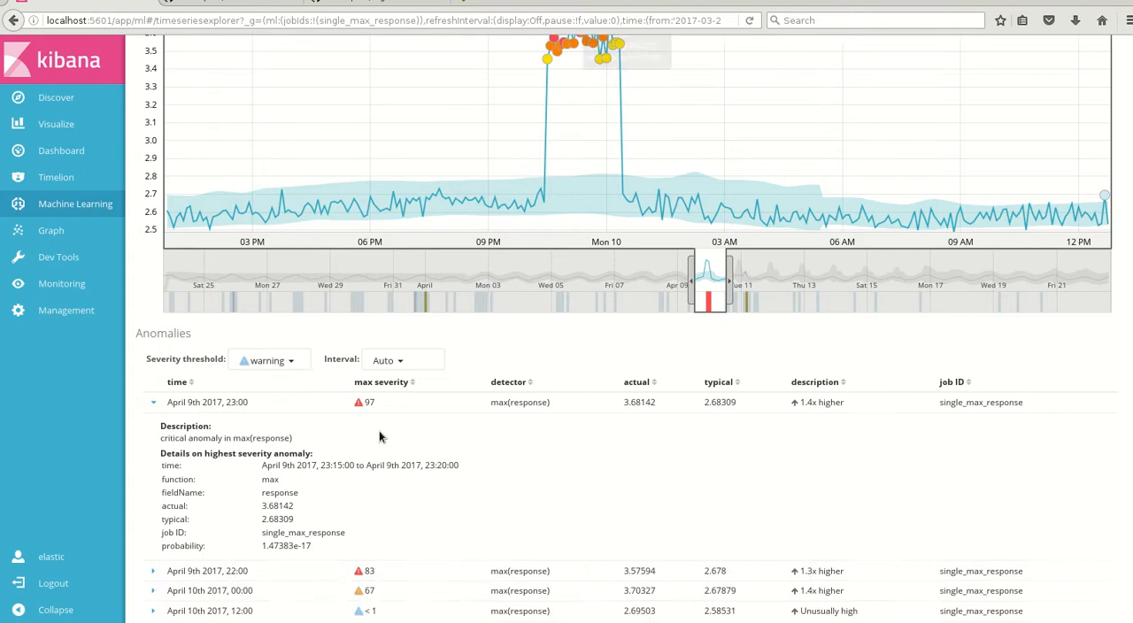
click(269, 359)
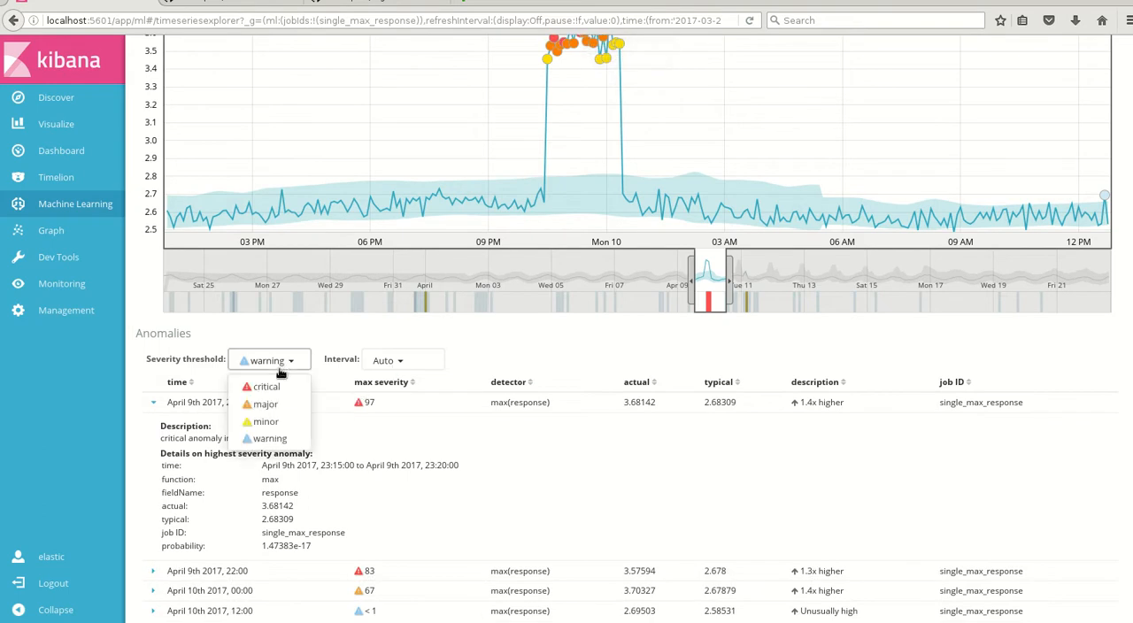
mouse_move(442, 435)
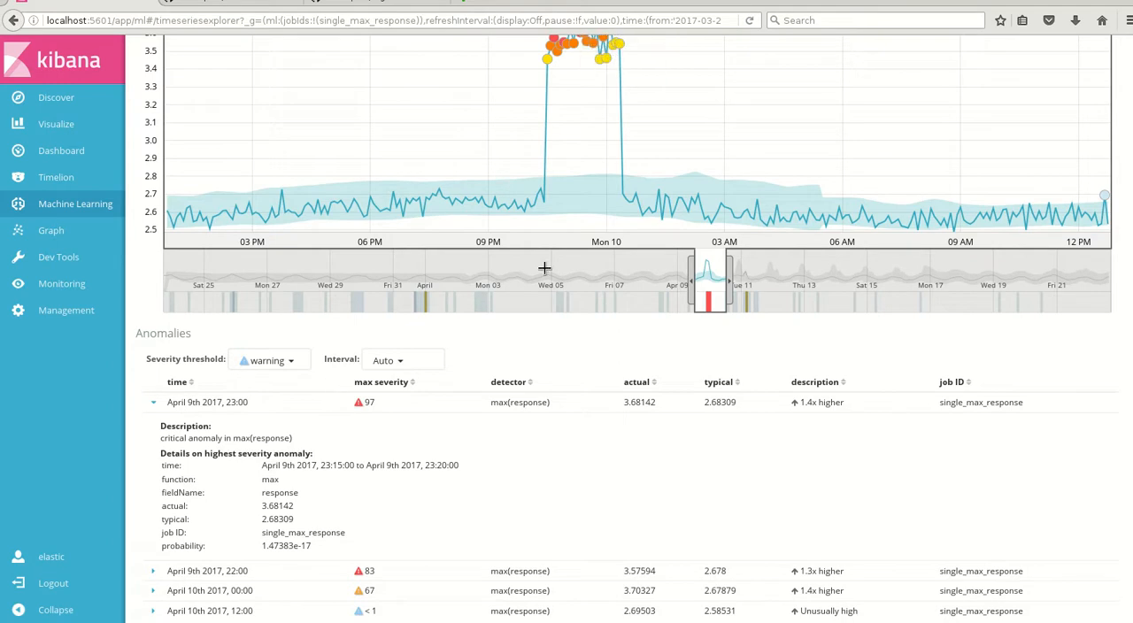
mouse_move(264, 492)
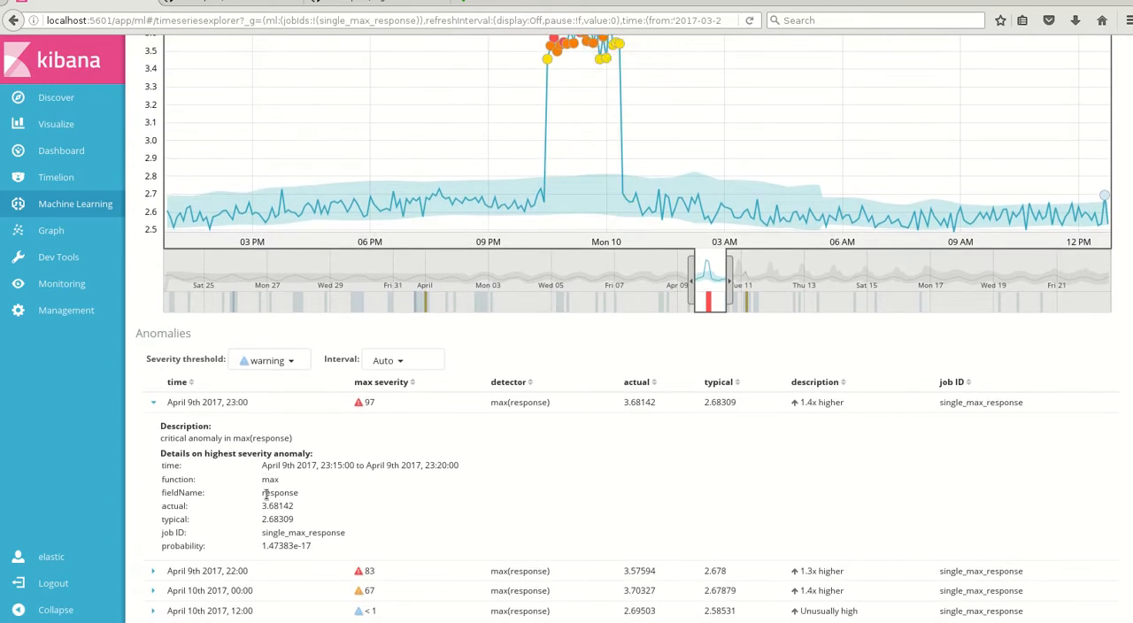
double_click(173, 506)
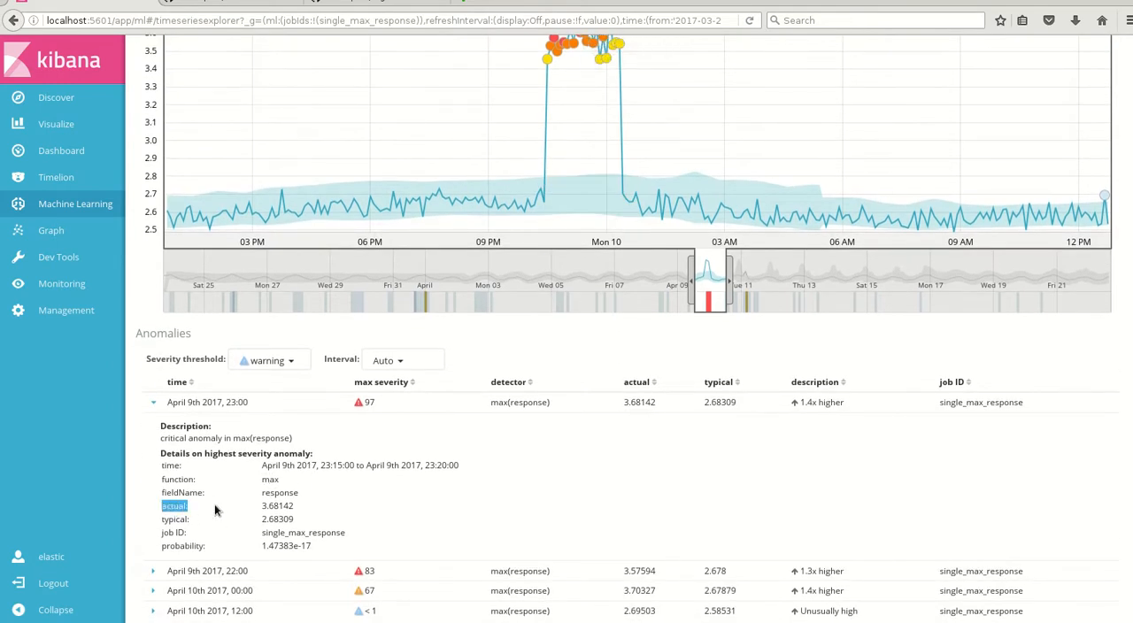
double_click(276, 519)
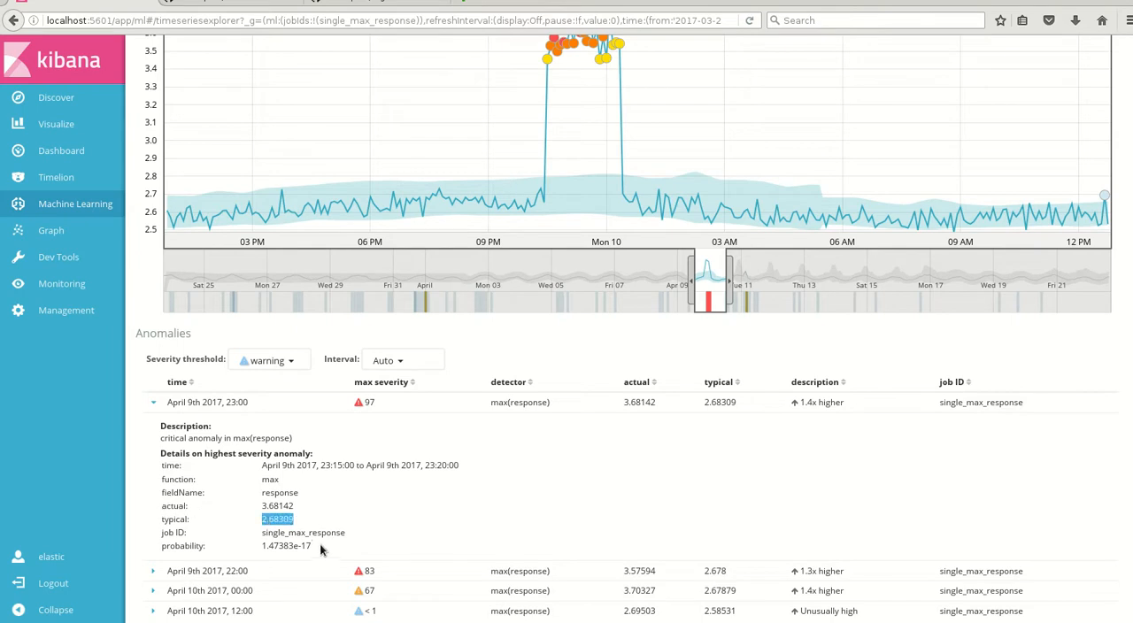
double_click(287, 545)
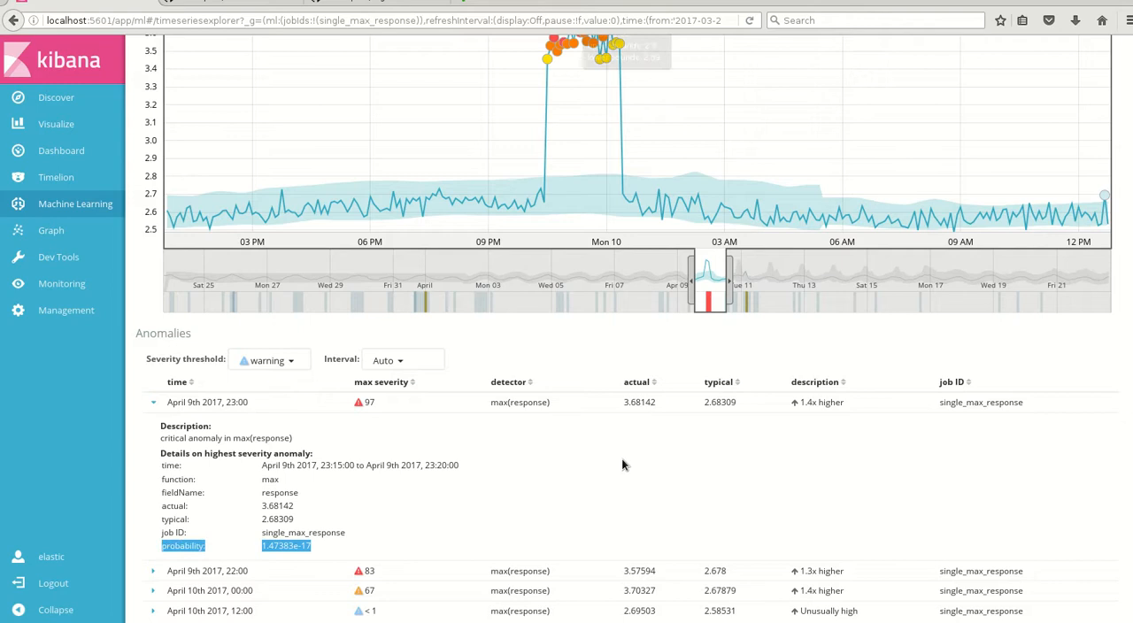
scroll(up, 3)
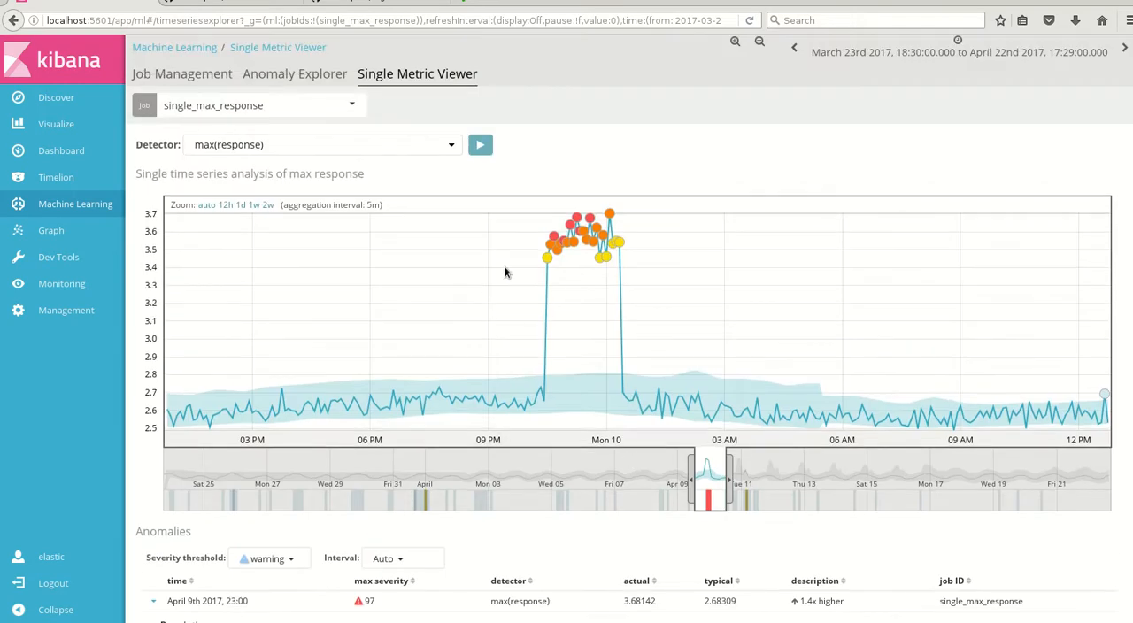
- Check the job's Detector dropdown, then begin a new single metric job from Job Management
click(319, 145)
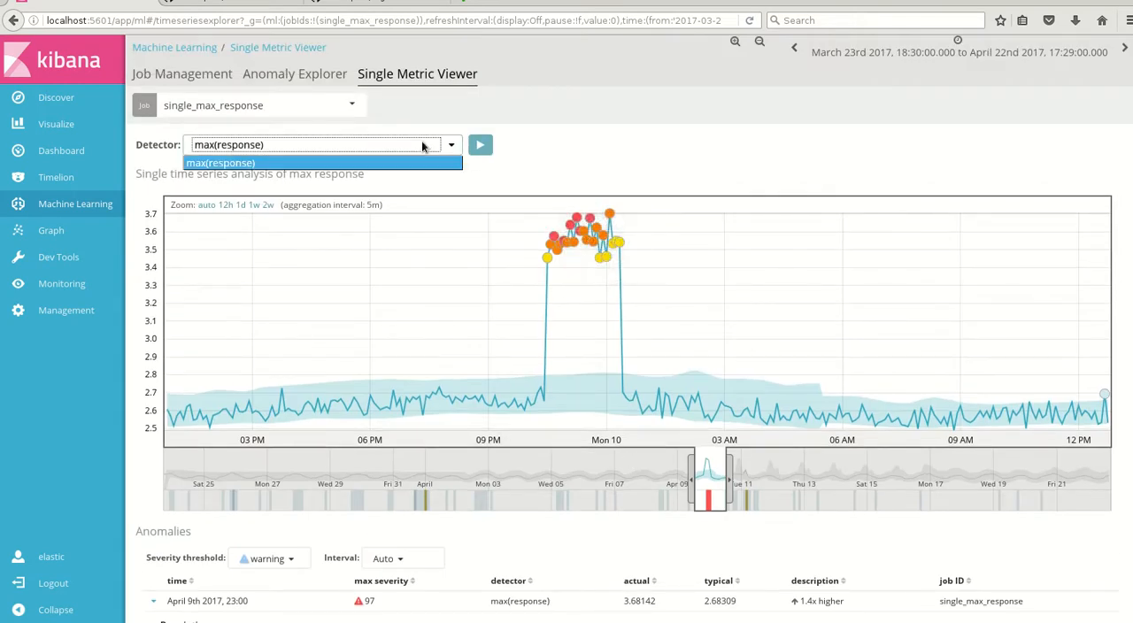
click(315, 145)
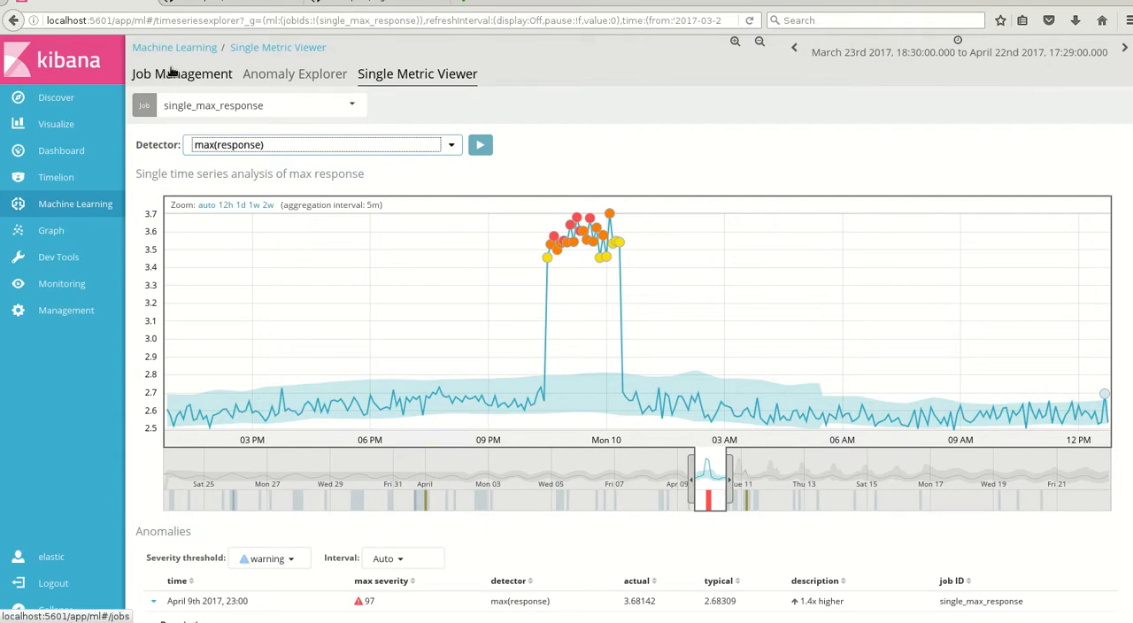
mouse_move(213, 153)
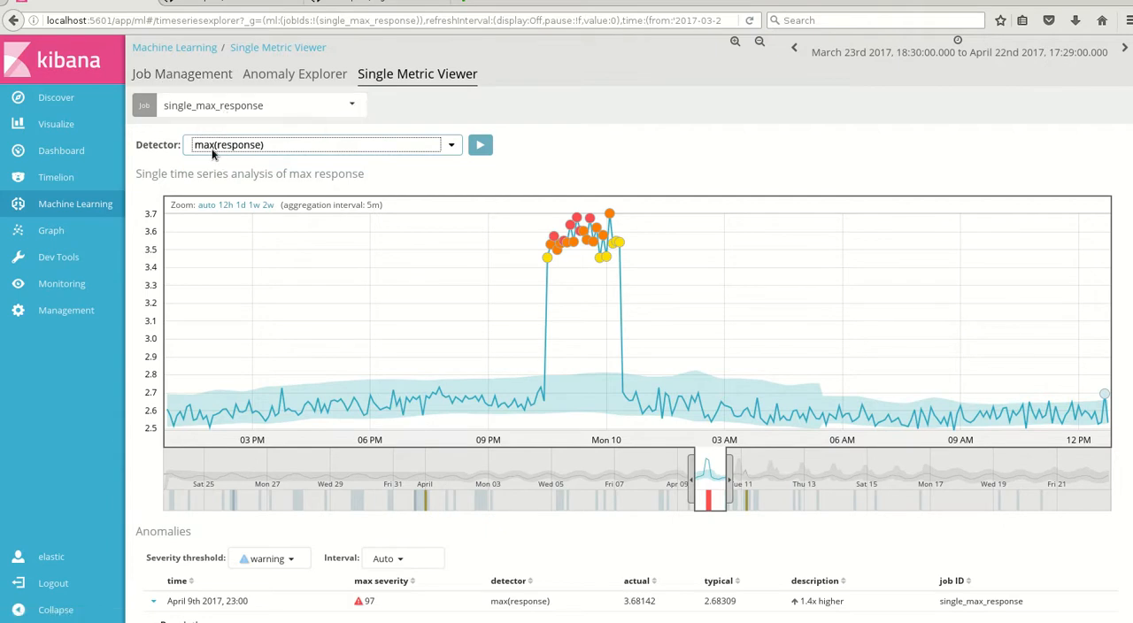
click(181, 73)
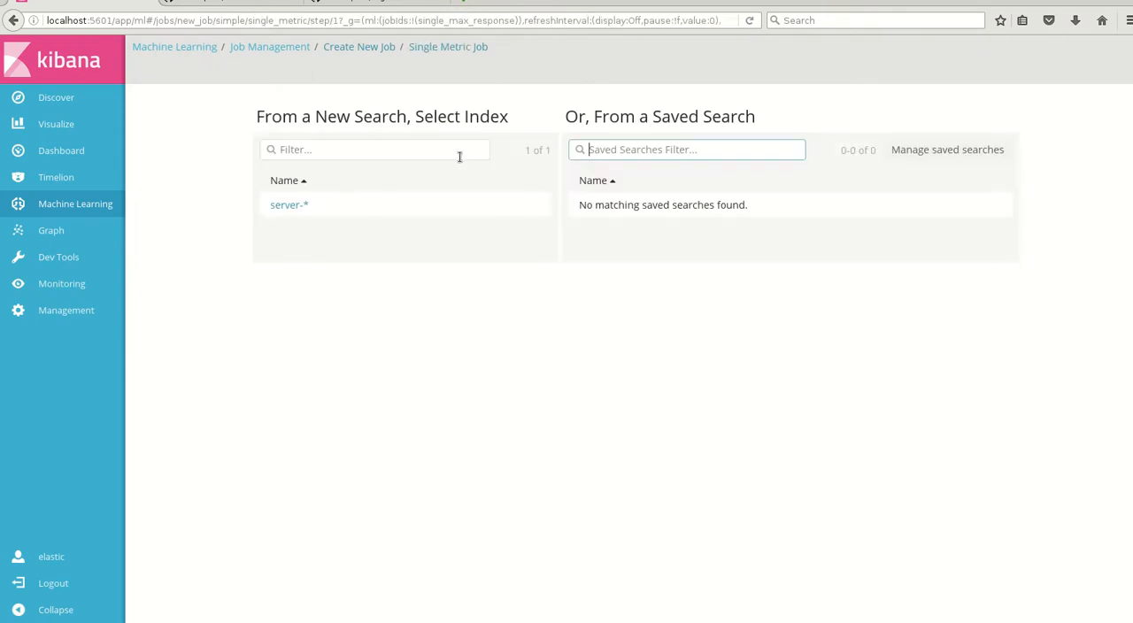
- Base the job on server-* with a Max aggregation over the full time range
click(290, 205)
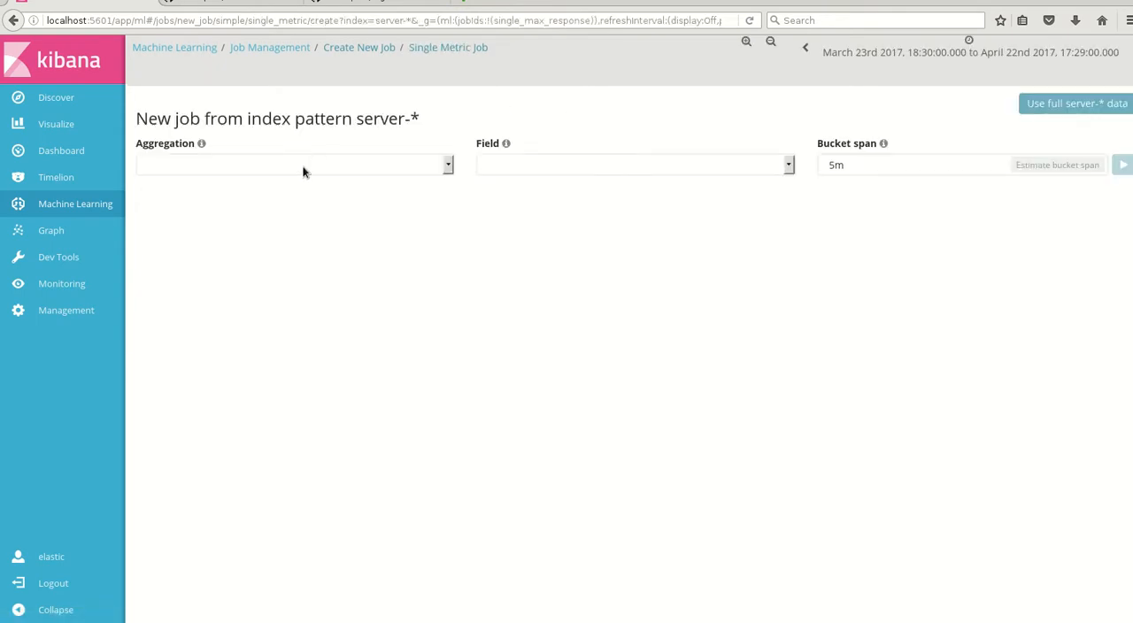
click(292, 164)
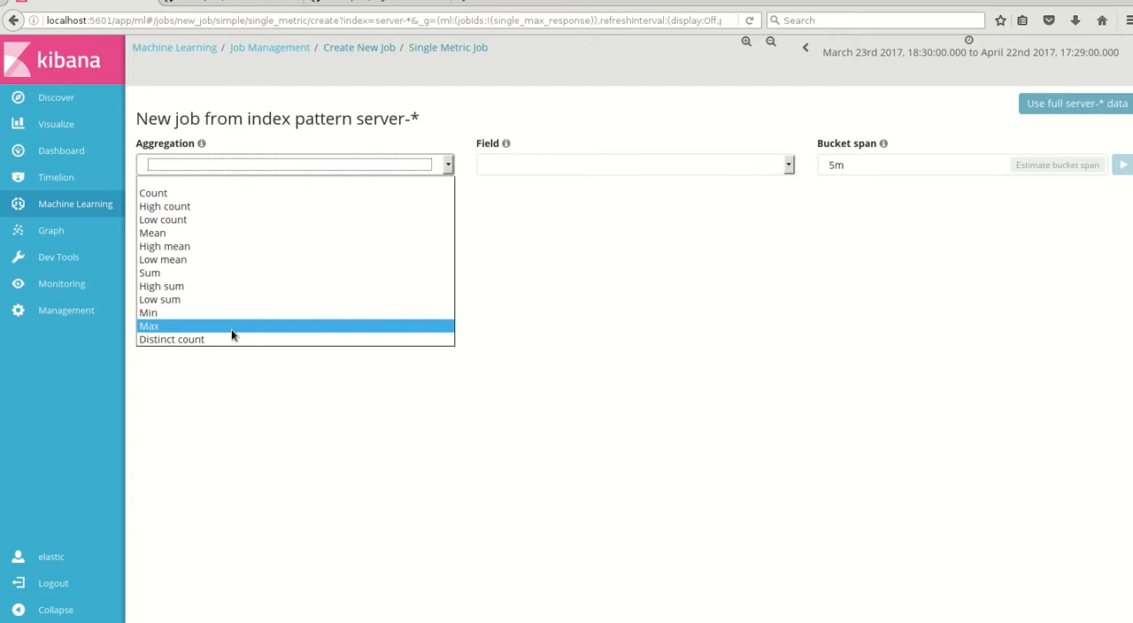
click(148, 326)
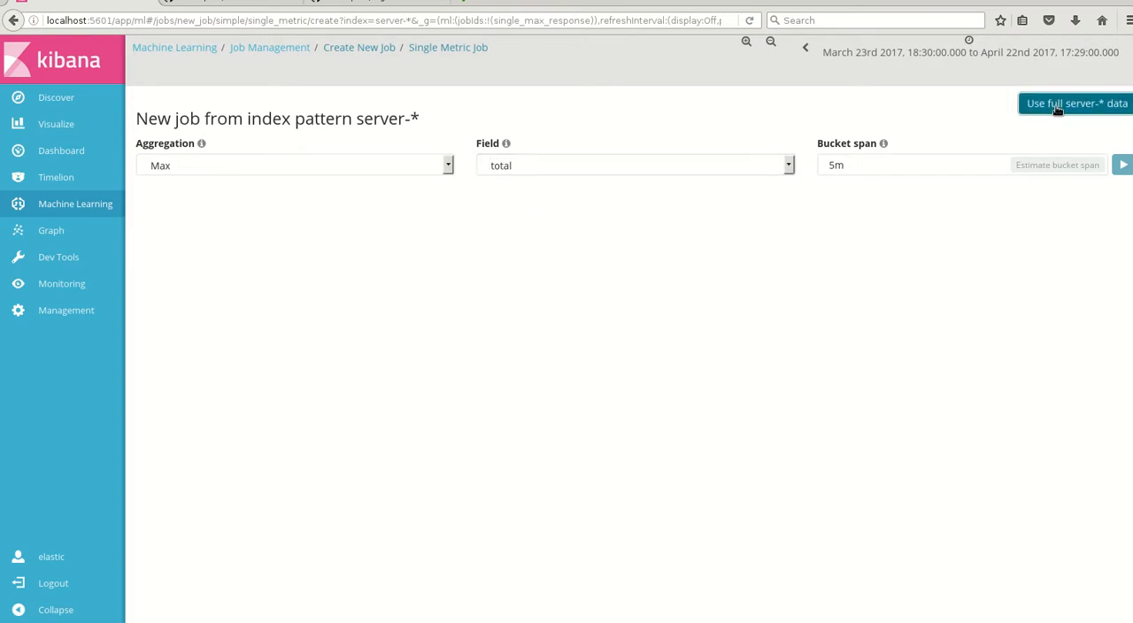
click(1076, 102)
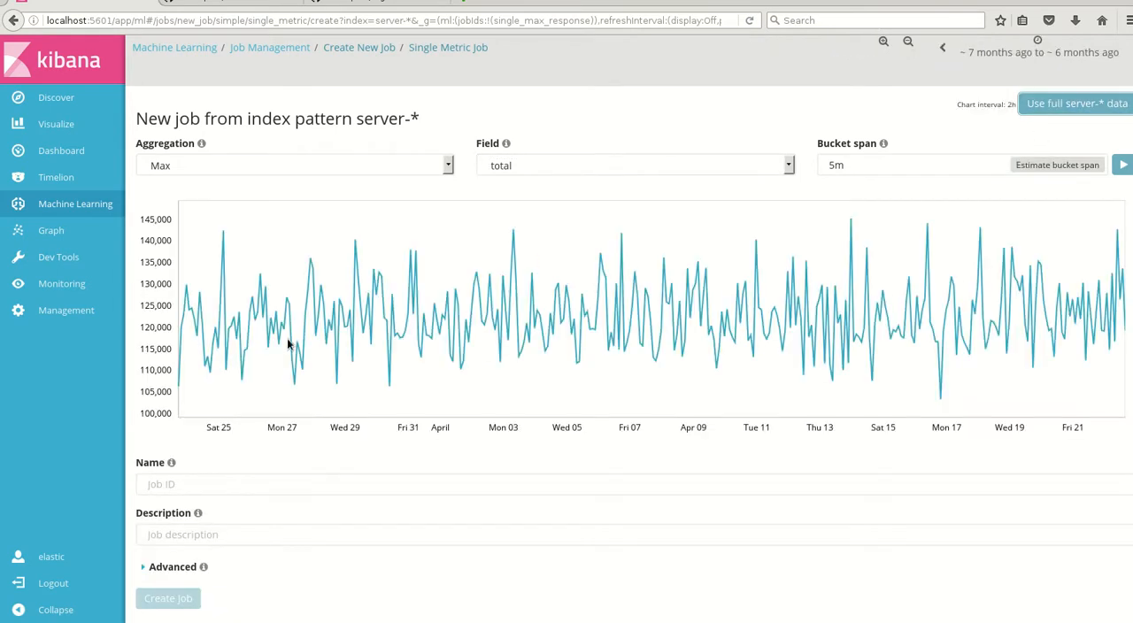
- Name the job single_max_total and create it
text(sin)
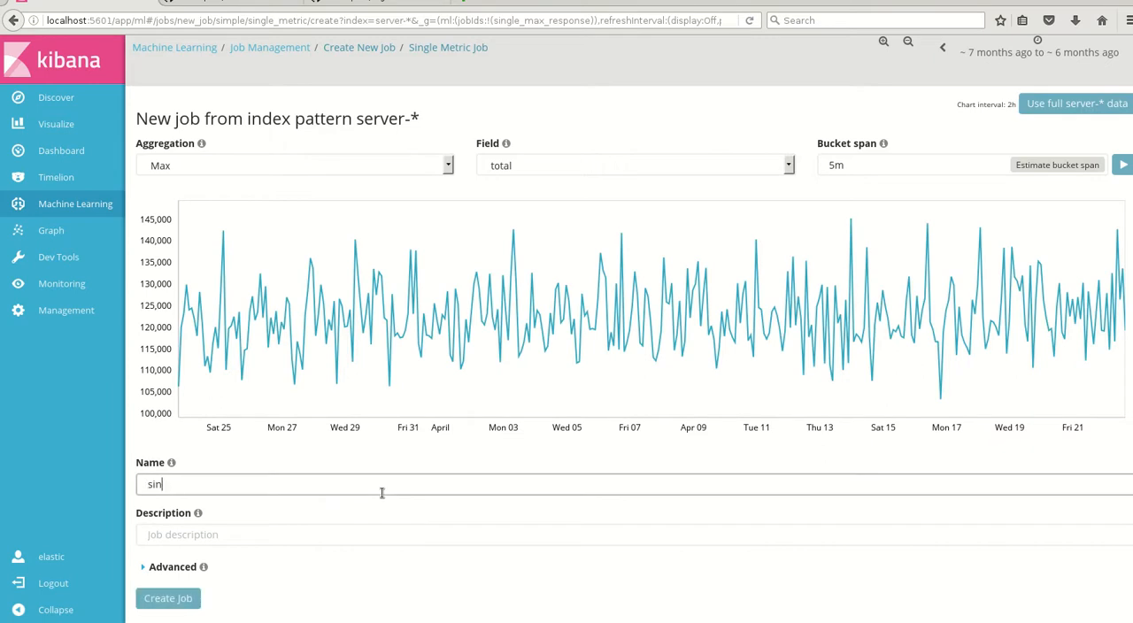
text(gle_ma)
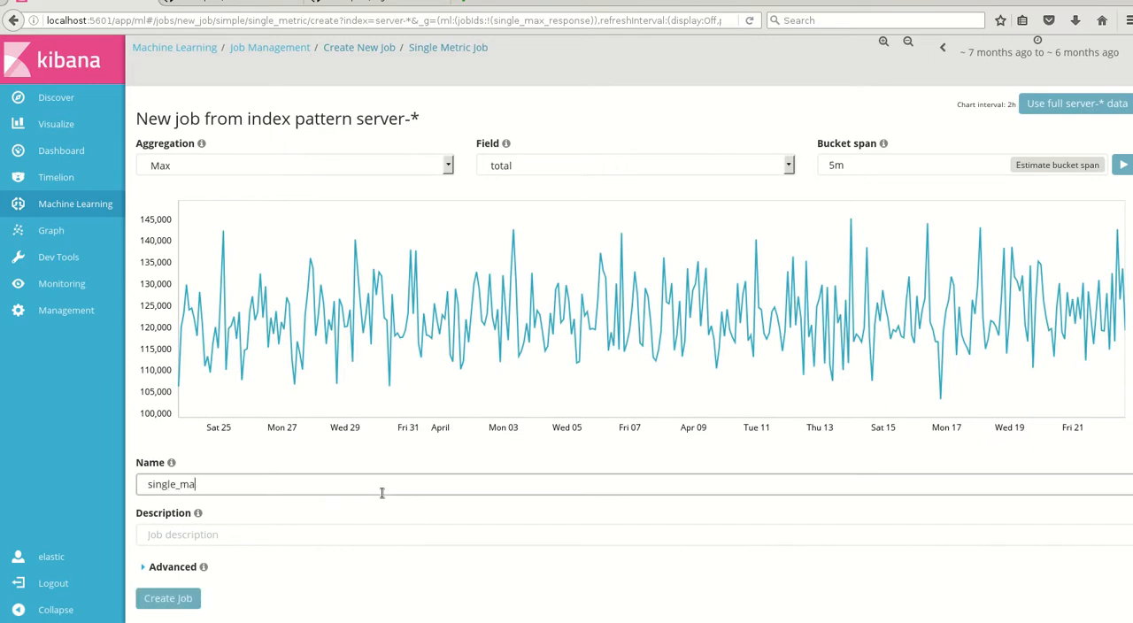
text(x_total)
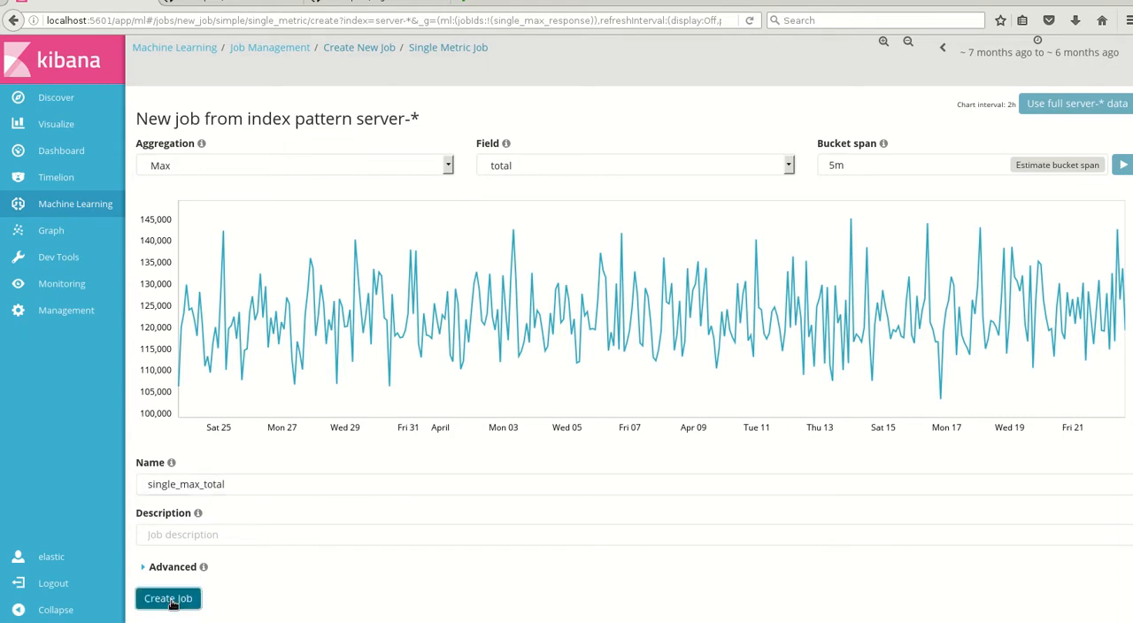
click(167, 599)
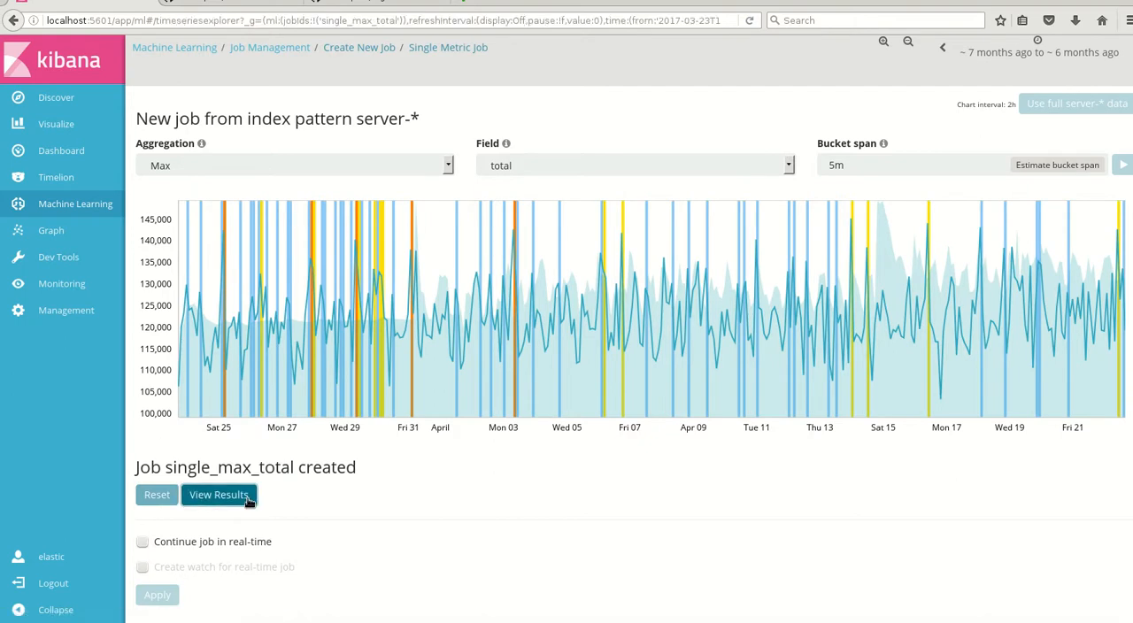
- View single_max_total results over the full time range and scan the anomalies table
click(219, 494)
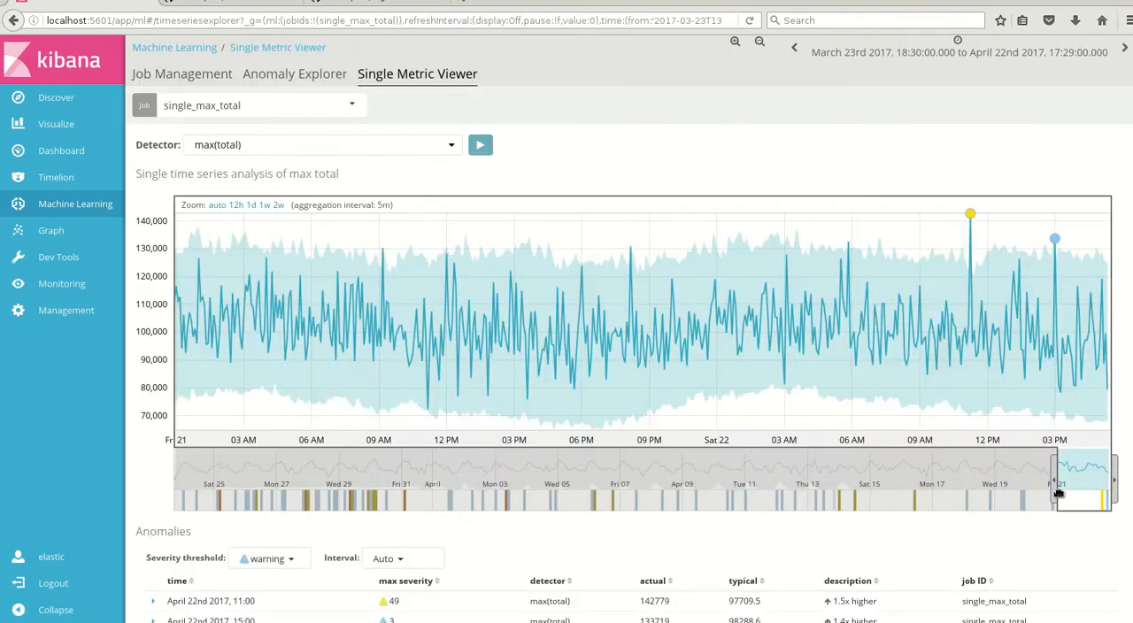
drag(1059, 492, 275, 492)
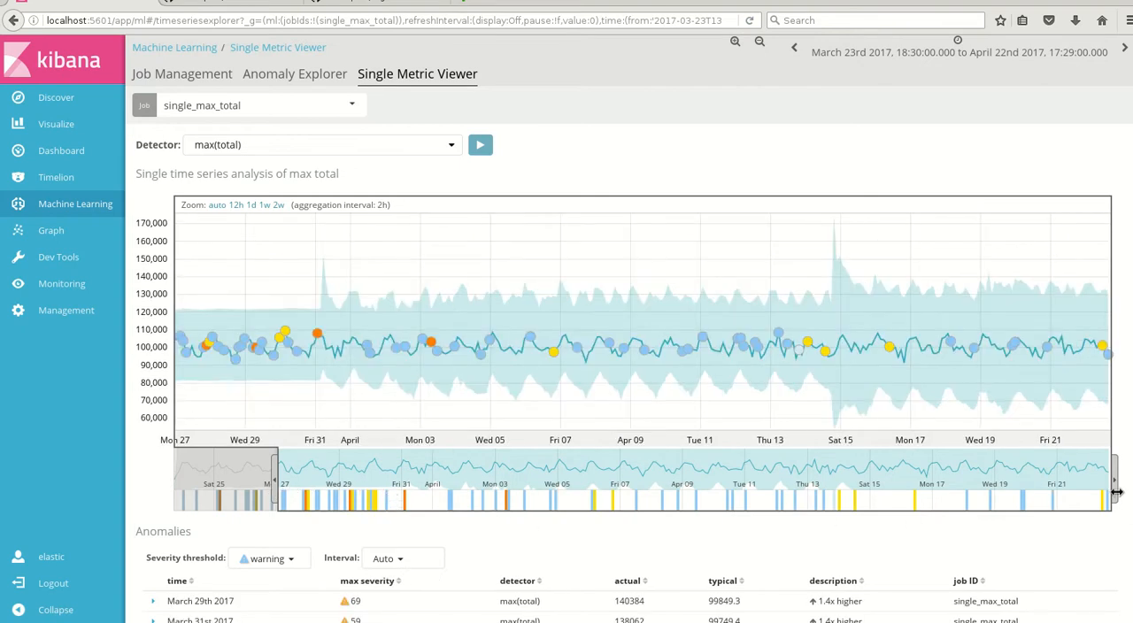
scroll(down, 3)
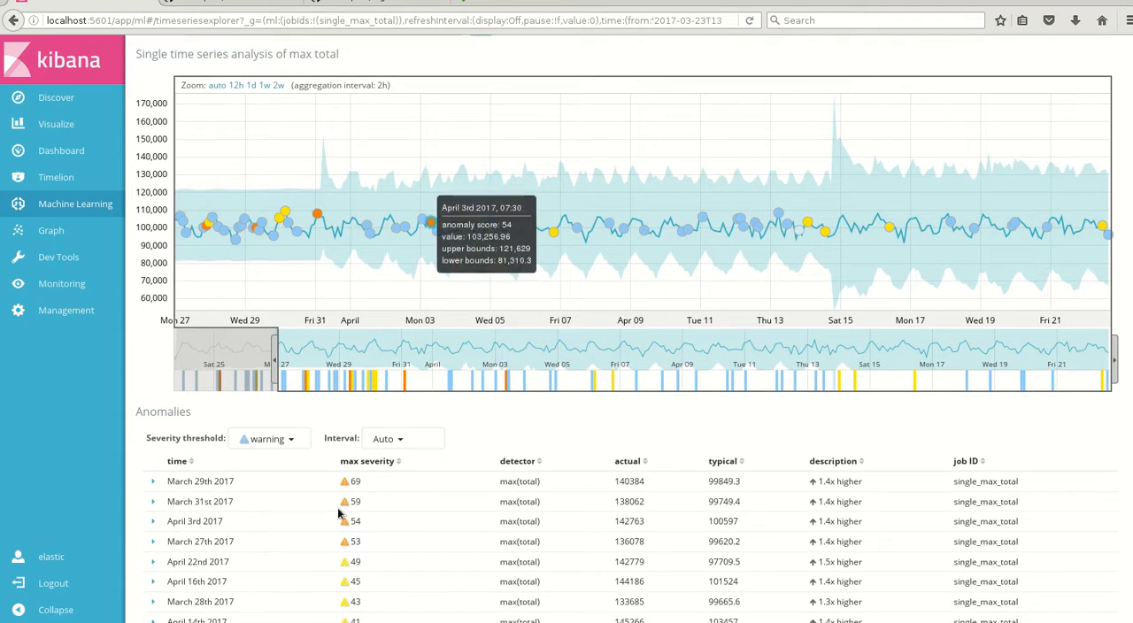
mouse_move(208, 223)
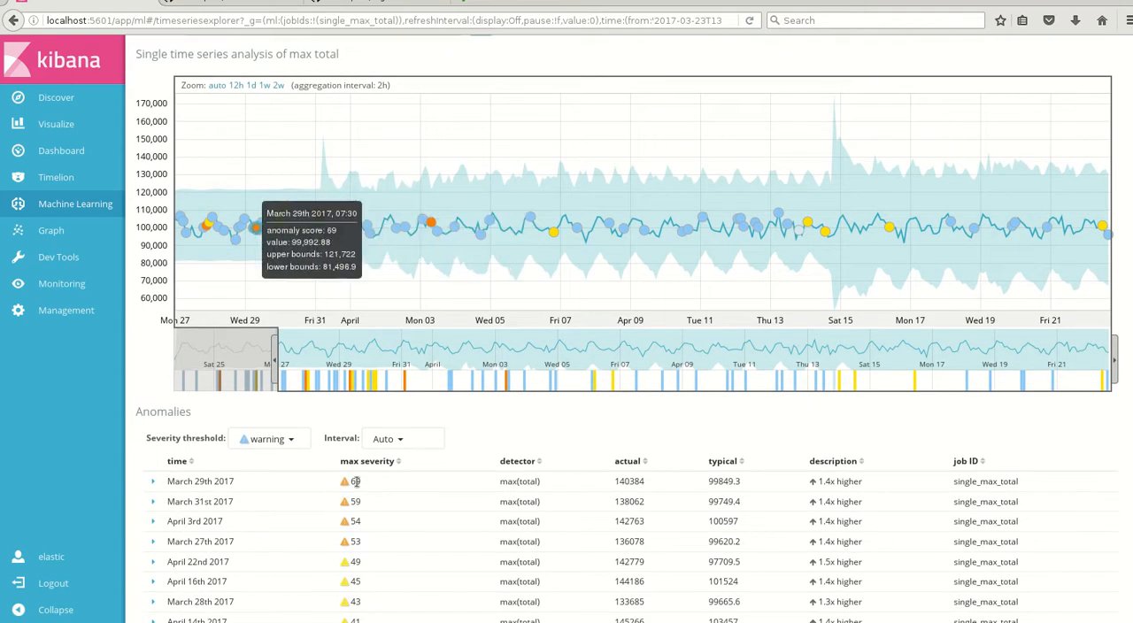
scroll(up, 3)
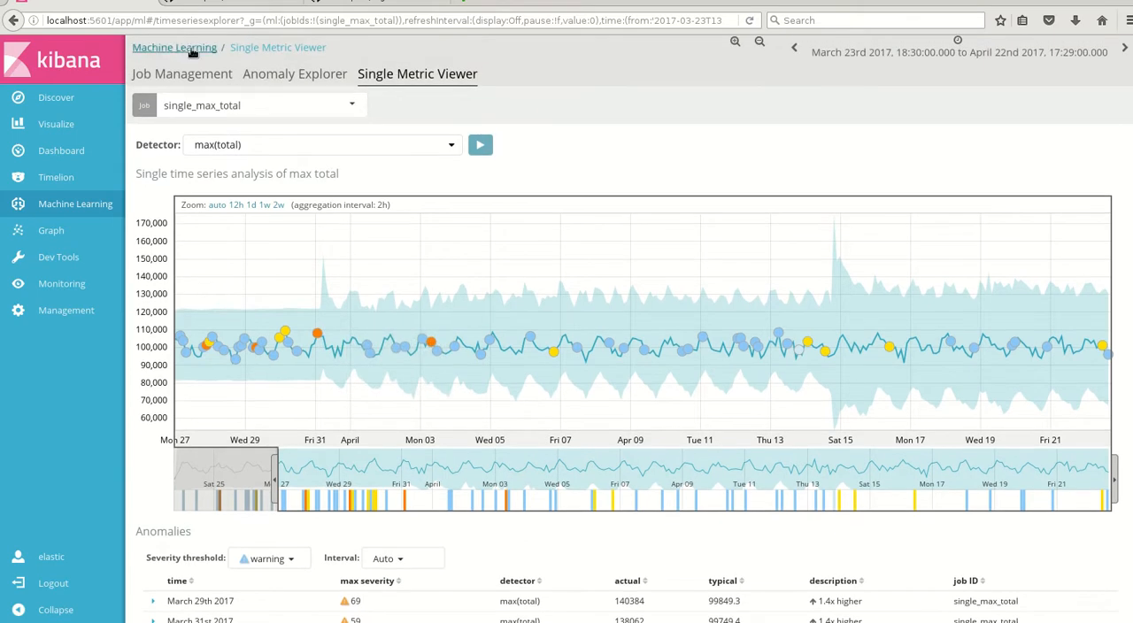
- Return to the ML job list and switch to the Anomaly Explorer
click(180, 71)
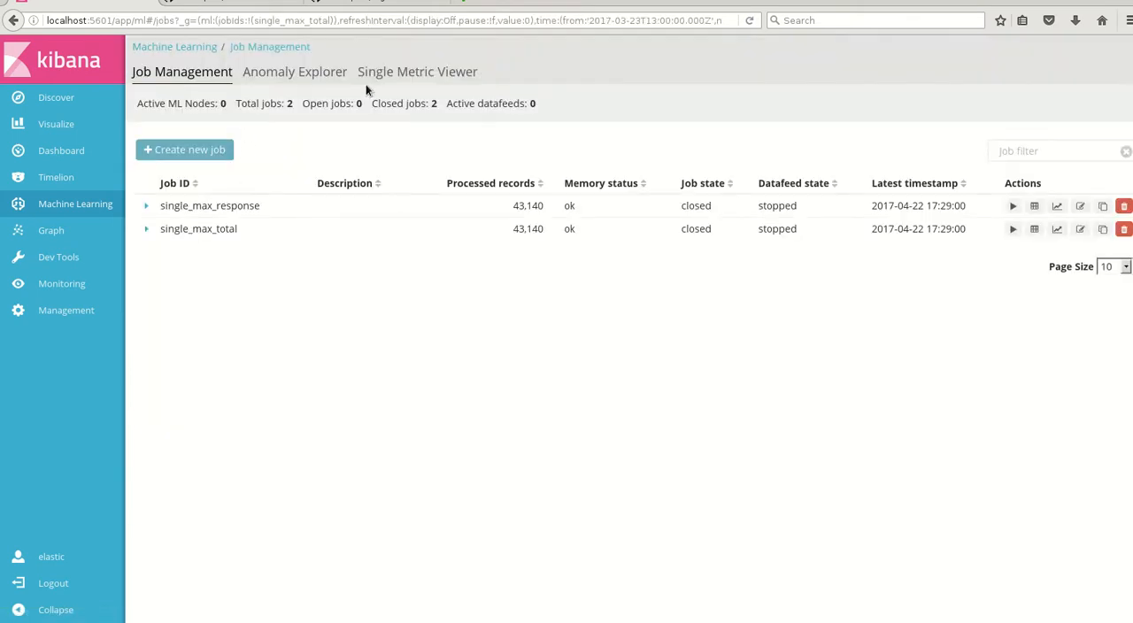
mouse_move(261, 216)
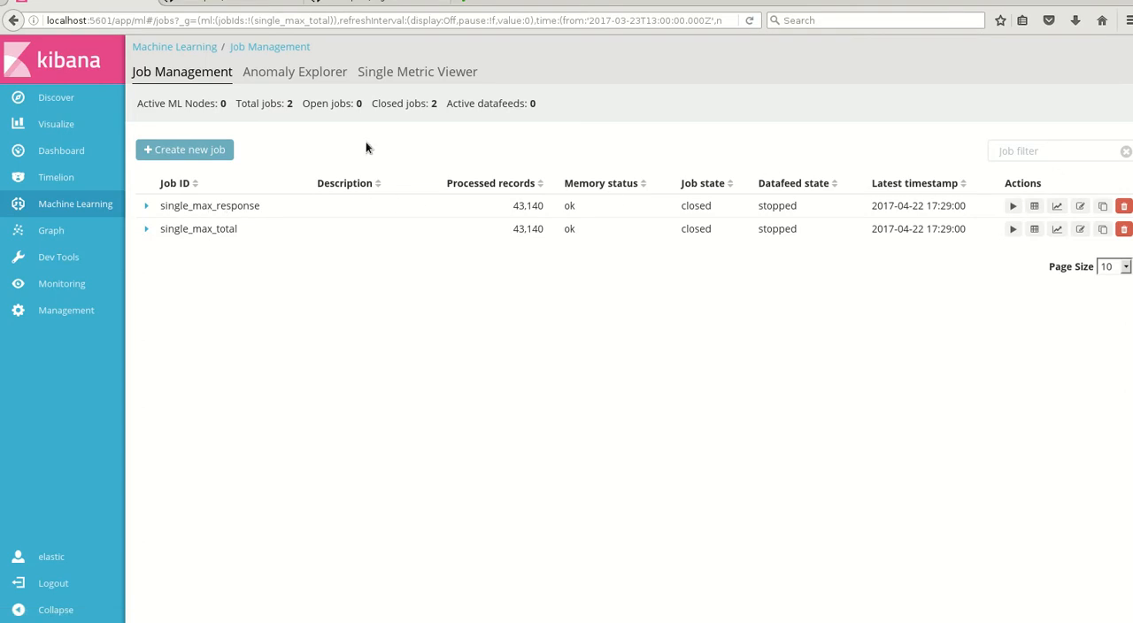
mouse_move(294, 70)
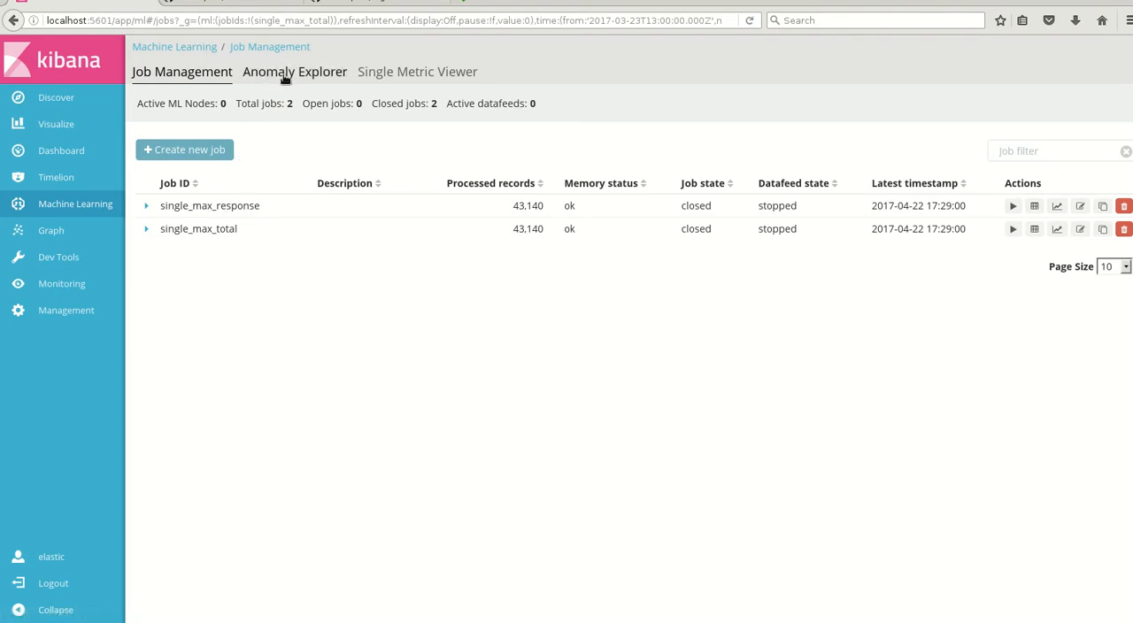
click(294, 71)
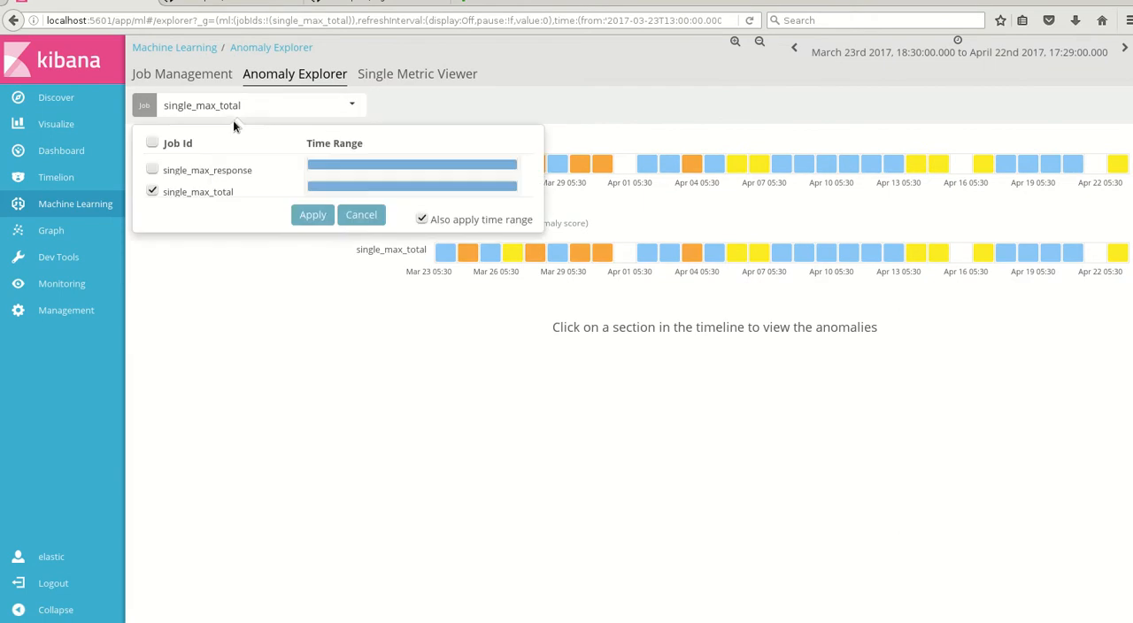
- Apply single_max_response in the job selector and inspect the red swimlane cell near April 10
click(153, 170)
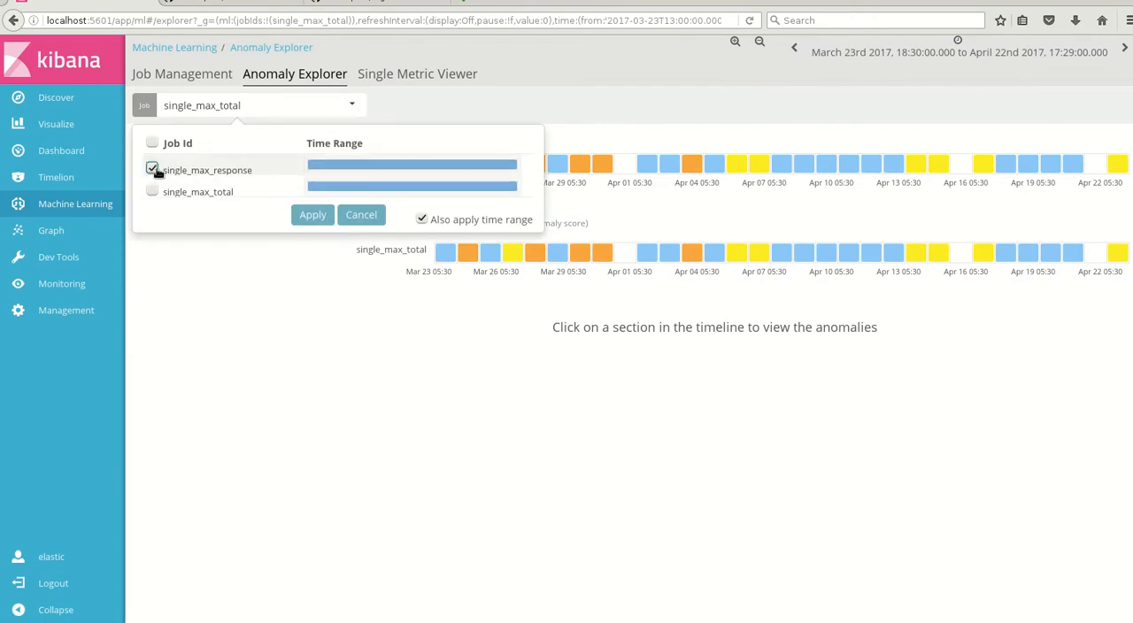
click(312, 214)
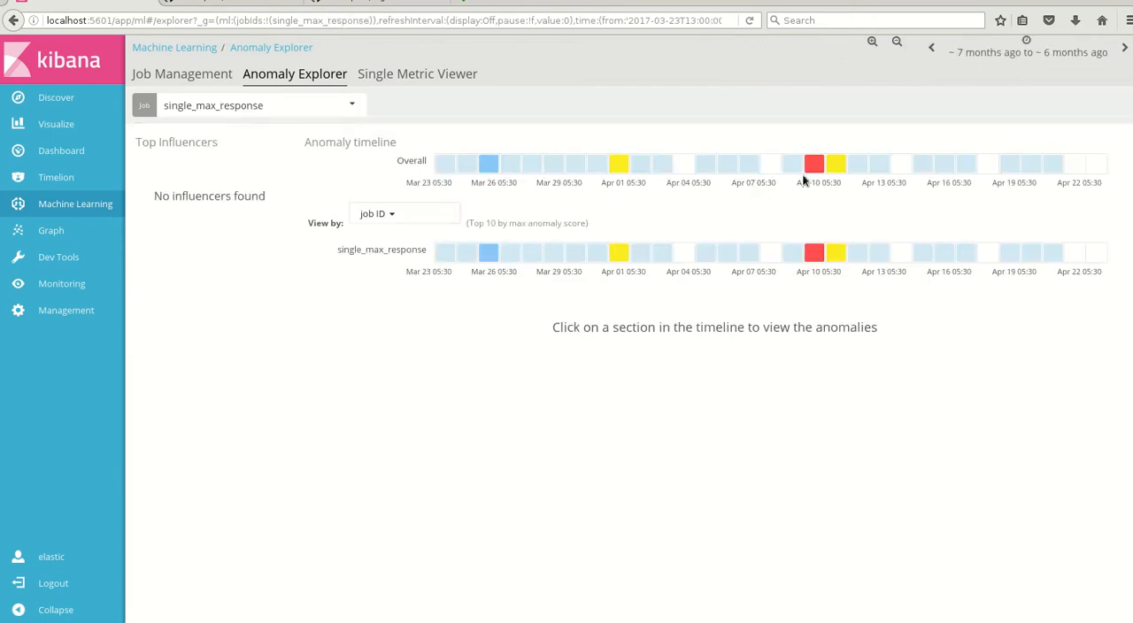
mouse_move(814, 163)
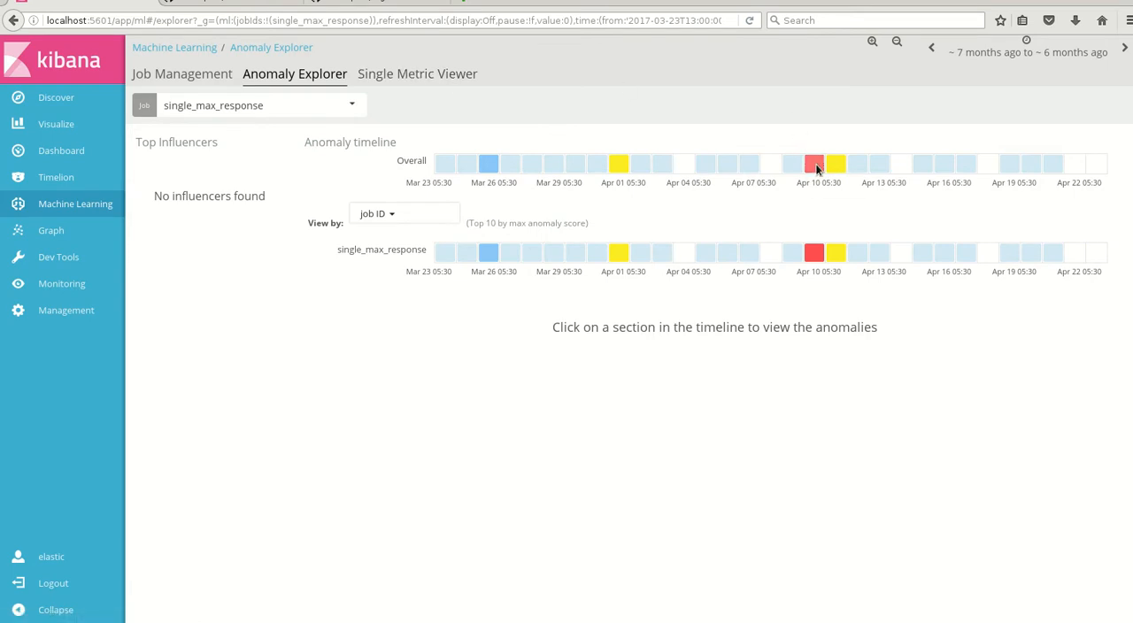
click(814, 163)
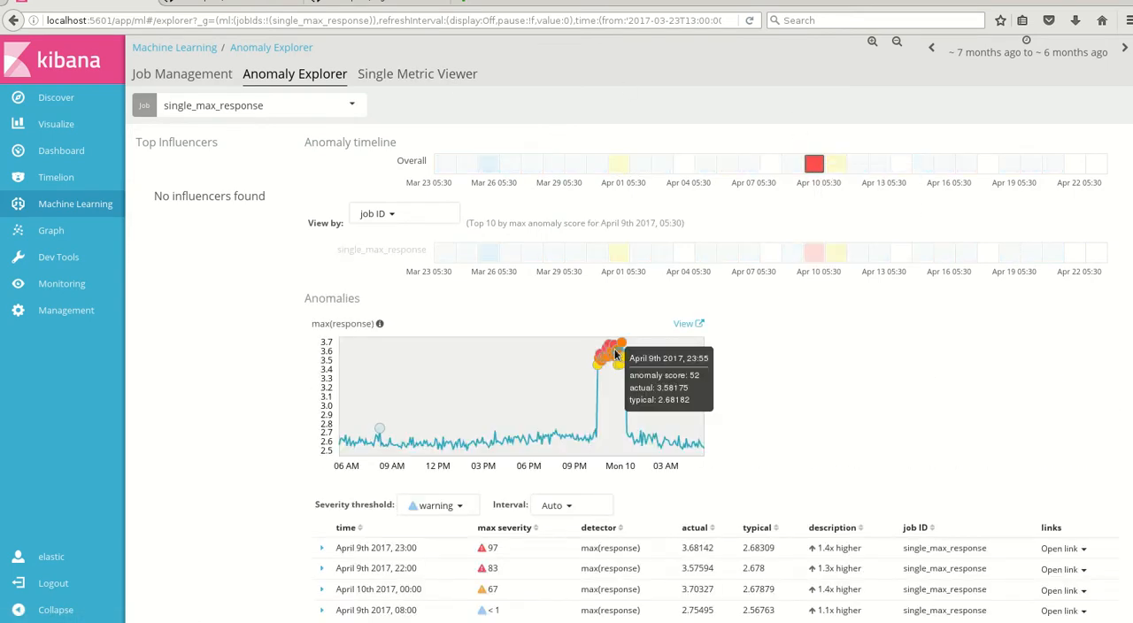
mouse_move(611, 346)
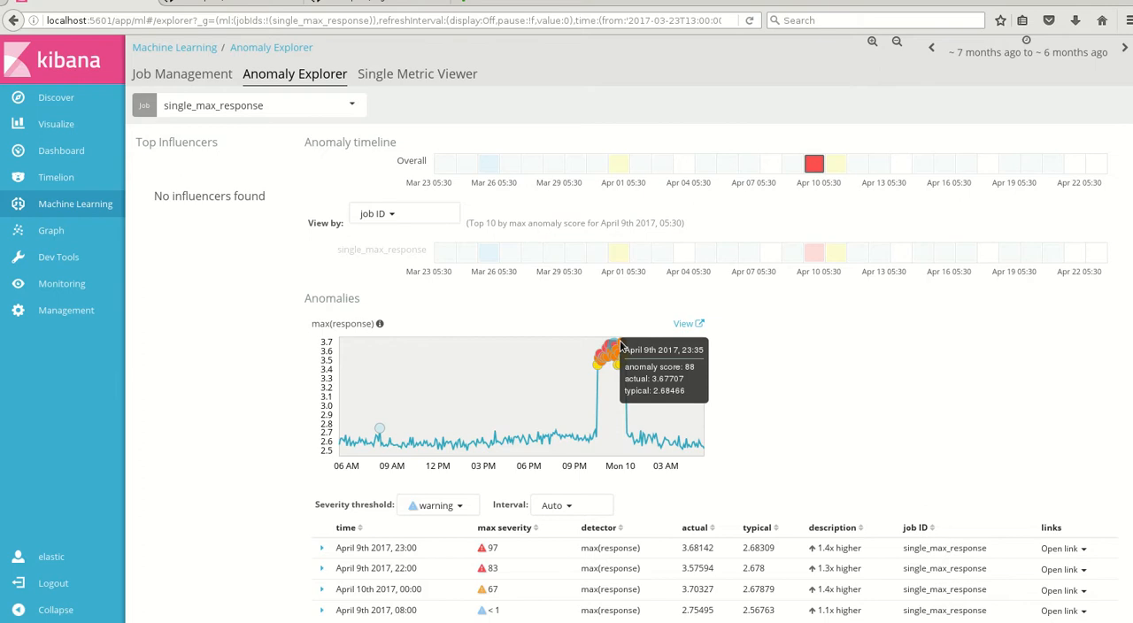
mouse_move(293, 74)
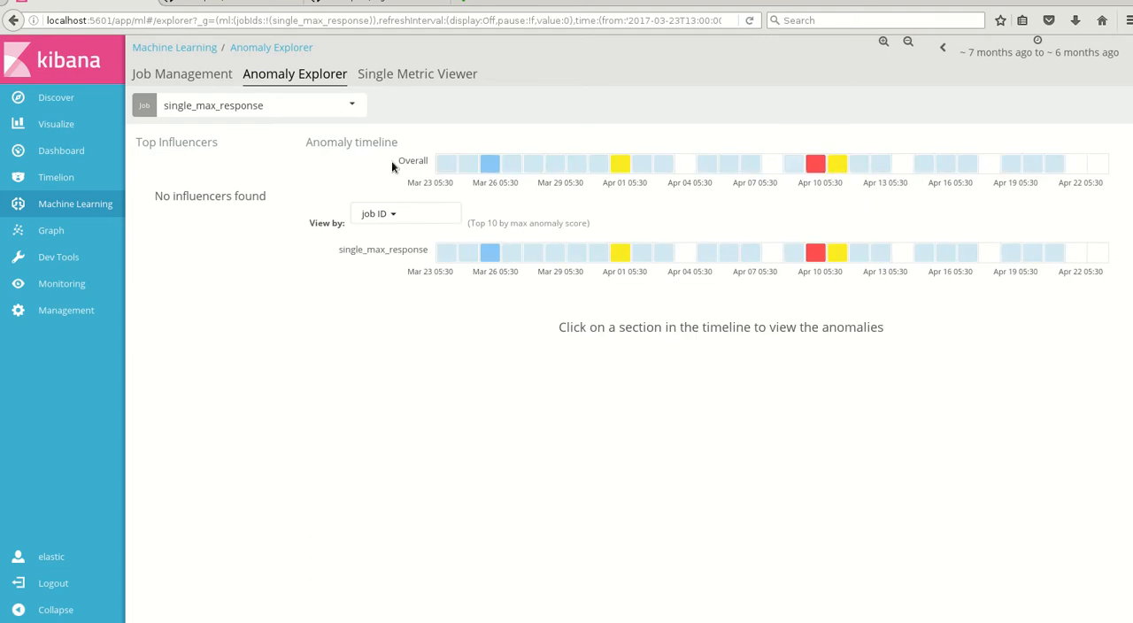
mouse_move(410, 156)
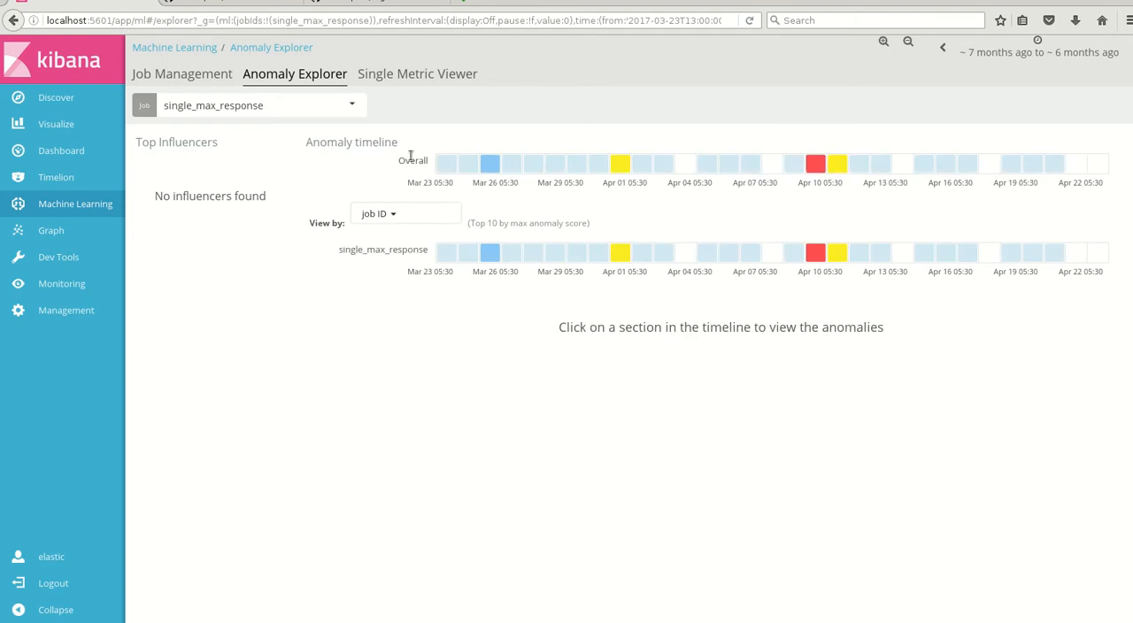
mouse_move(496, 290)
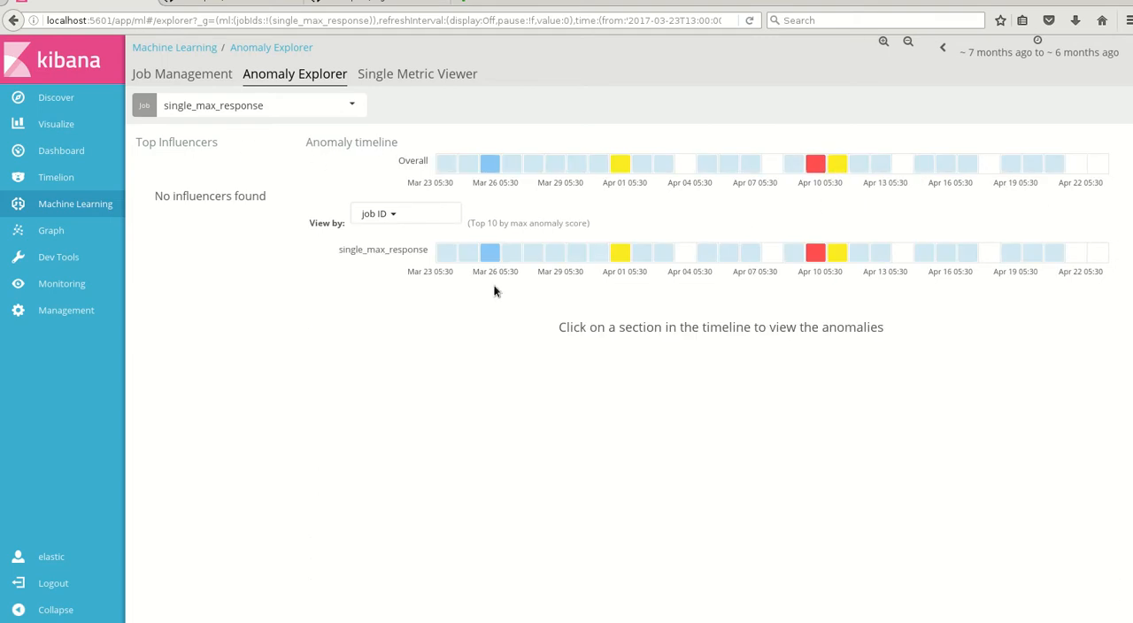
mouse_move(605, 249)
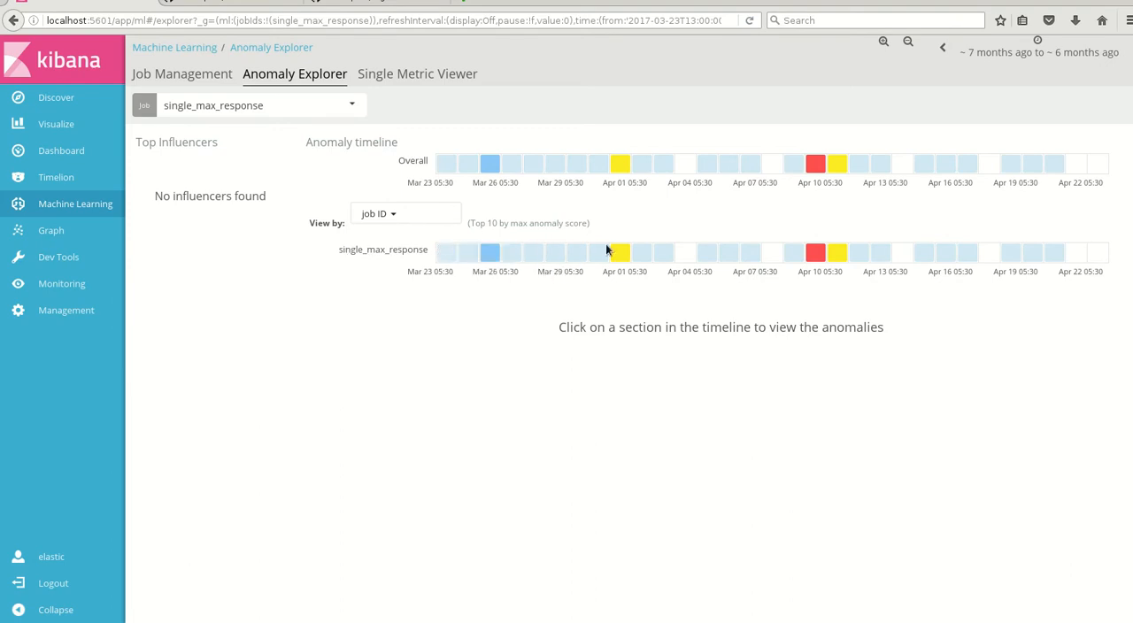
mouse_move(1051, 264)
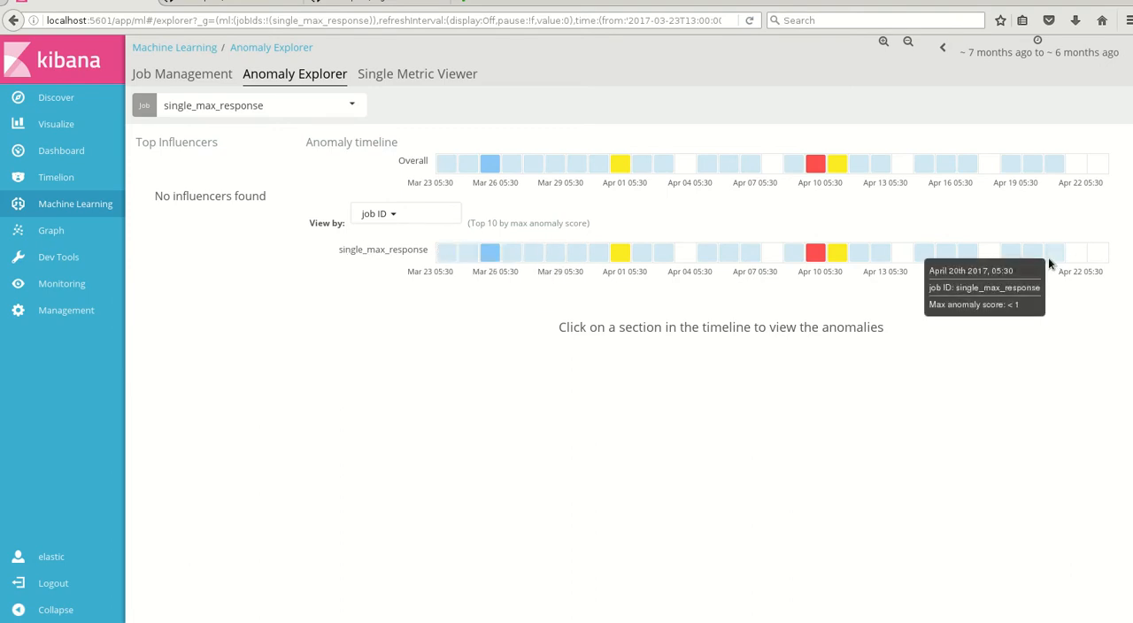
mouse_move(1012, 230)
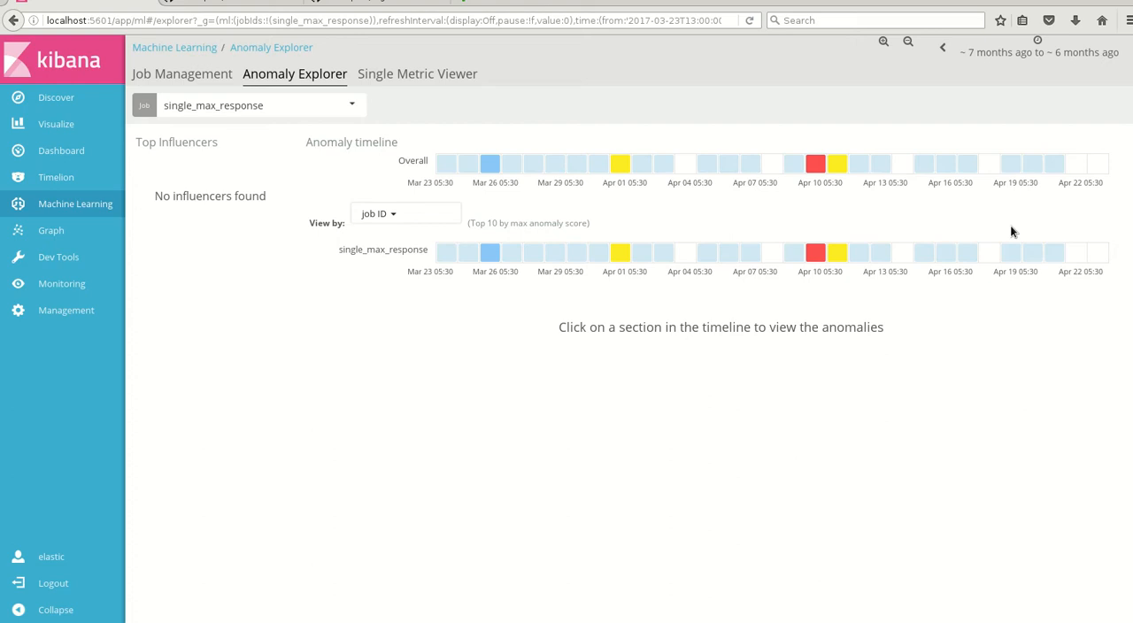